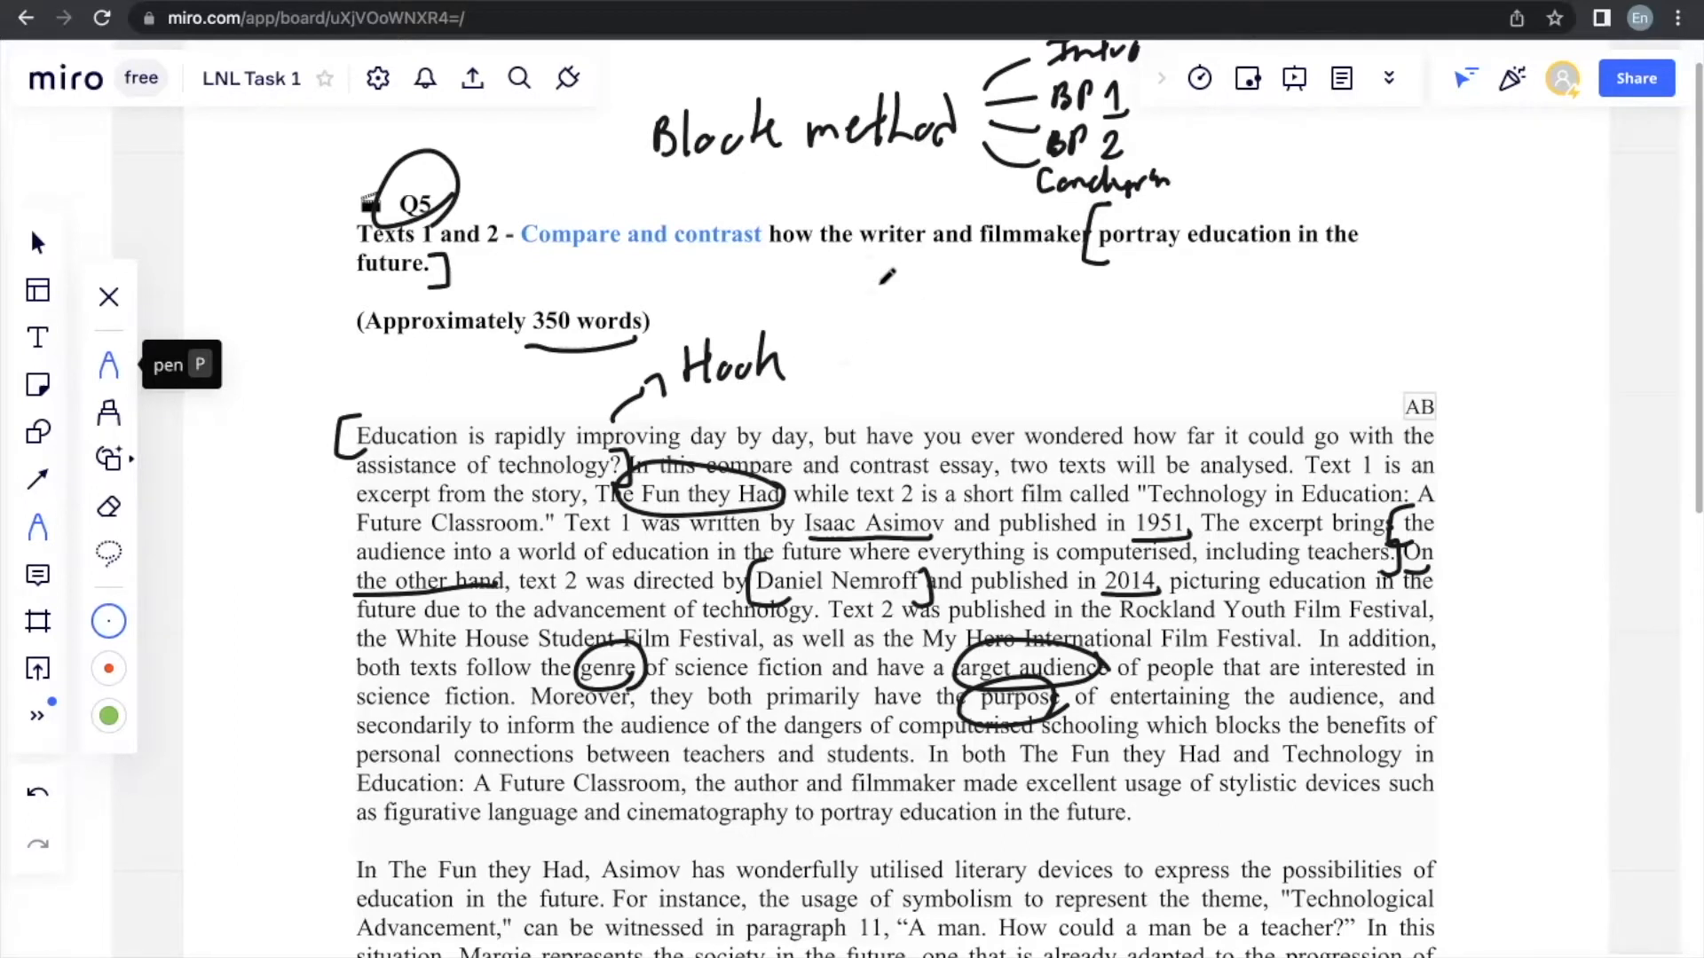
Step: Handwrite 'Entertain', 'Persuade', 'Inform' and 'Educate' to the right of the essay question
{"action": "scroll", "scroll_direction": "down", "scroll_amount": 3}
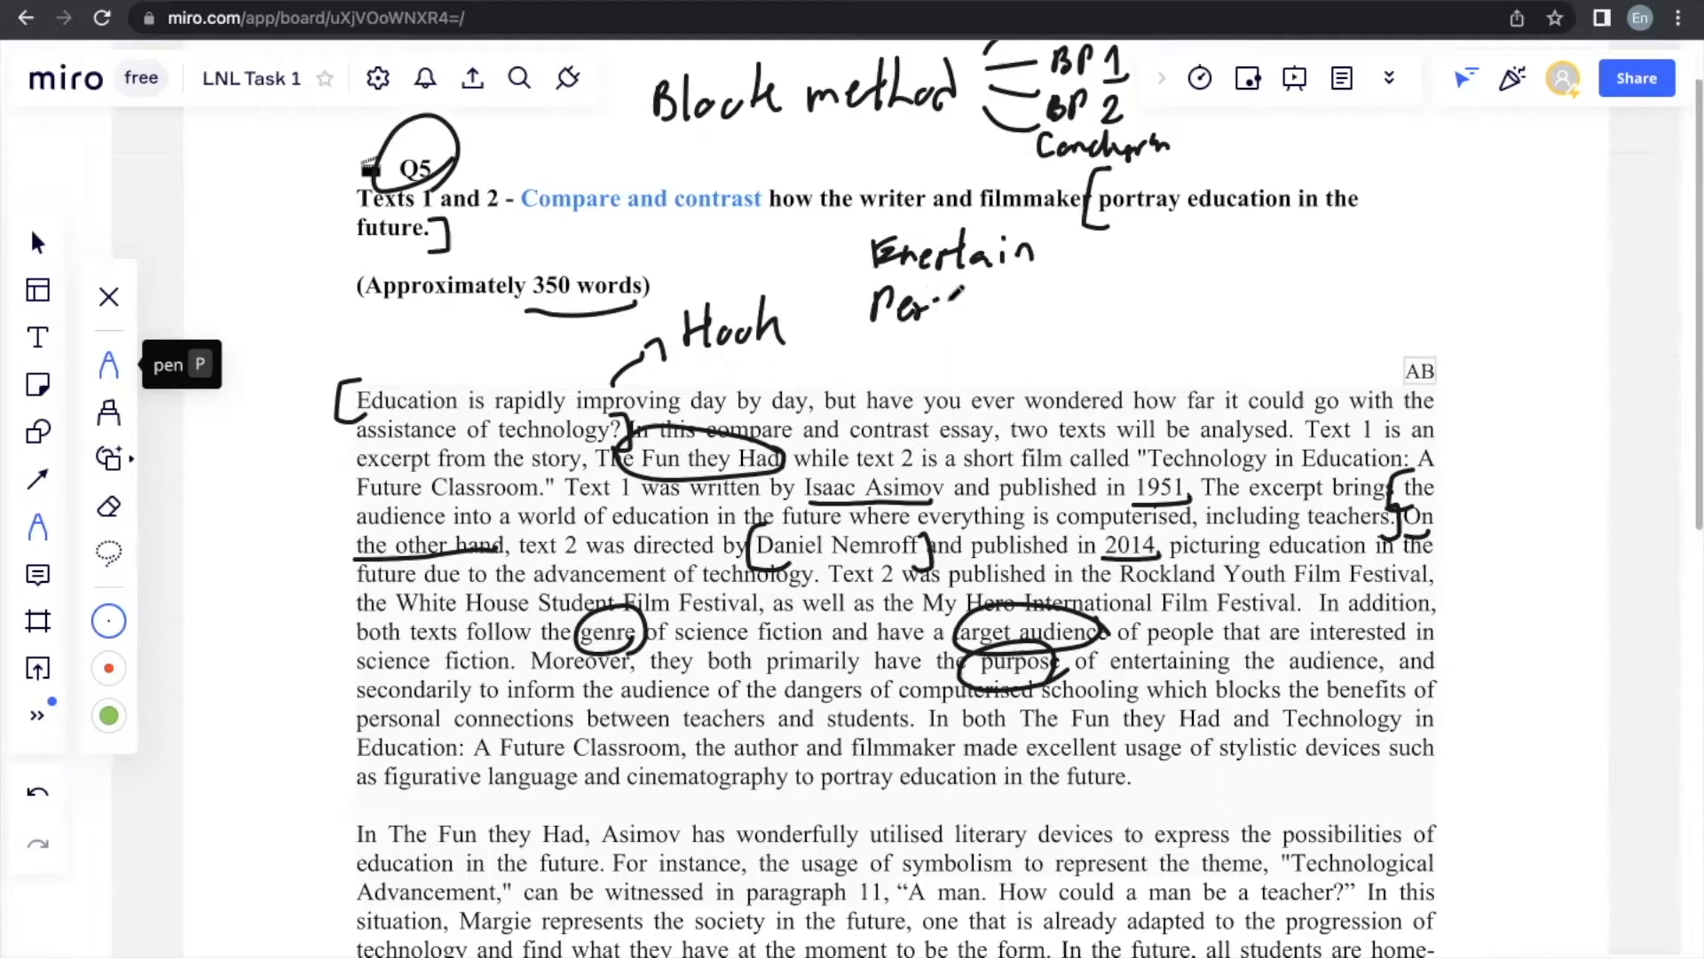
{"action": "left_click_drag", "start_coordinate": [902, 310], "coordinate": [1016, 309]}
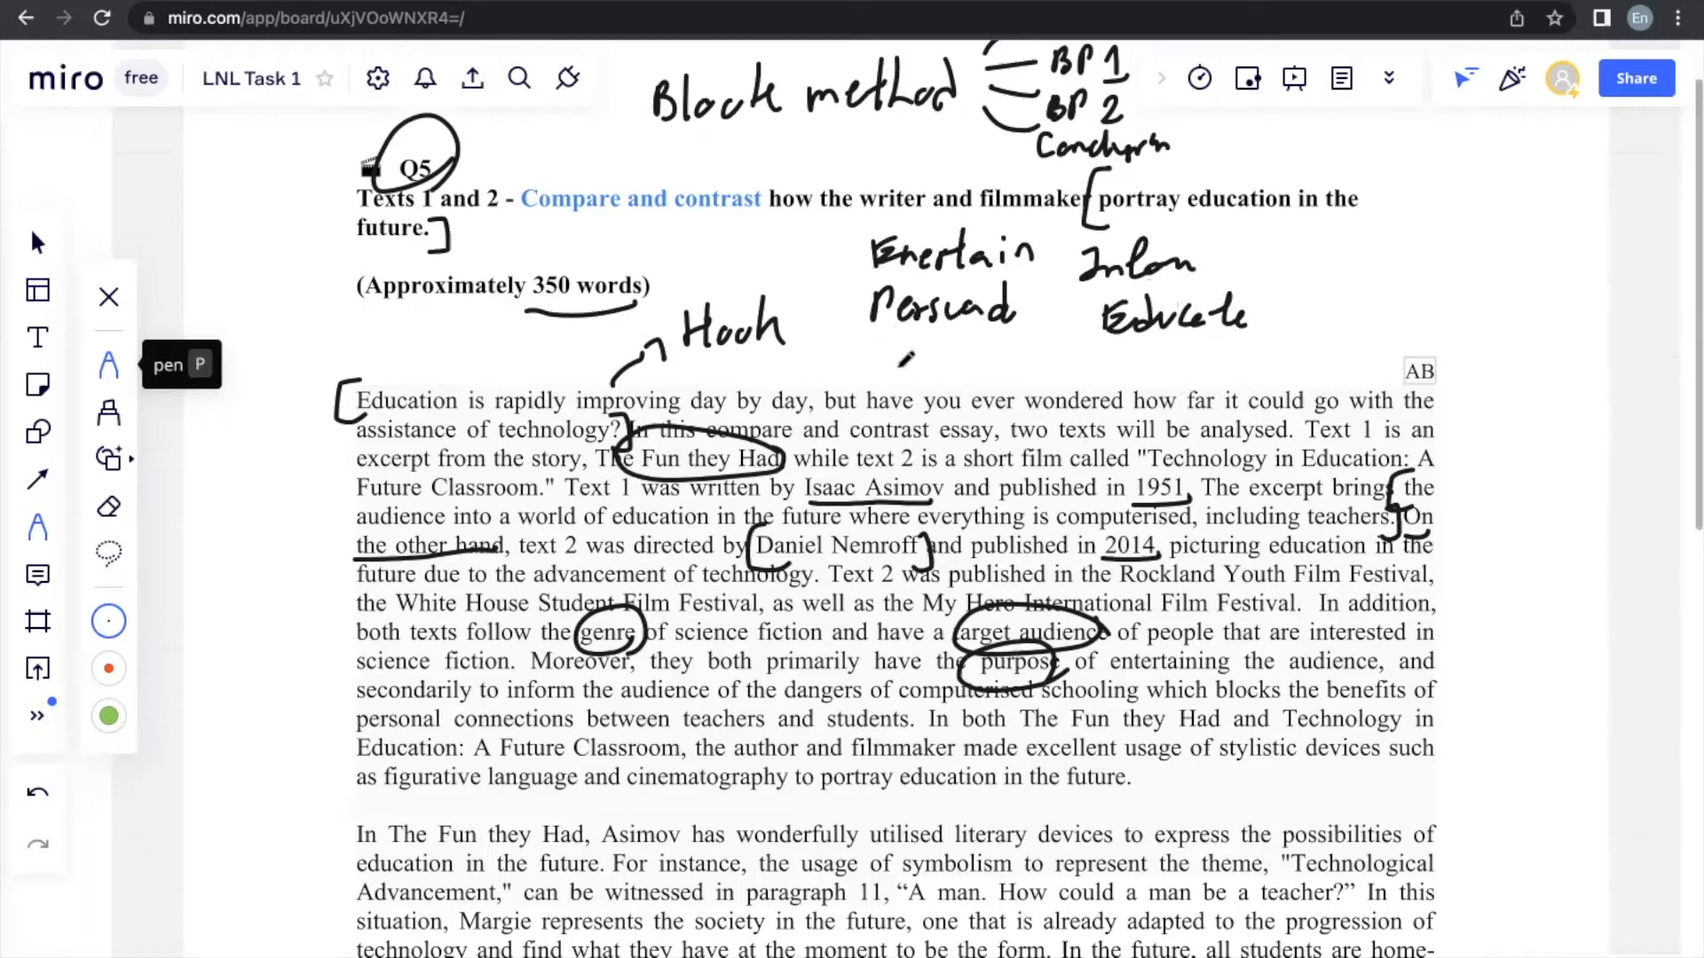
Step: Bracket the intro's final sentence and both titles, and underline 'to portray education in the future'
{"action": "scroll", "scroll_direction": "down", "scroll_amount": 3}
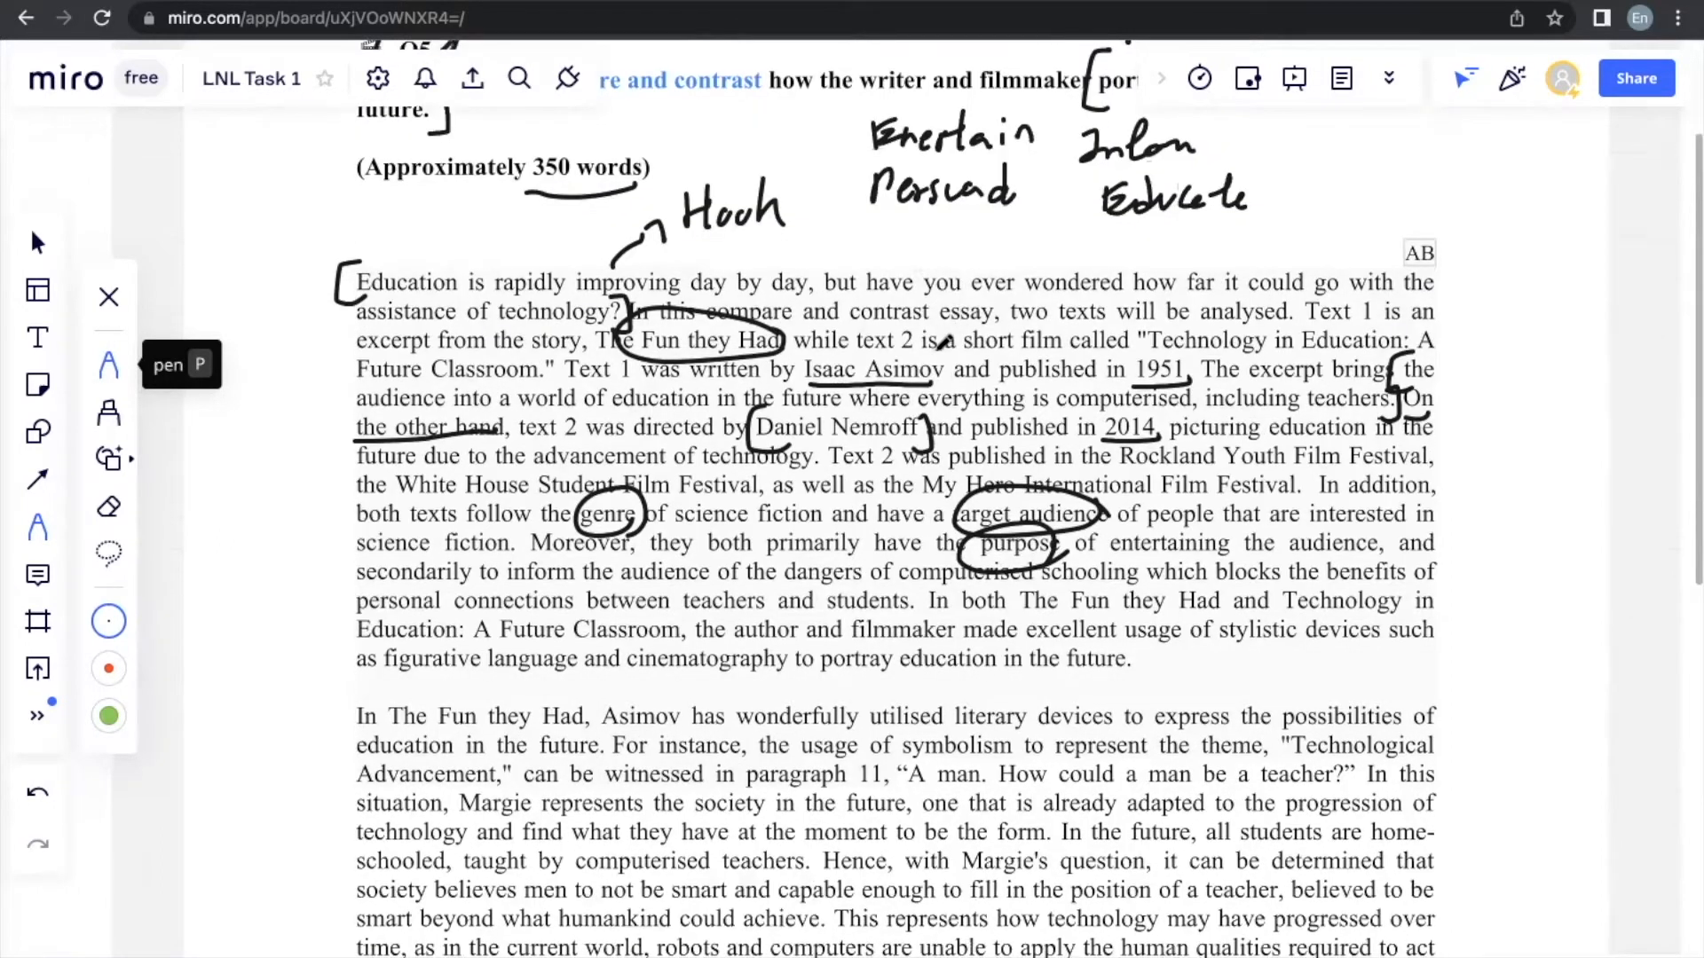
{"action": "scroll", "scroll_direction": "down", "scroll_amount": 3}
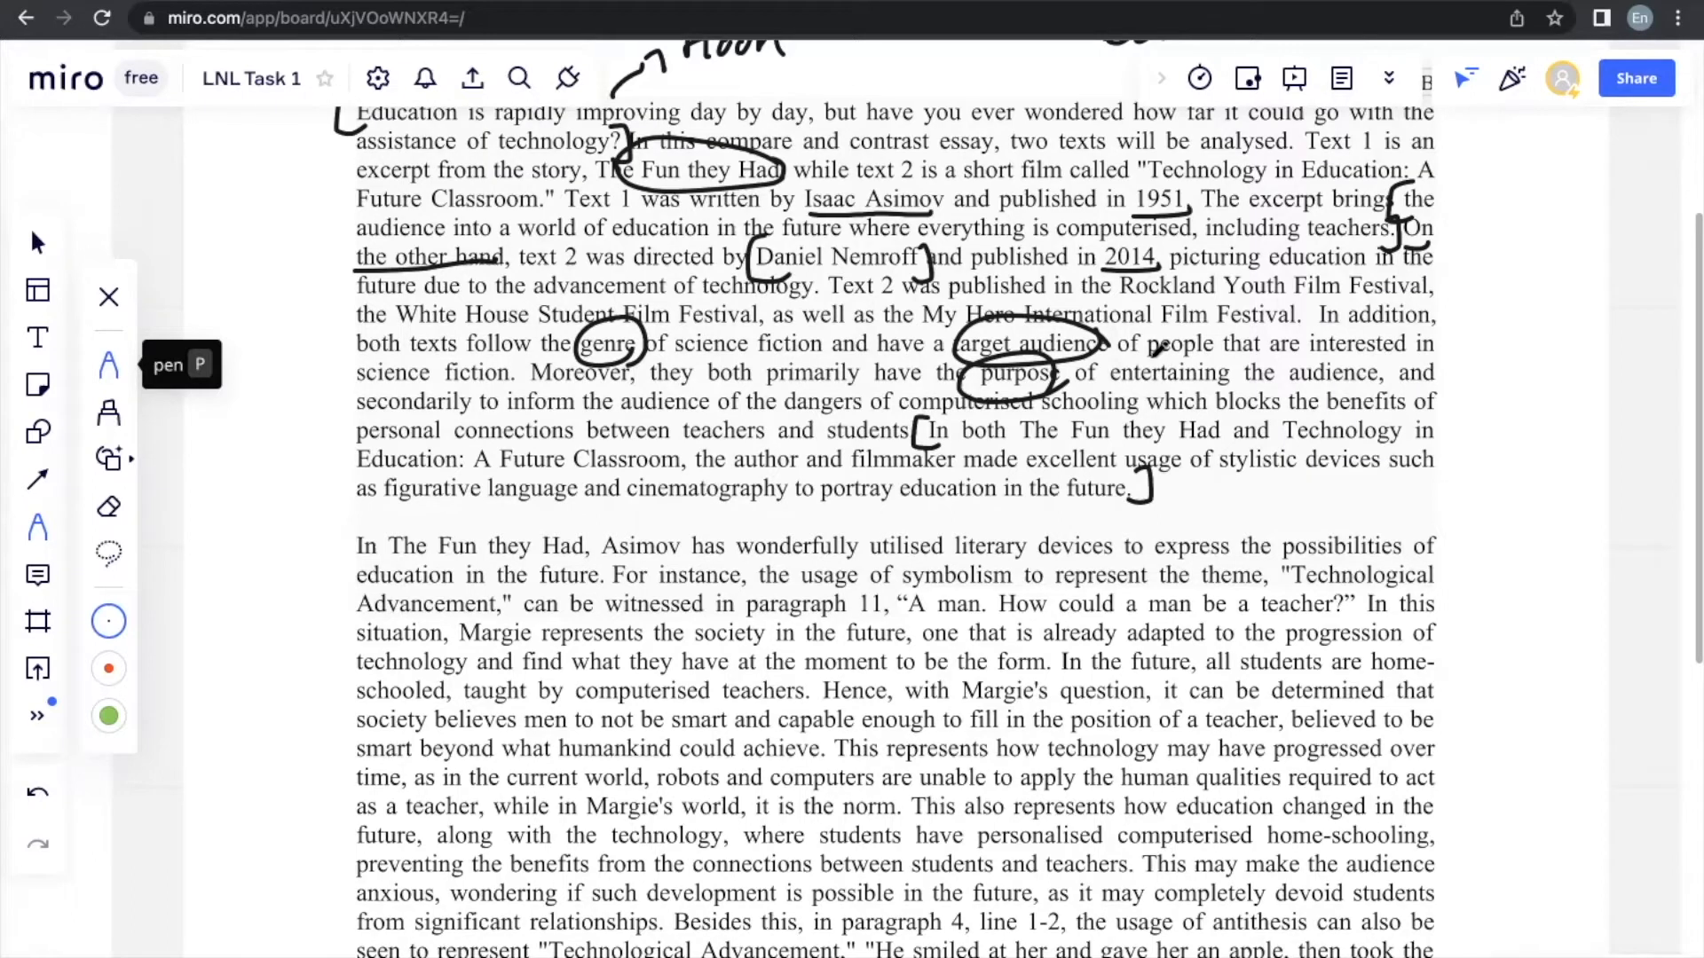
{"action": "scroll", "scroll_direction": "down", "scroll_amount": 3}
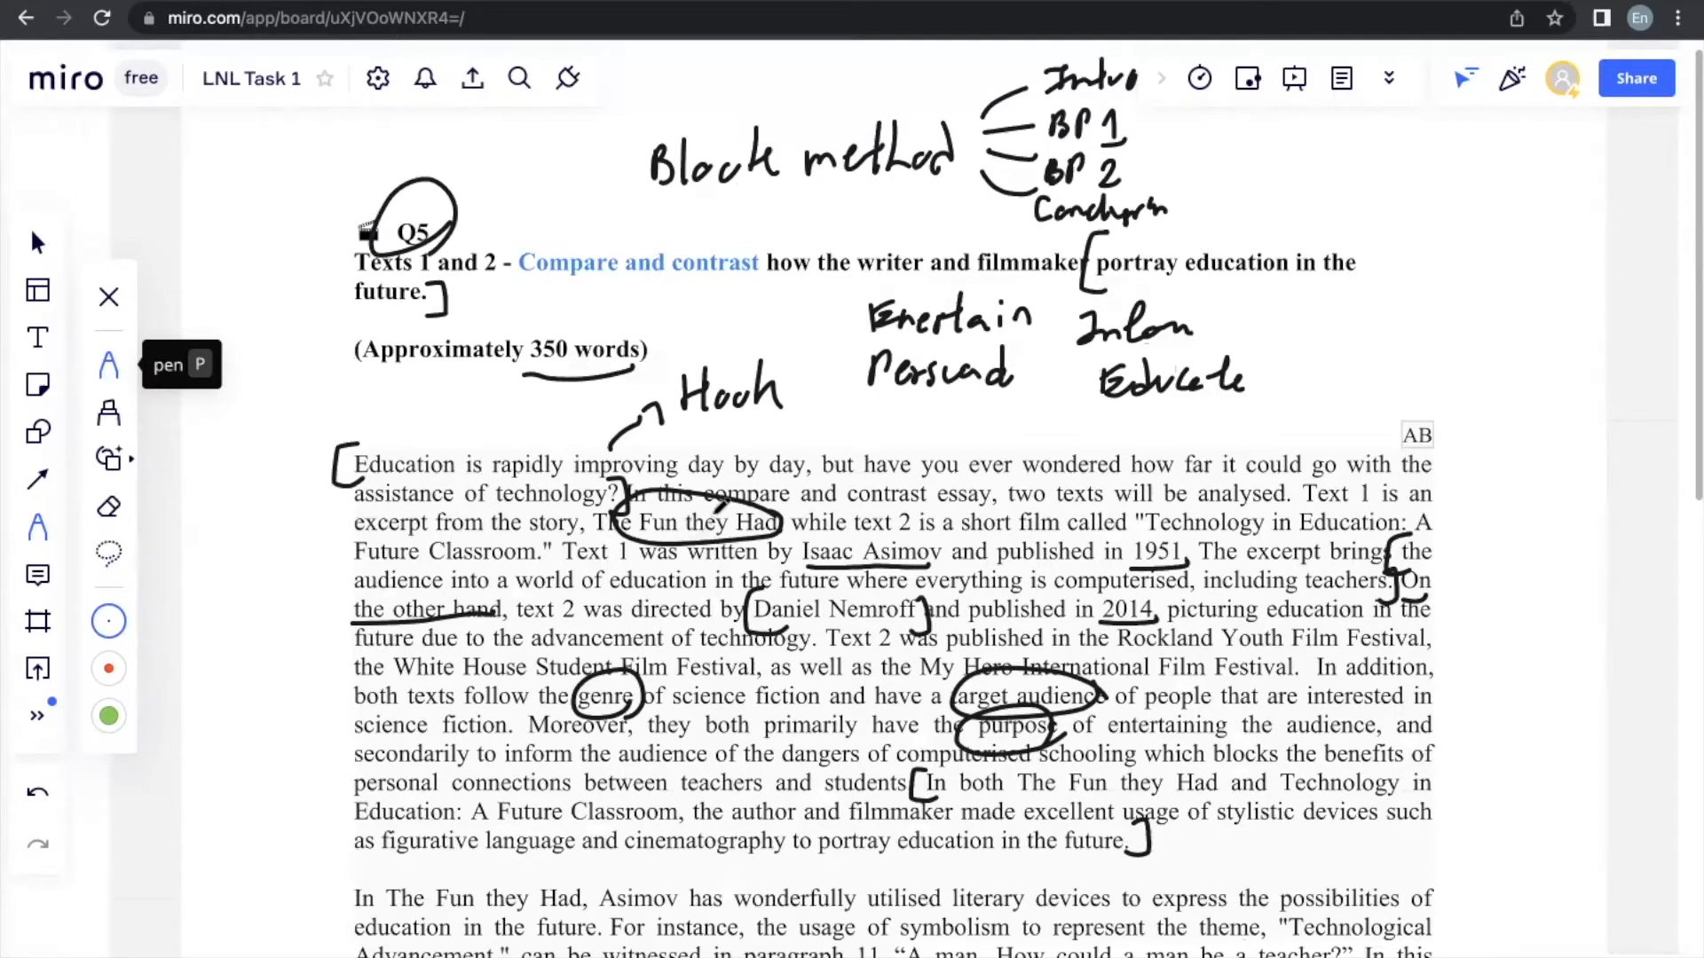
{"action": "scroll", "scroll_direction": "down", "scroll_amount": 3}
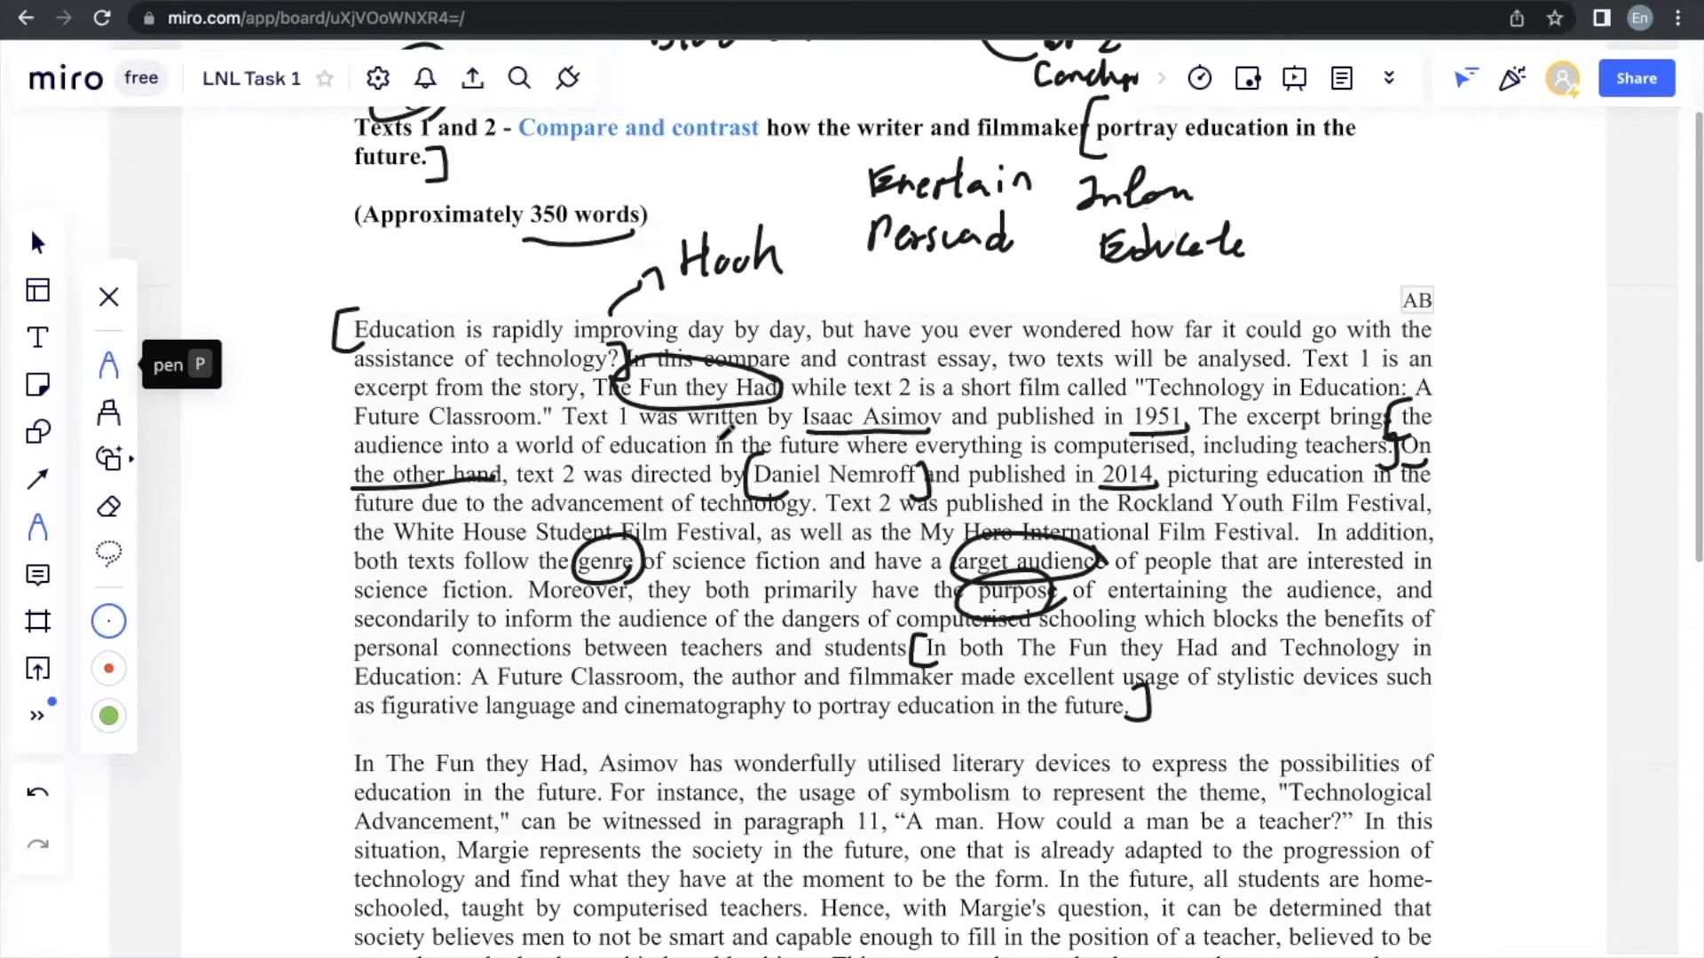
{"action": "scroll", "scroll_direction": "down", "scroll_amount": 3}
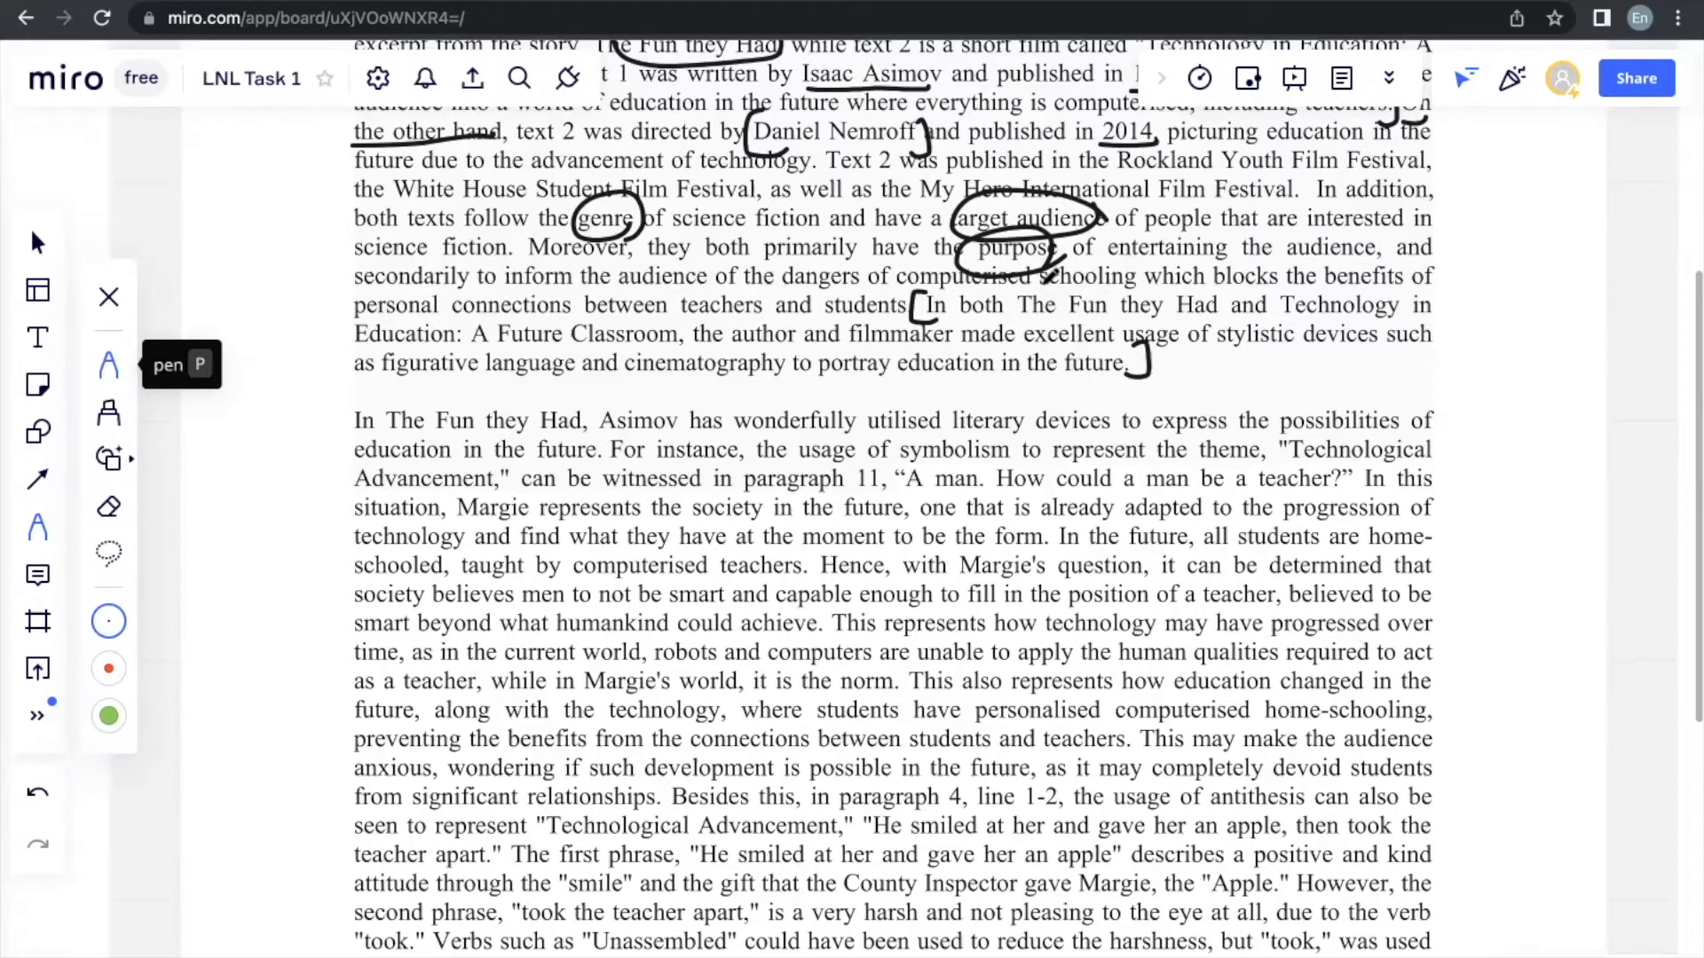
{"action": "left_click_drag", "start_coordinate": [1016, 304], "coordinate": [1283, 326]}
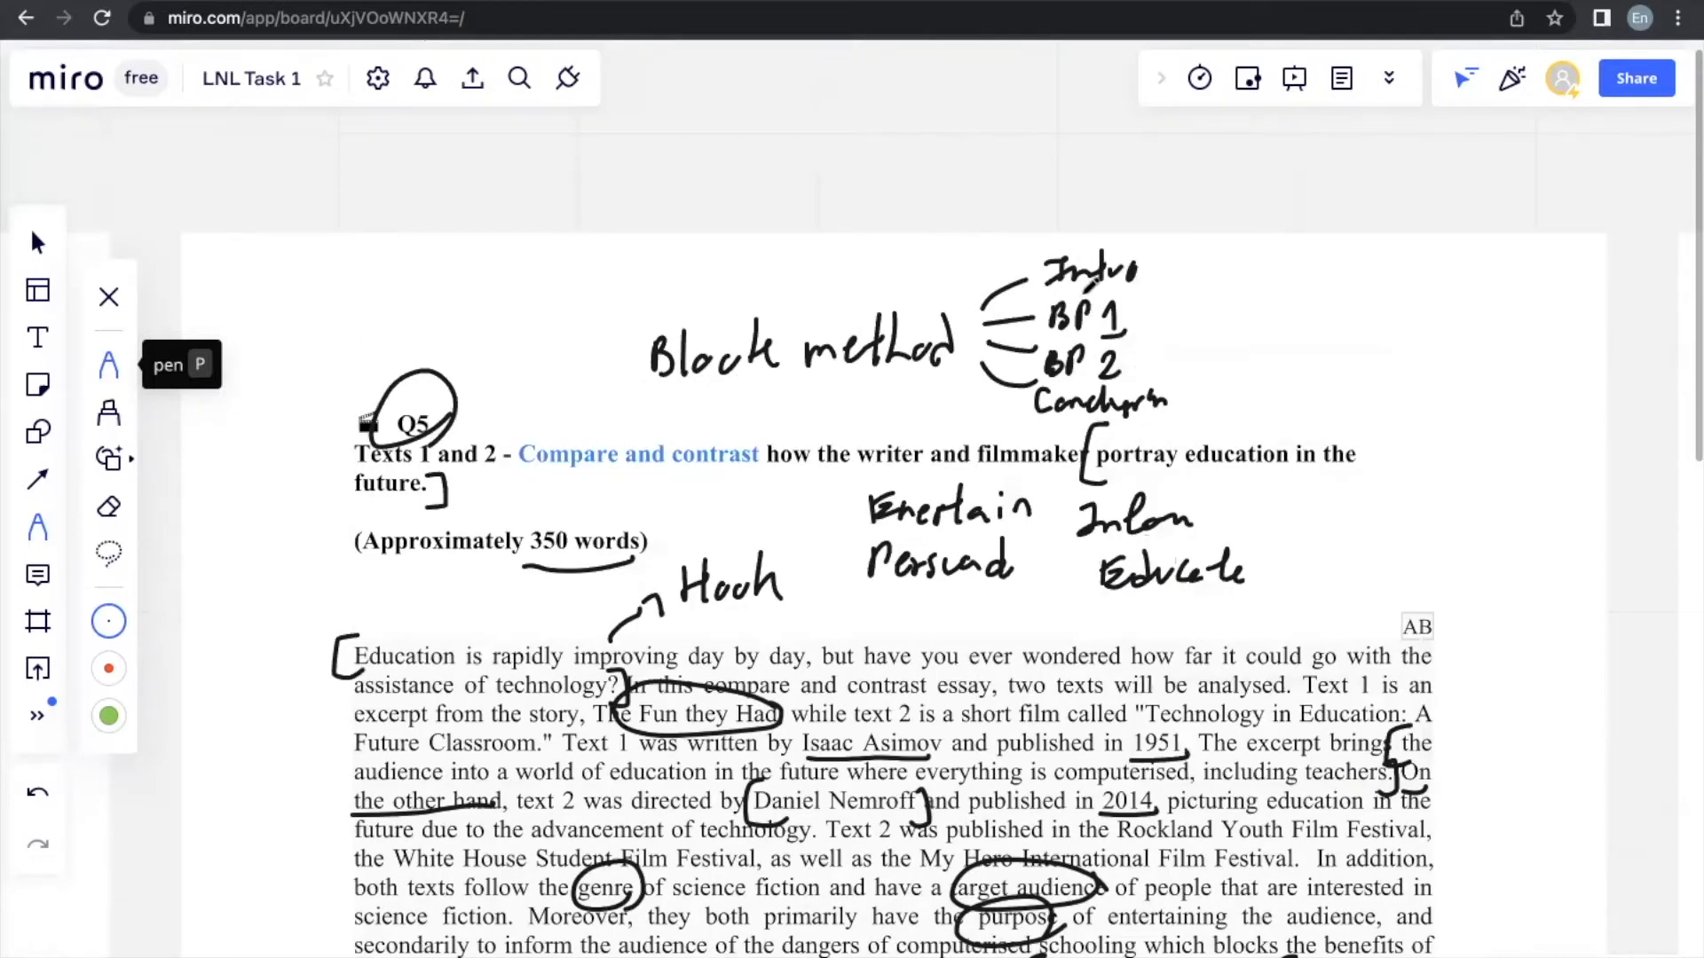
{"action": "scroll", "scroll_direction": "down", "scroll_amount": 3}
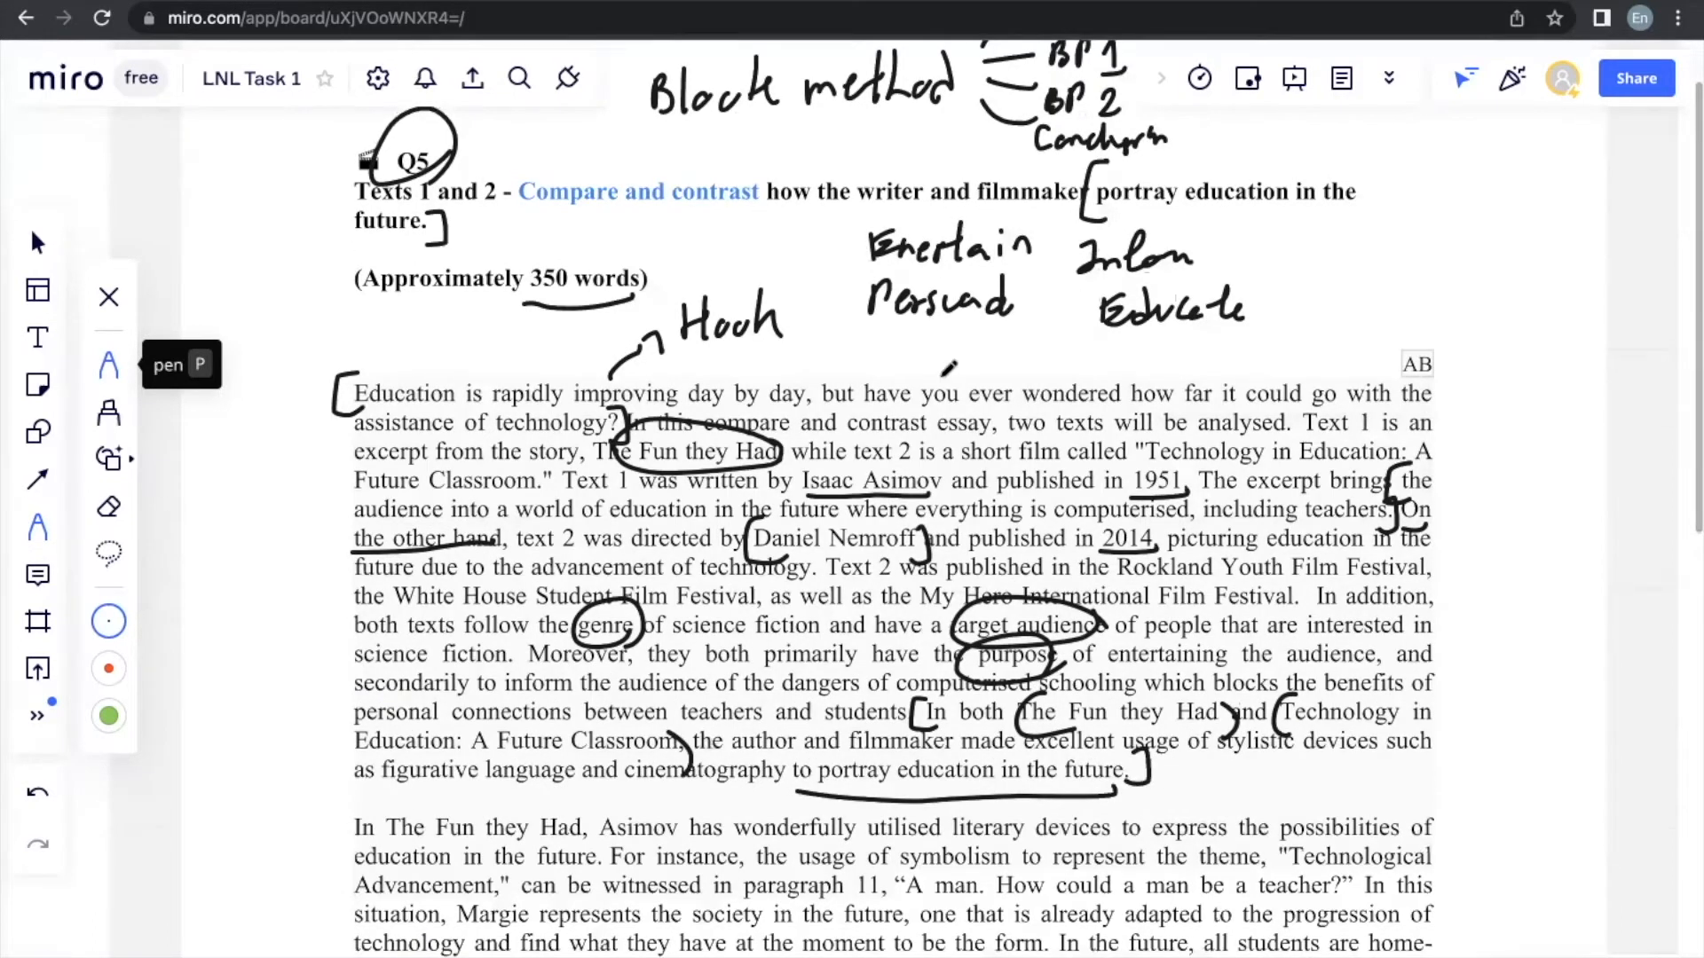
{"action": "scroll", "scroll_direction": "down", "scroll_amount": 3}
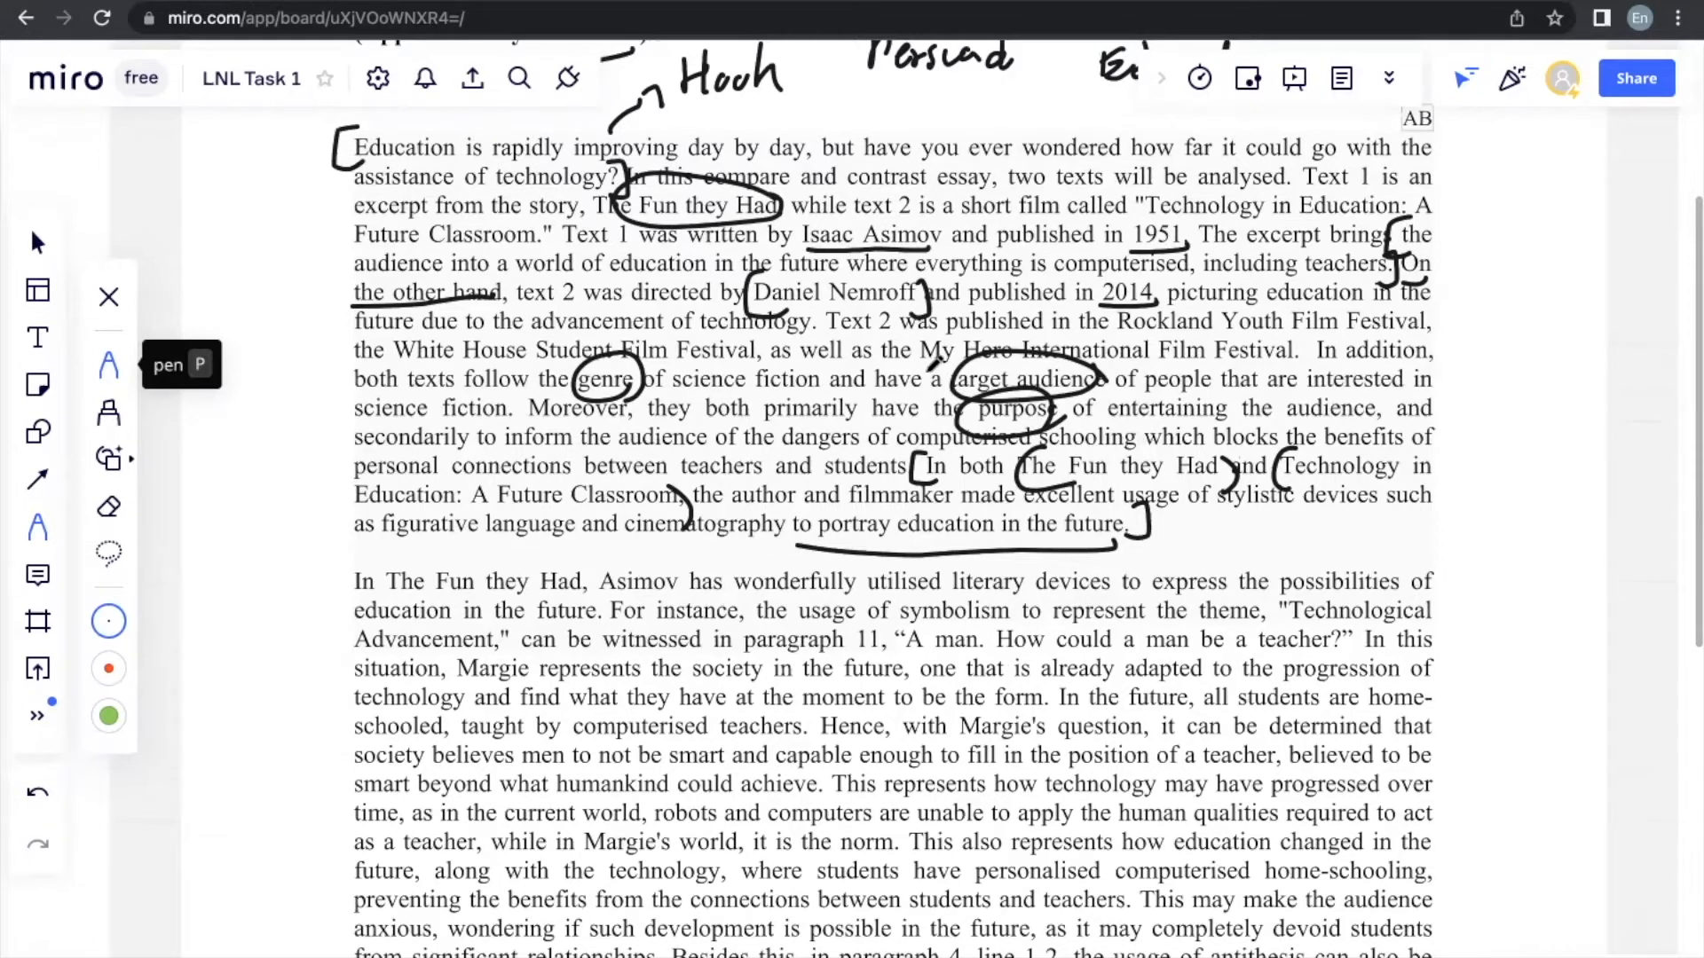
{"action": "scroll", "scroll_direction": "down", "scroll_amount": 3}
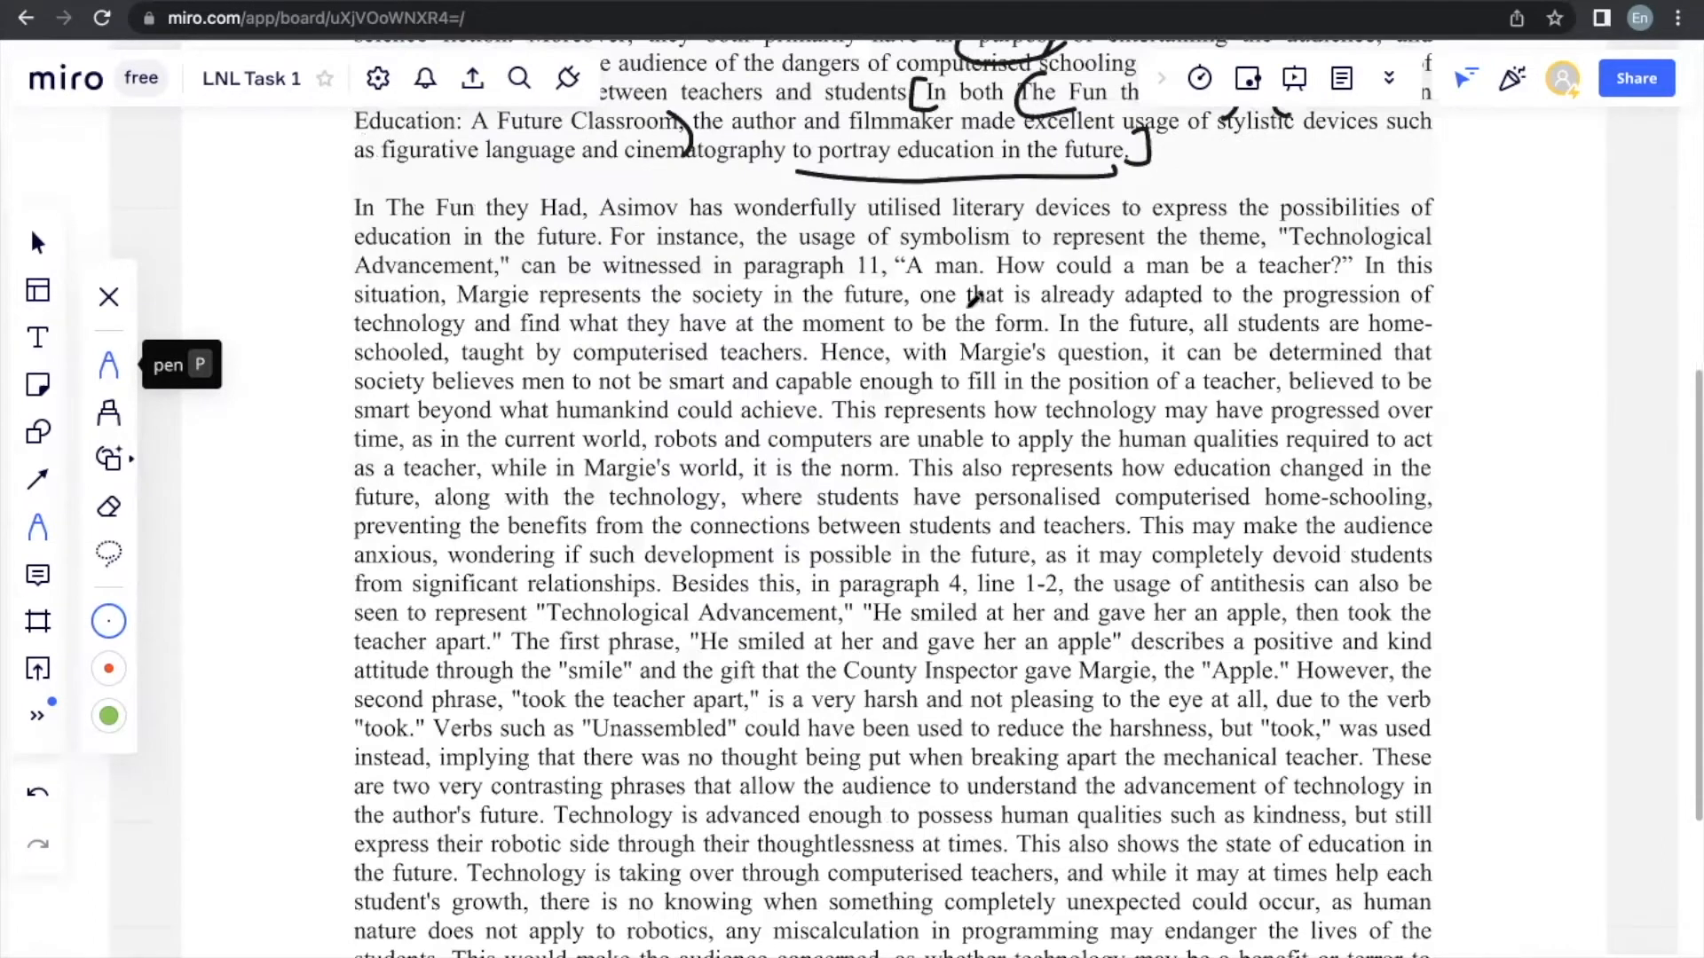
Step: Bracket the Fun they Had paragraph's first sentence and add a bracket before 'to express'
{"action": "scroll", "scroll_direction": "down", "scroll_amount": 3}
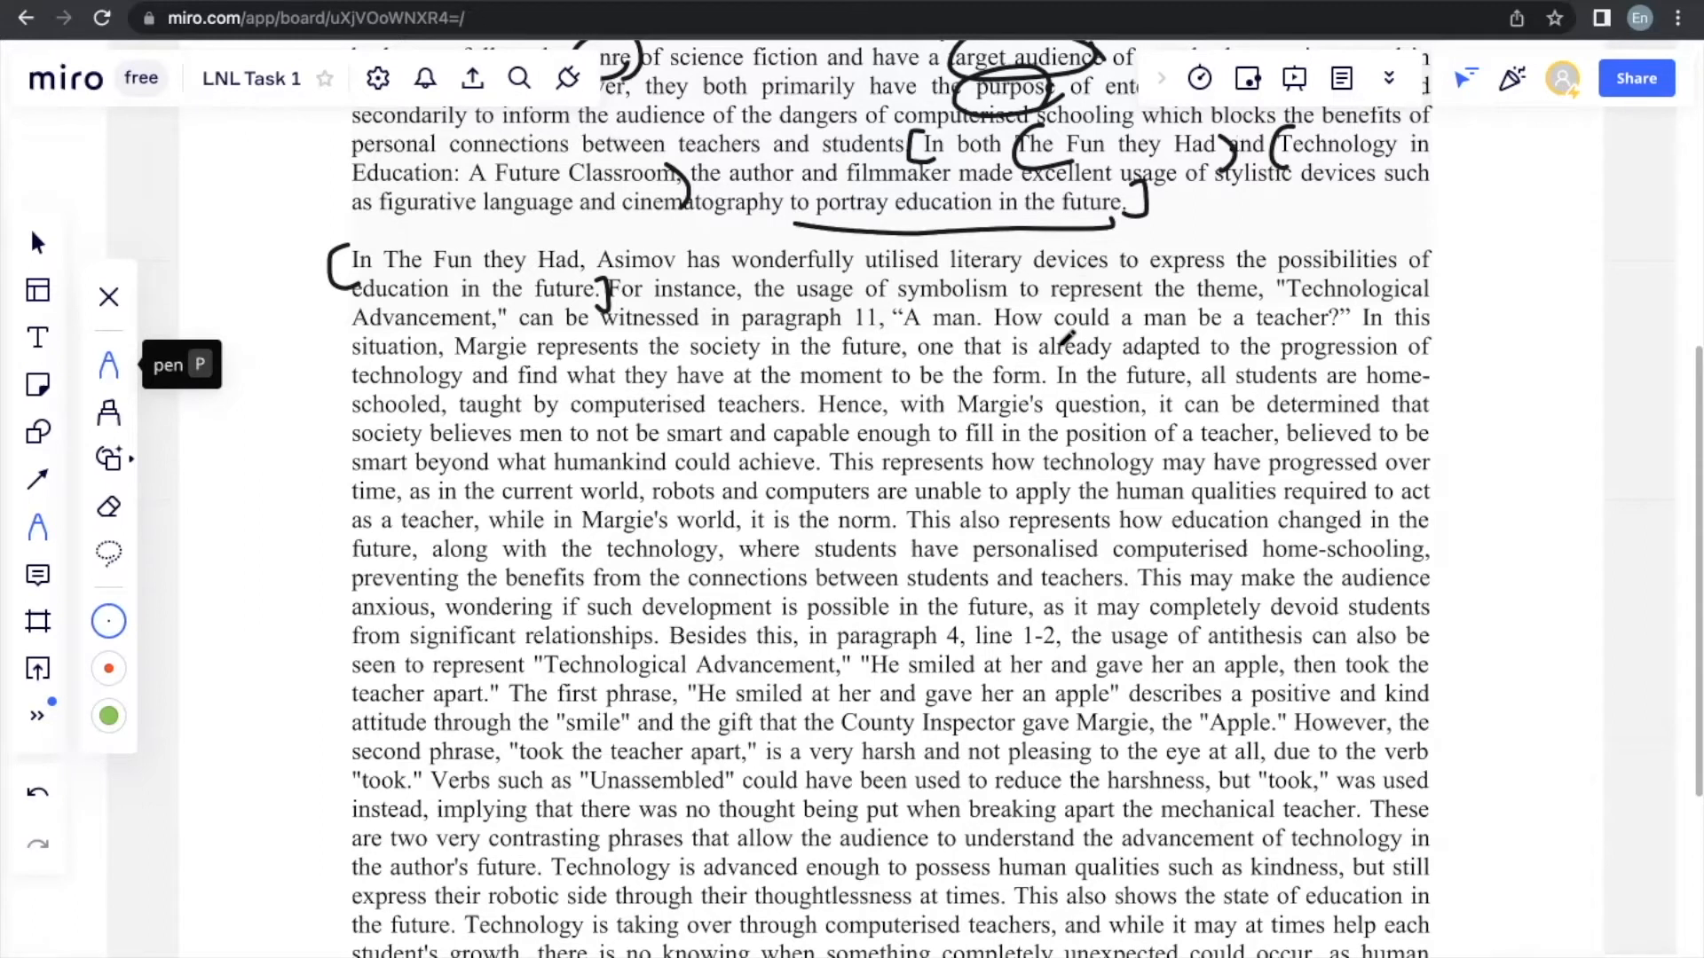
{"action": "mouse_move", "coordinate": [1495, 207]}
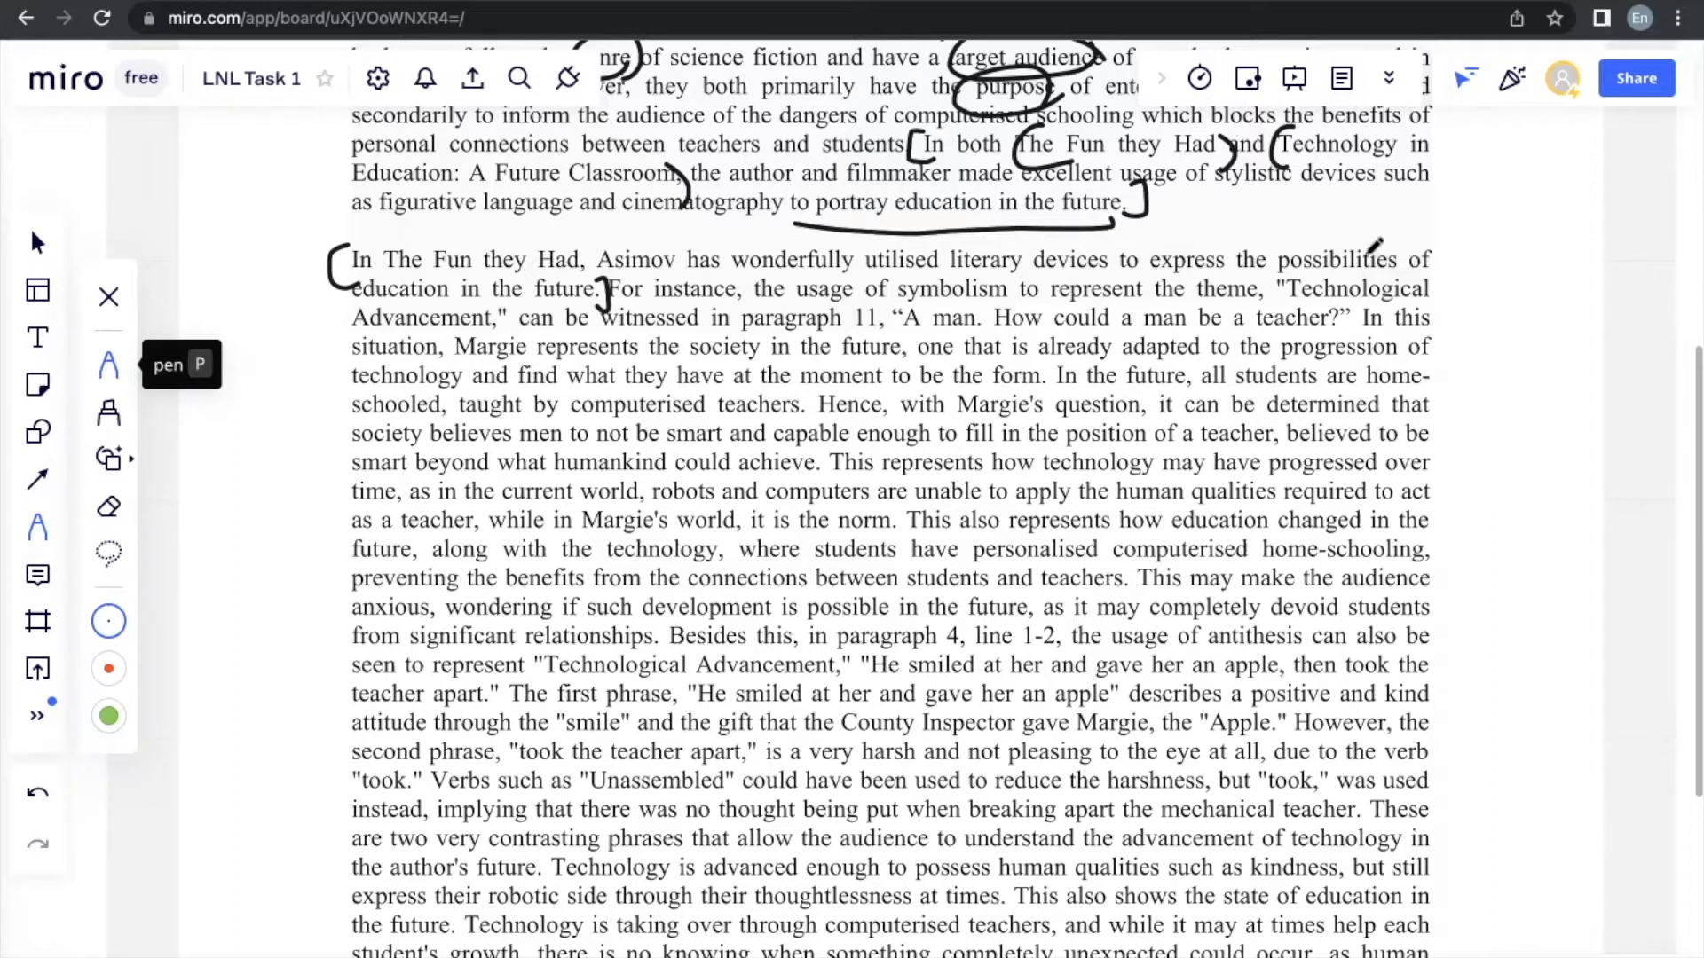
{"action": "left_click_drag", "start_coordinate": [1109, 271], "coordinate": [1130, 255]}
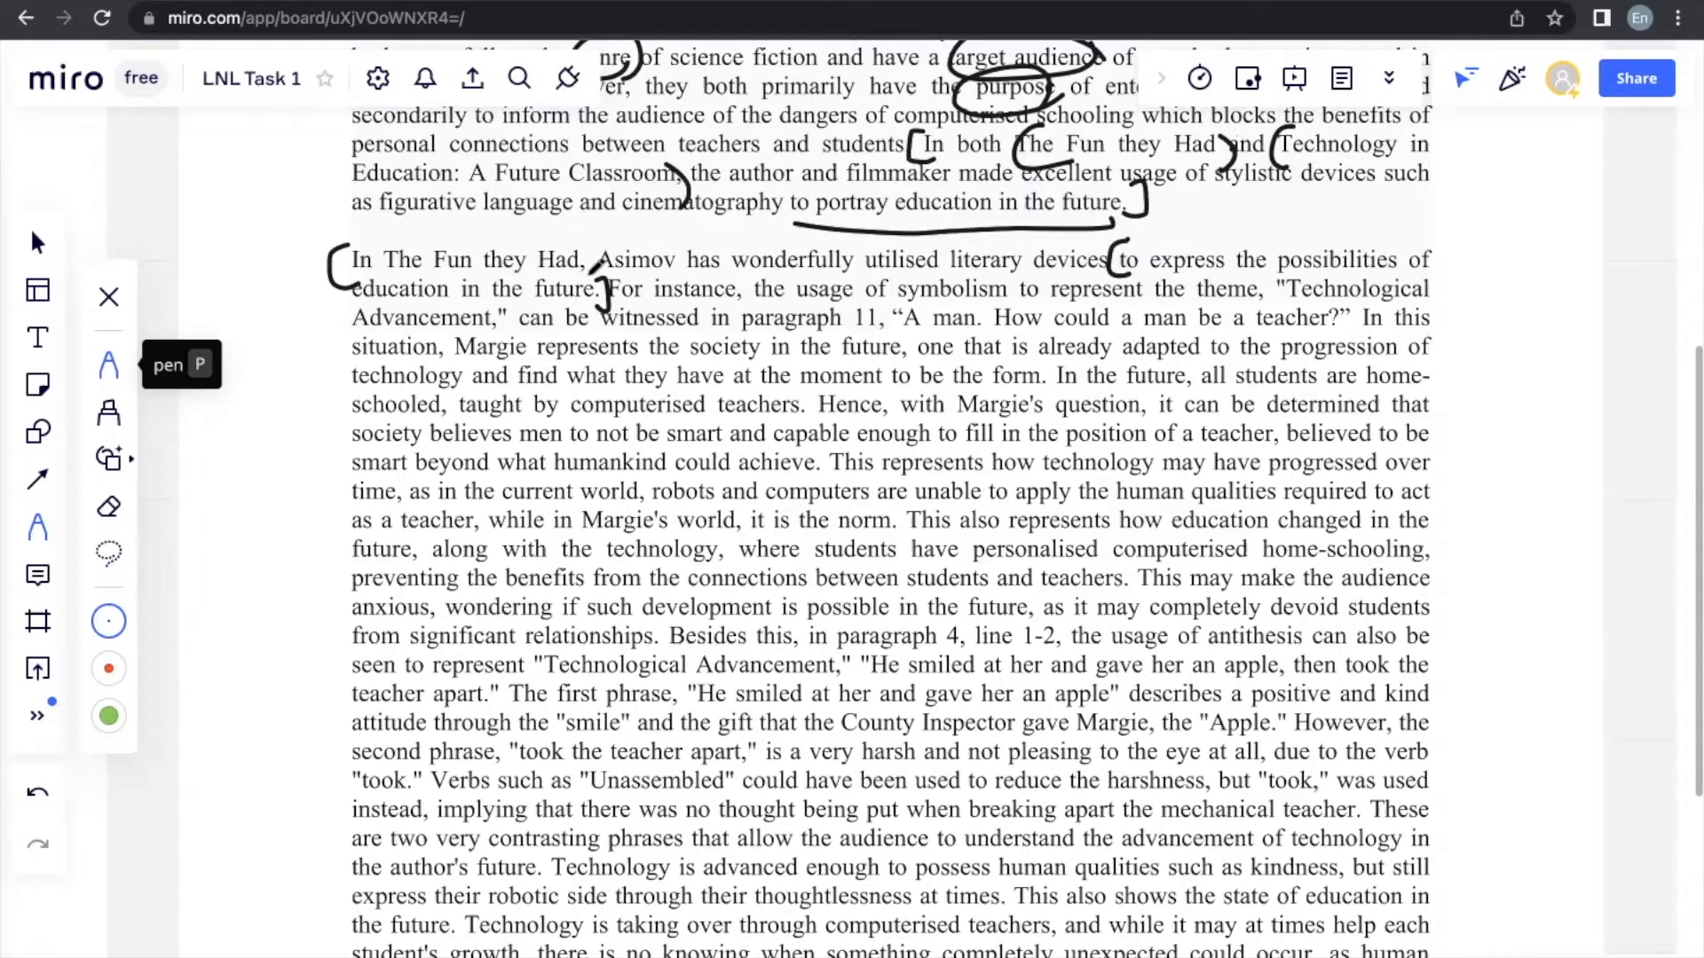
{"action": "scroll", "scroll_direction": "down", "scroll_amount": 3}
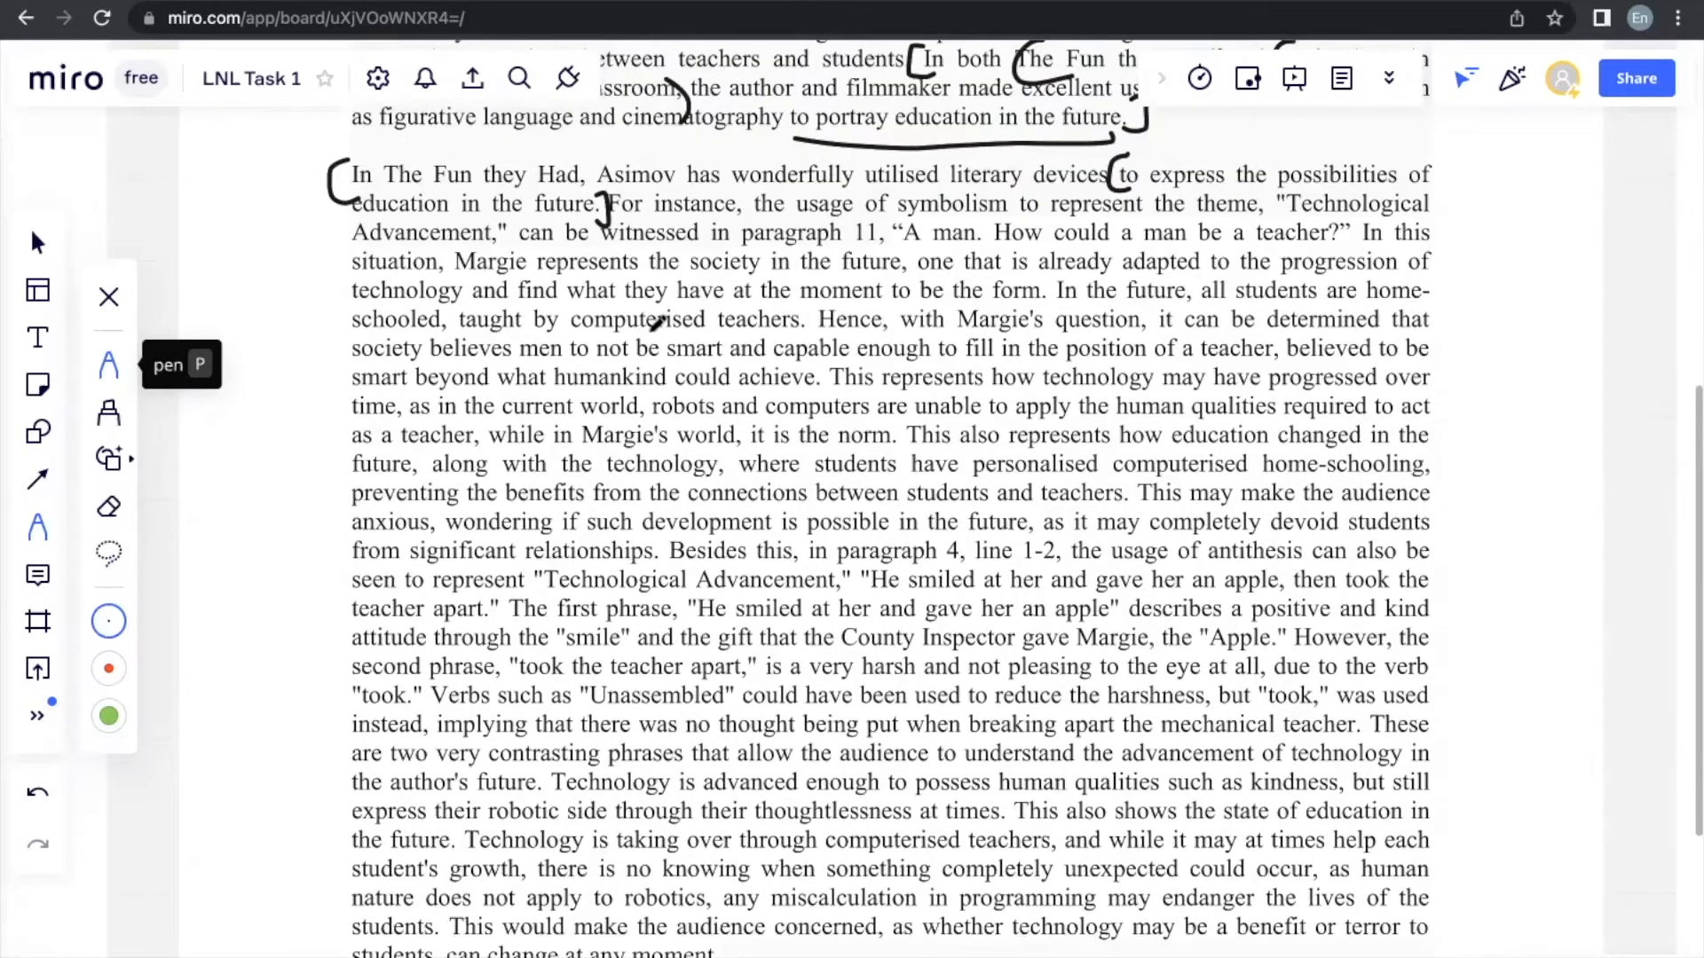
{"action": "scroll", "scroll_direction": "down", "scroll_amount": 3}
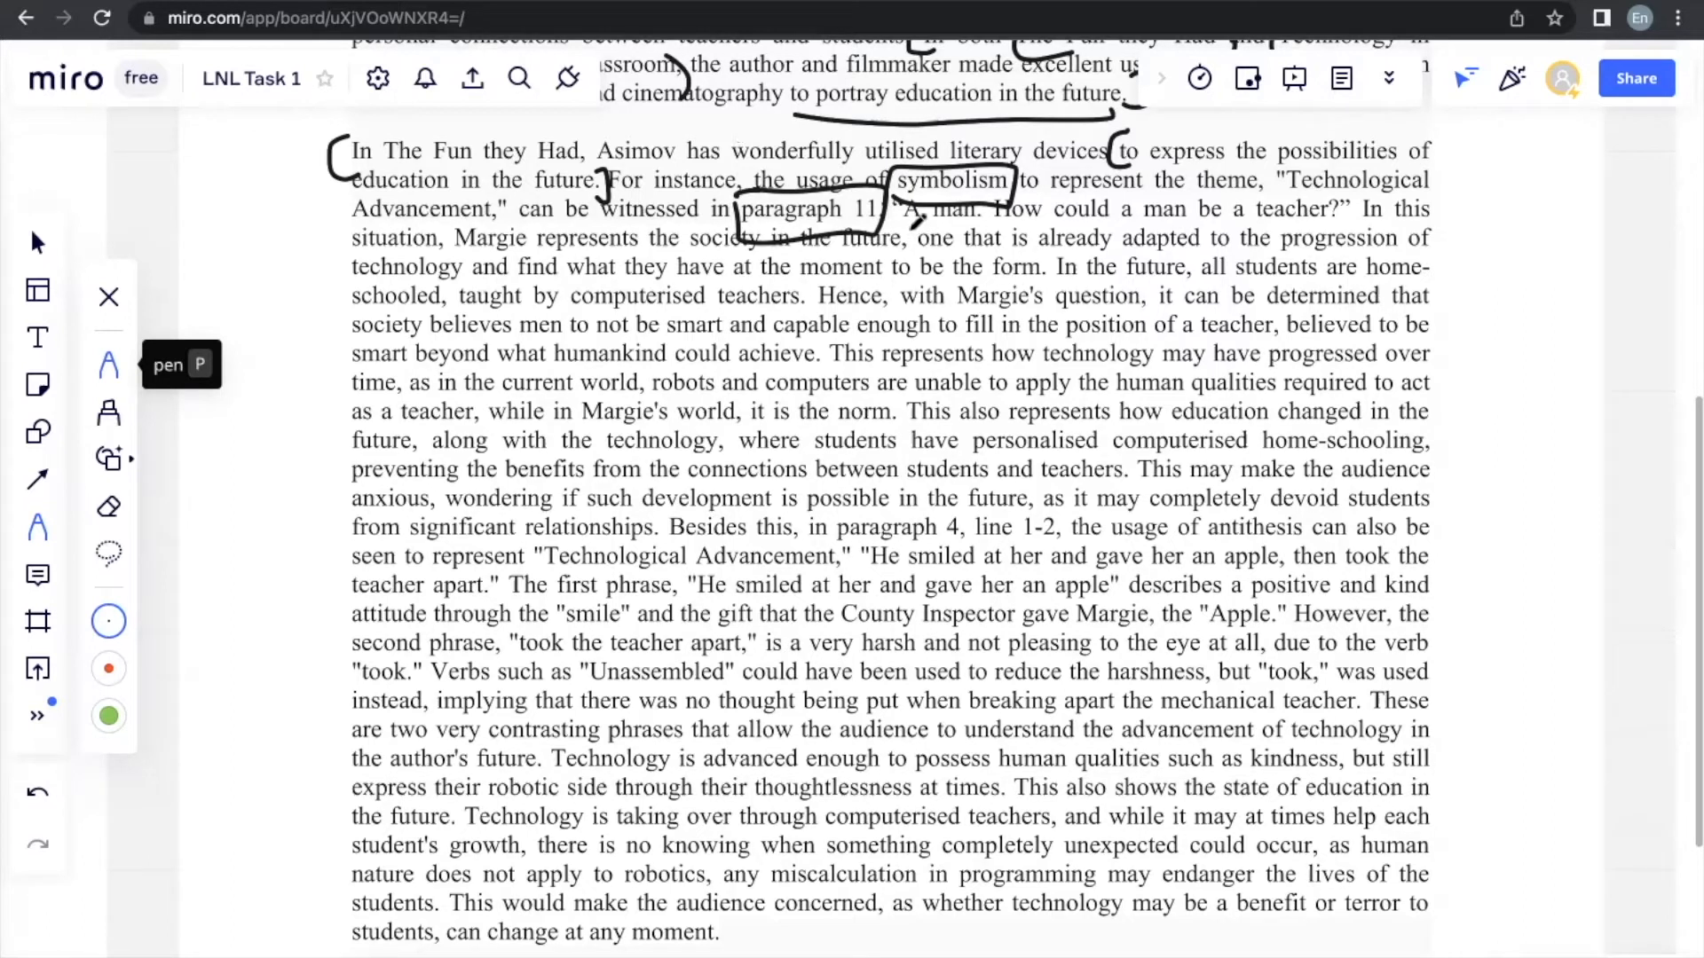
Step: Box 'symbolism' and 'paragraph 11', and underline 'A man. How could a man be a teacher?'
{"action": "left_click_drag", "start_coordinate": [891, 222], "coordinate": [1206, 226]}
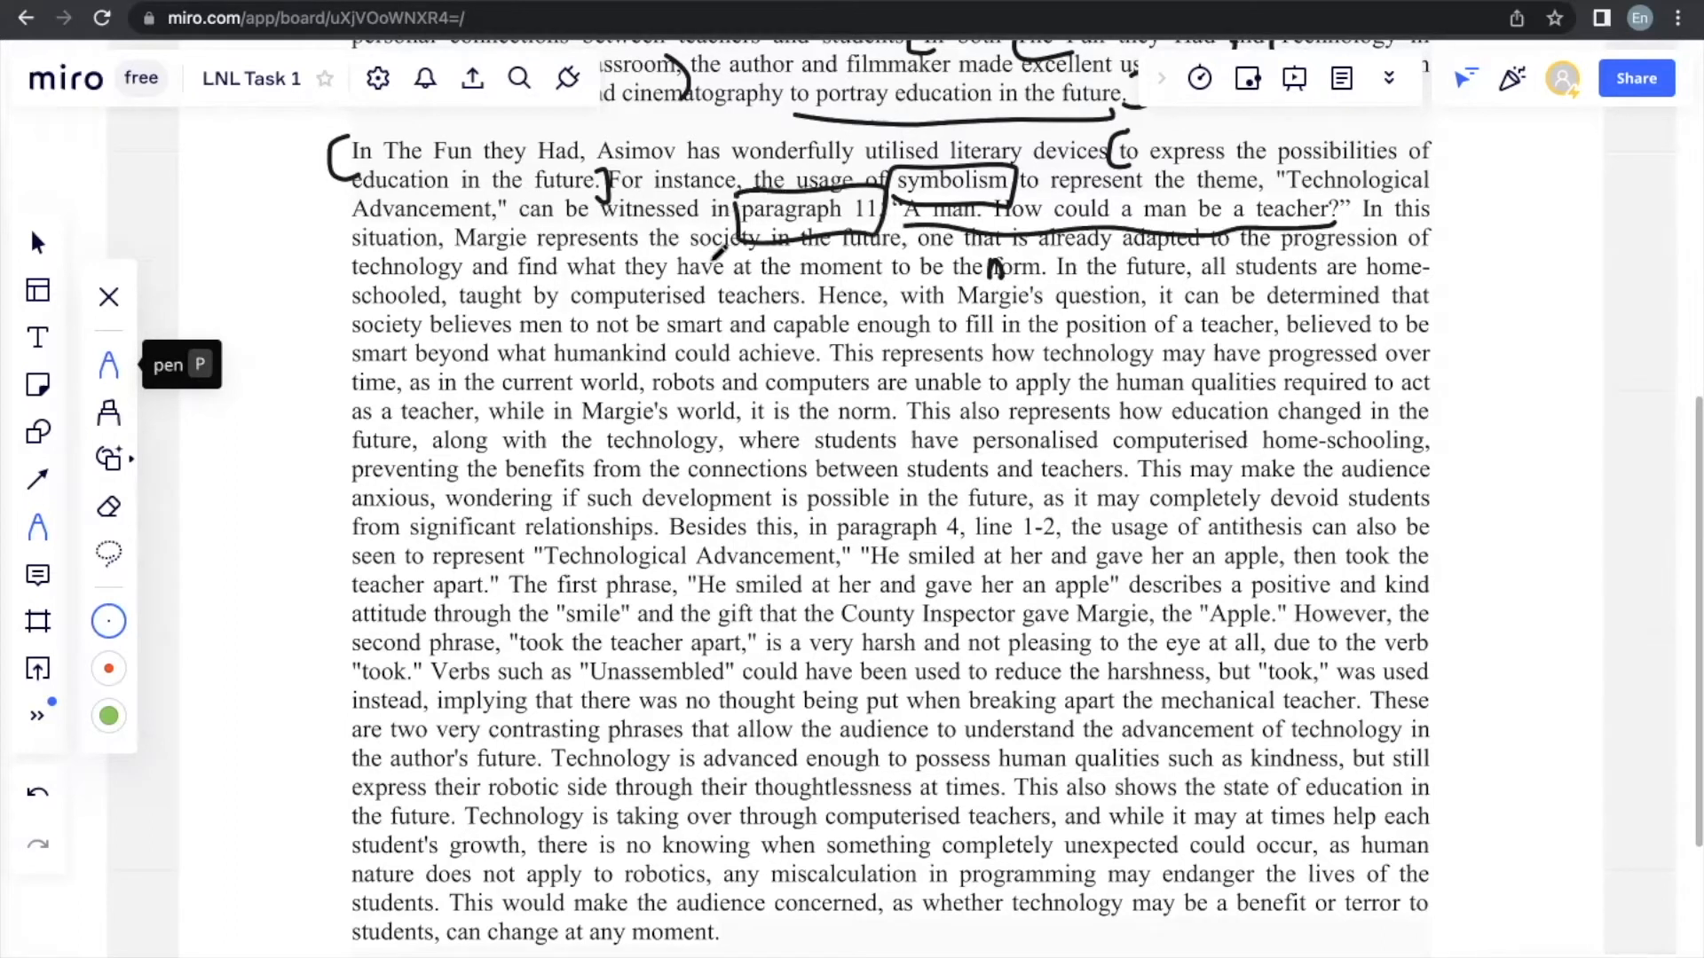
{"action": "scroll", "scroll_direction": "down", "scroll_amount": 3}
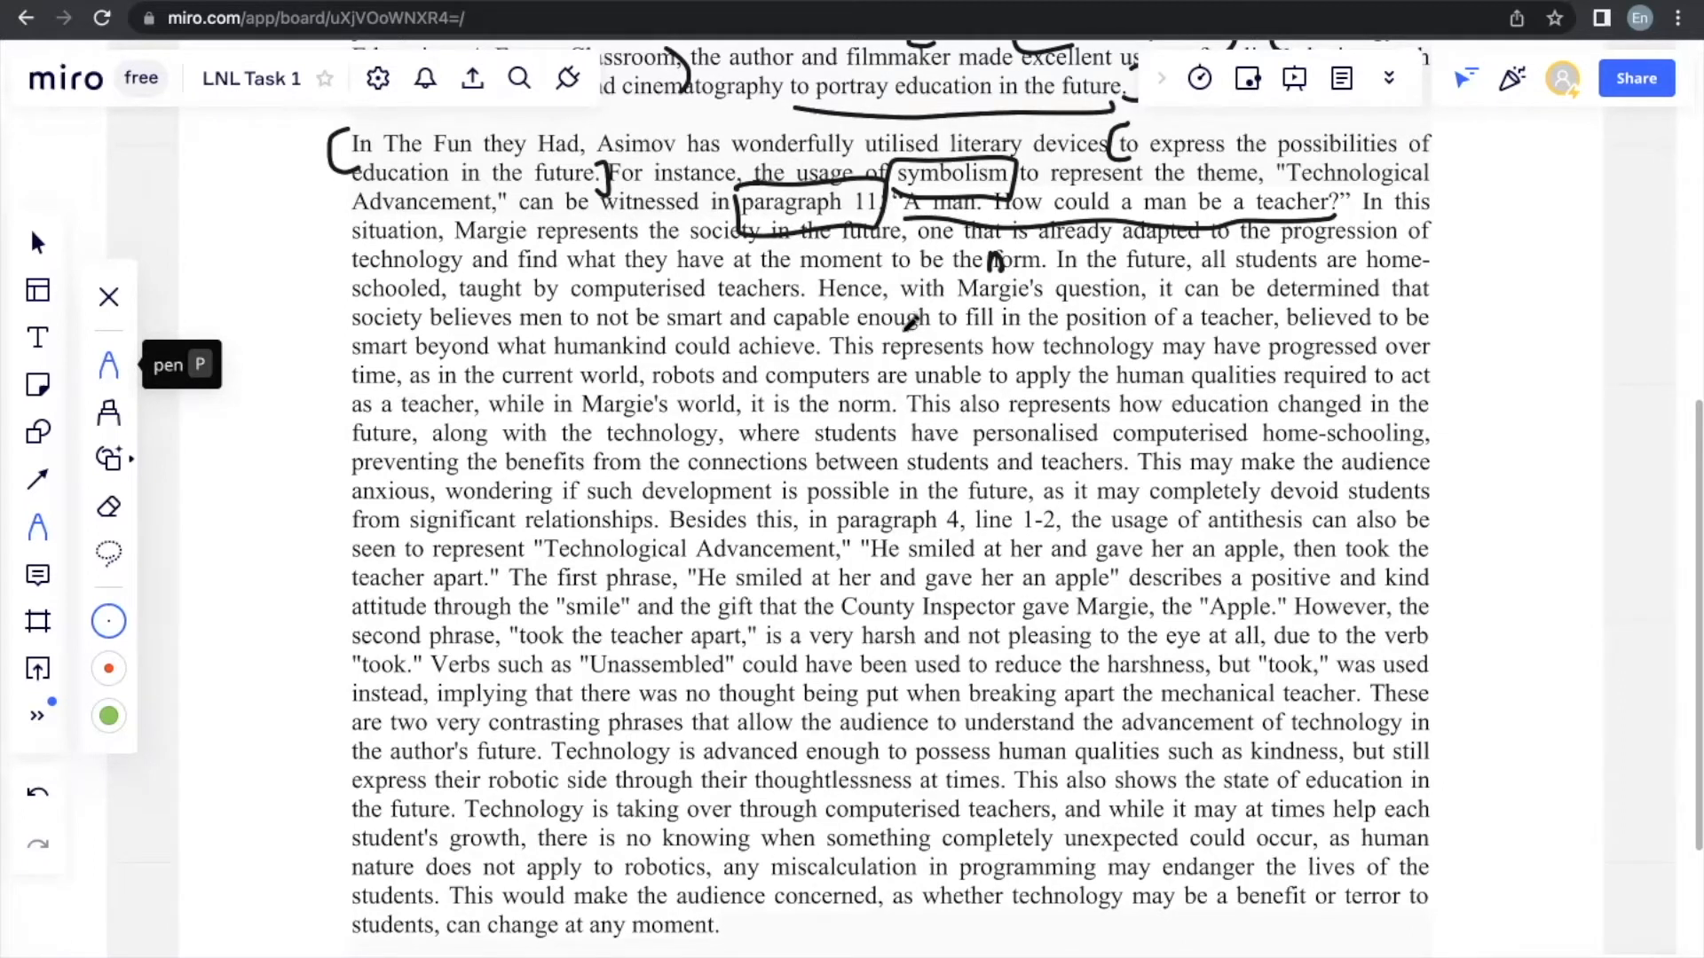
{"action": "scroll", "scroll_direction": "up", "scroll_amount": 3}
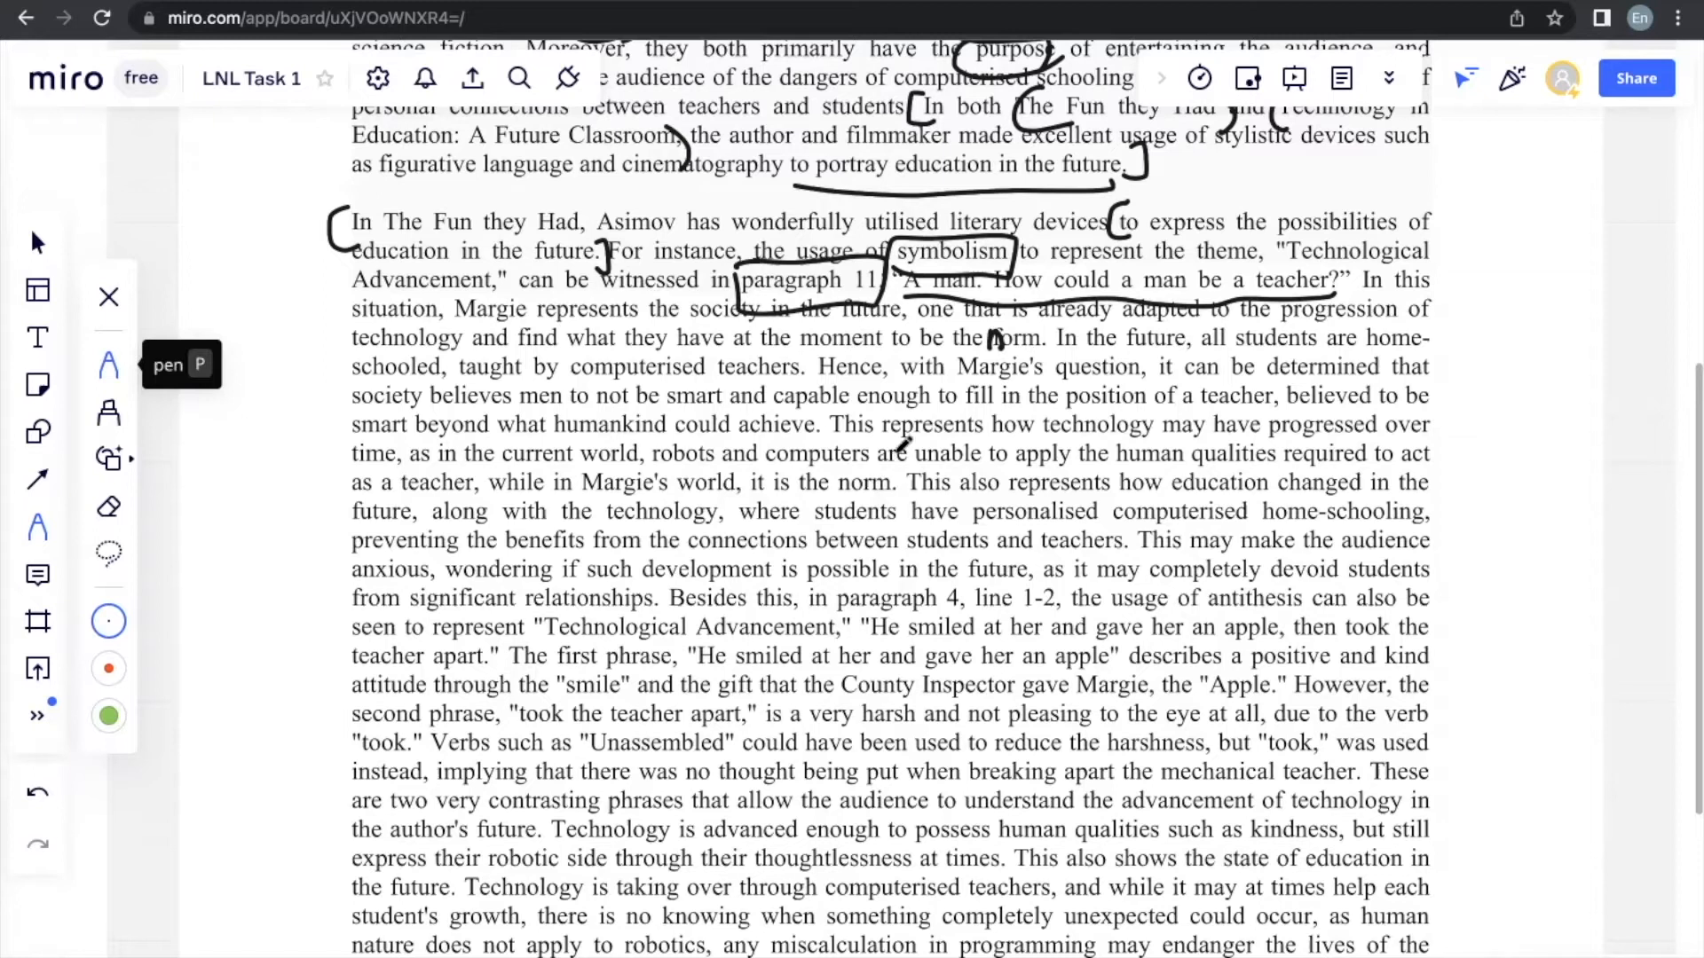
{"action": "scroll", "scroll_direction": "down", "scroll_amount": 3}
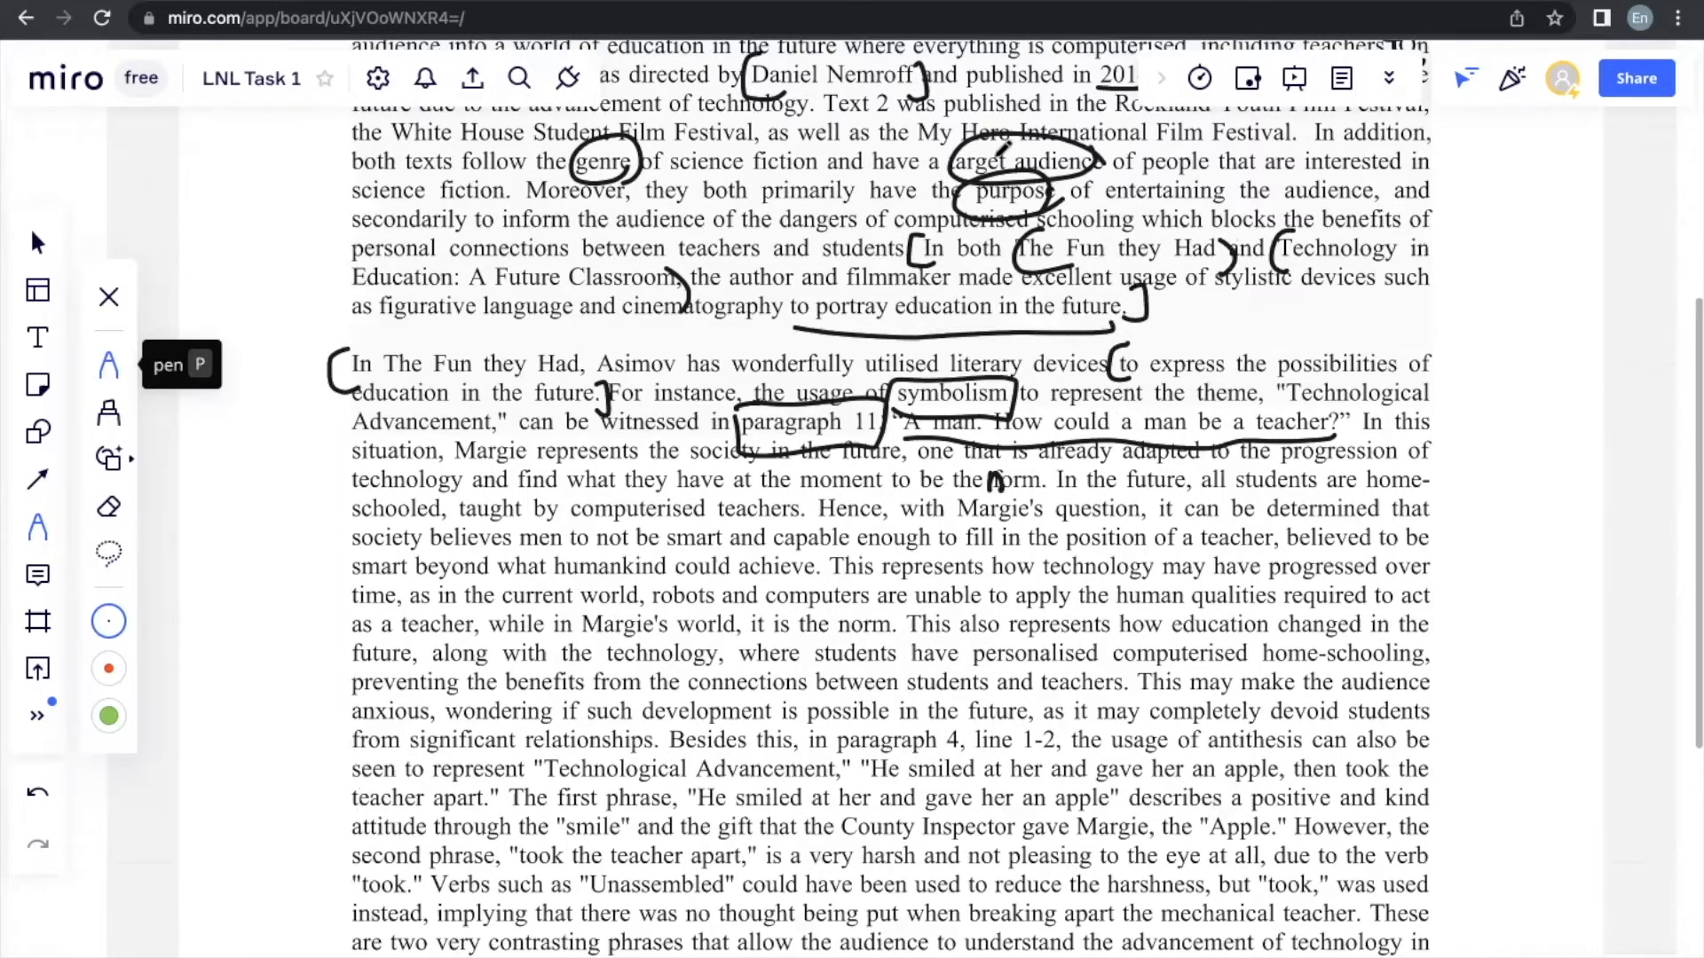
Step: Bracket the sentence from 'This may make the audience' to 'significant relationships'
{"action": "scroll", "scroll_direction": "down", "scroll_amount": 3}
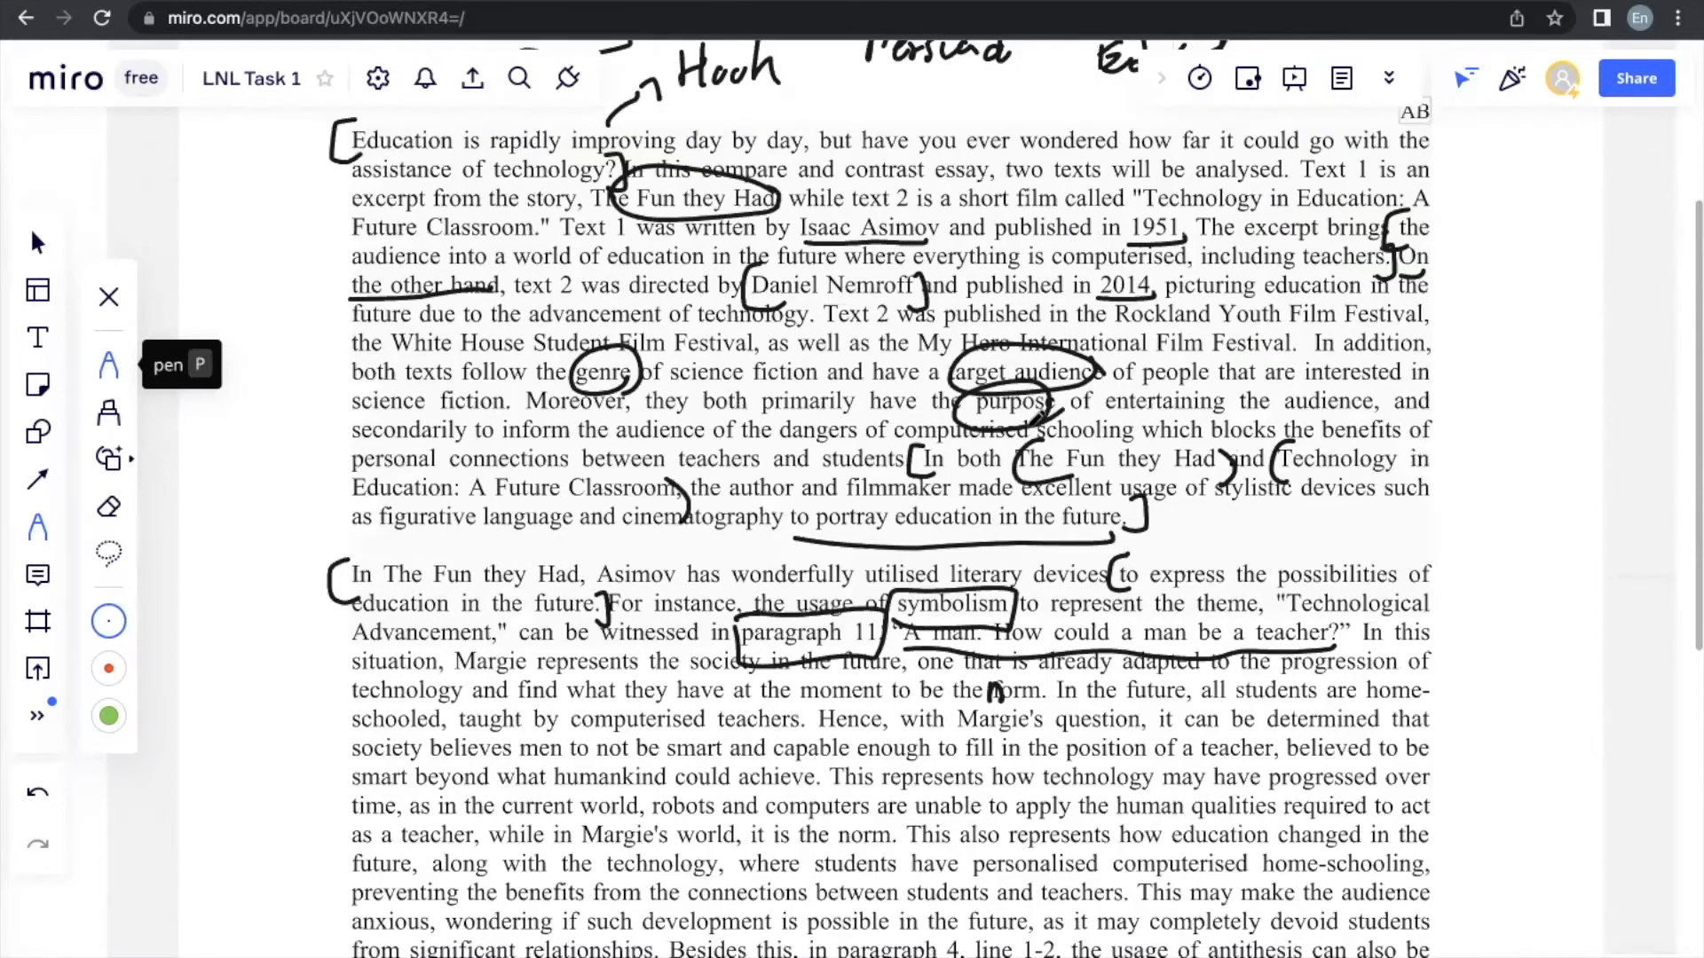
{"action": "scroll", "scroll_direction": "down", "scroll_amount": 3}
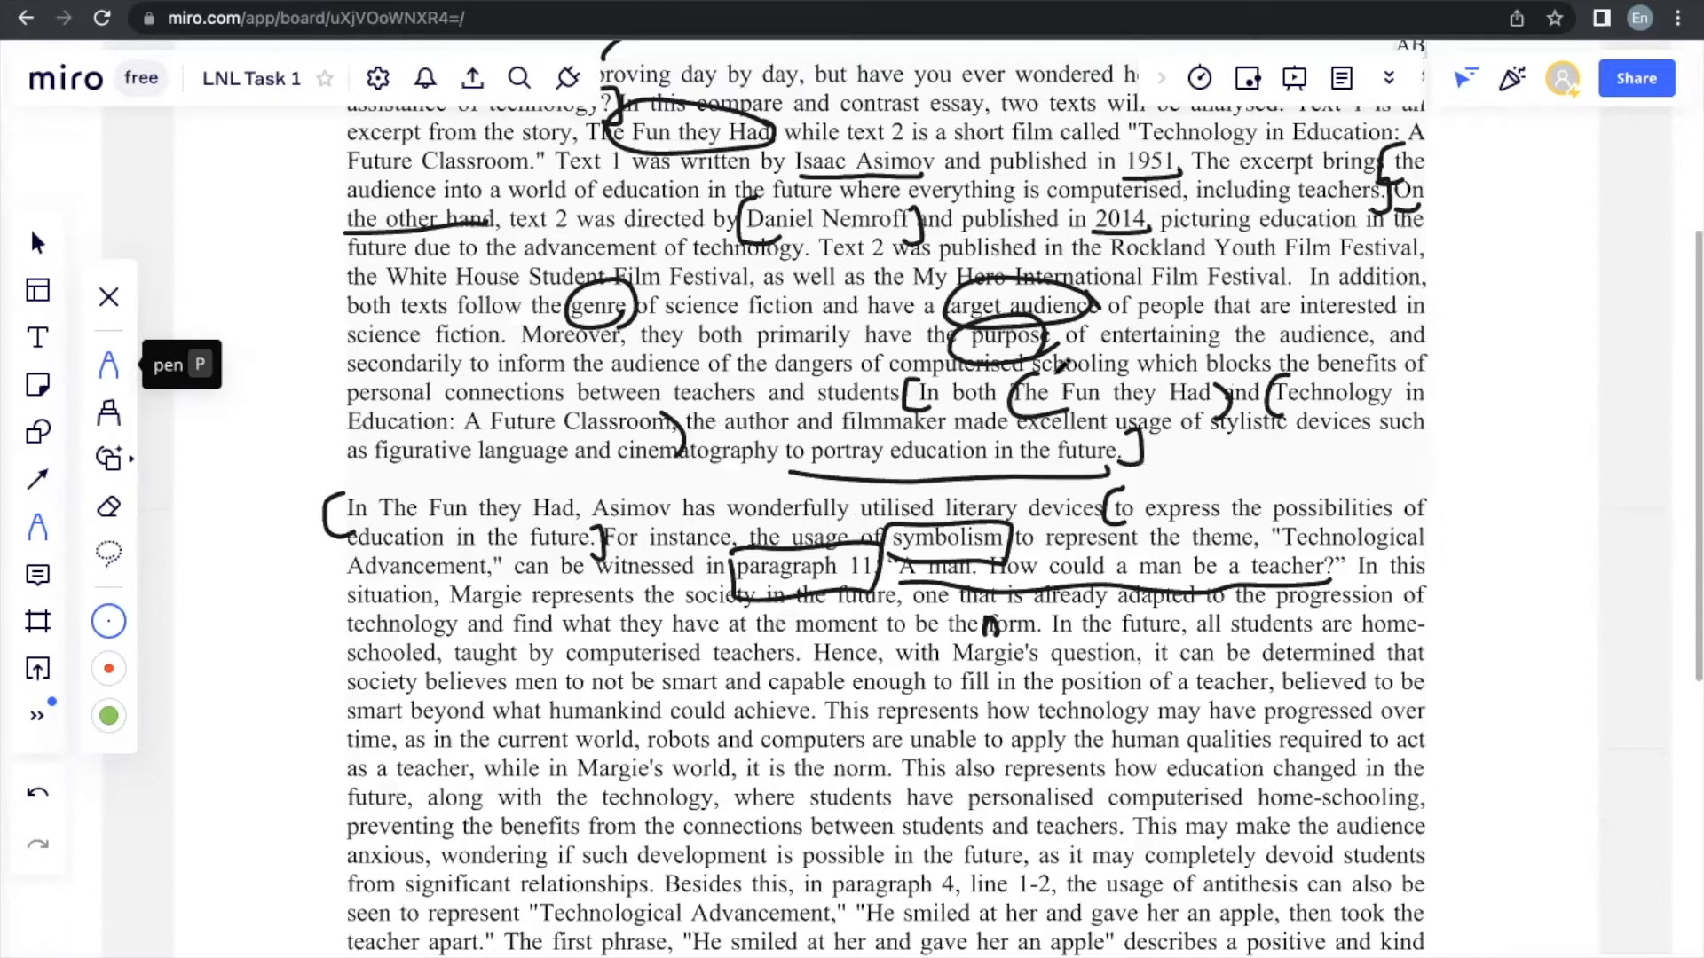
{"action": "scroll", "scroll_direction": "down", "scroll_amount": 3}
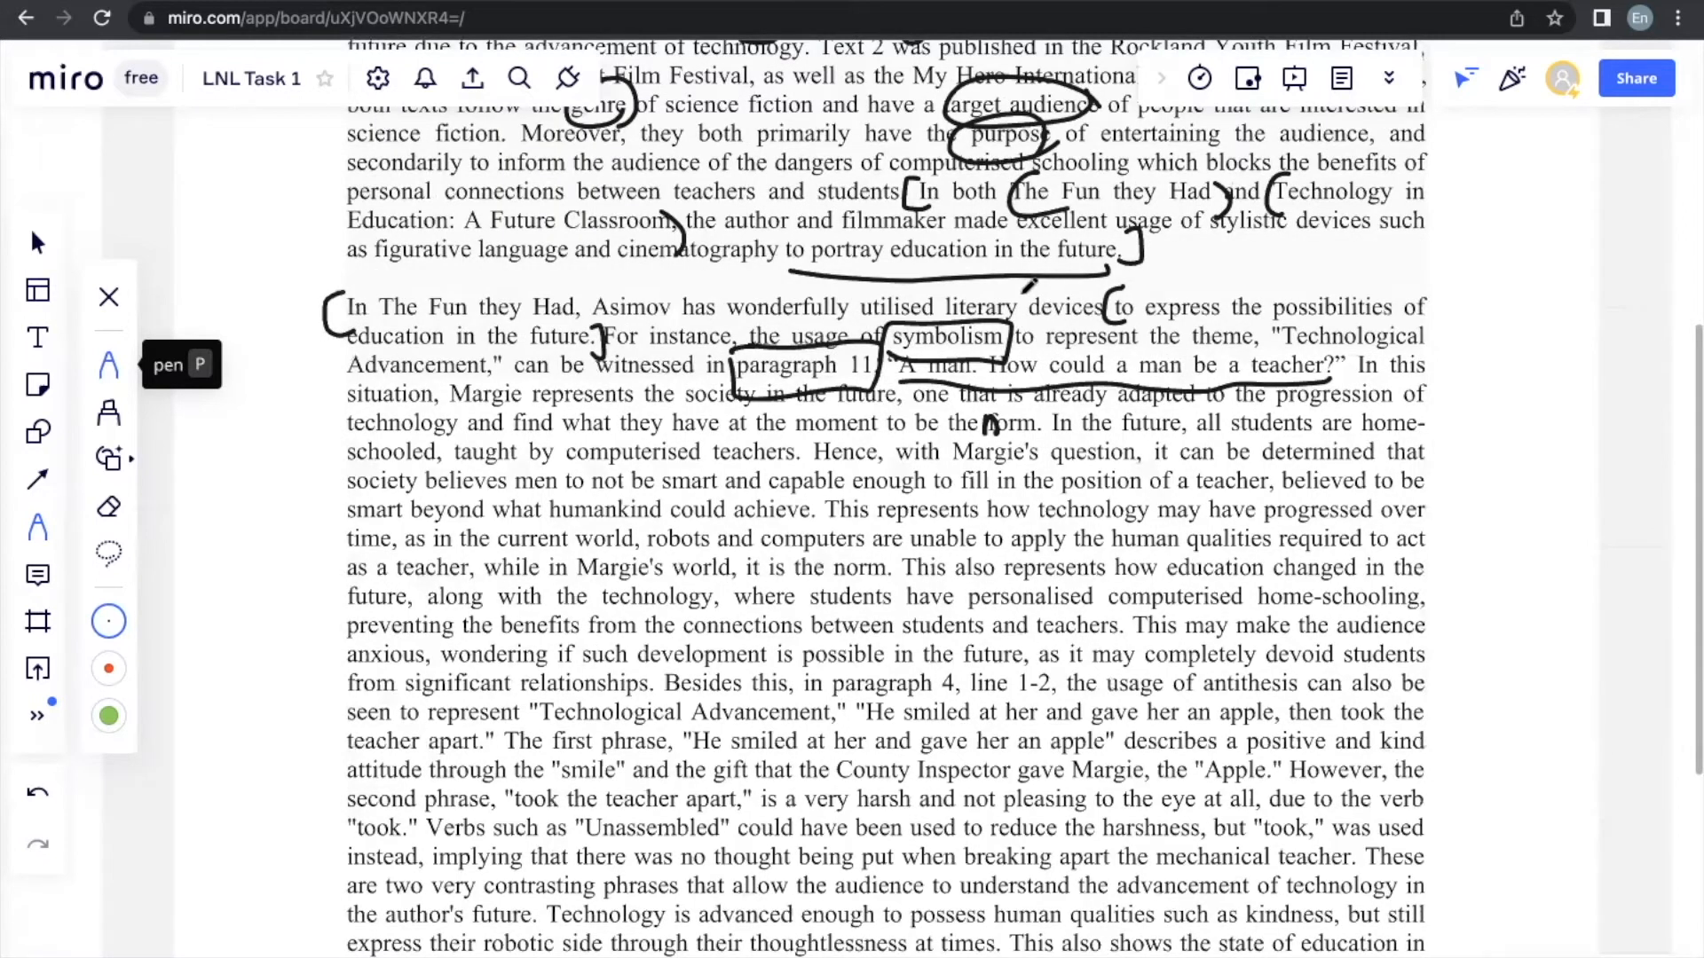
{"action": "scroll", "scroll_direction": "down", "scroll_amount": 3}
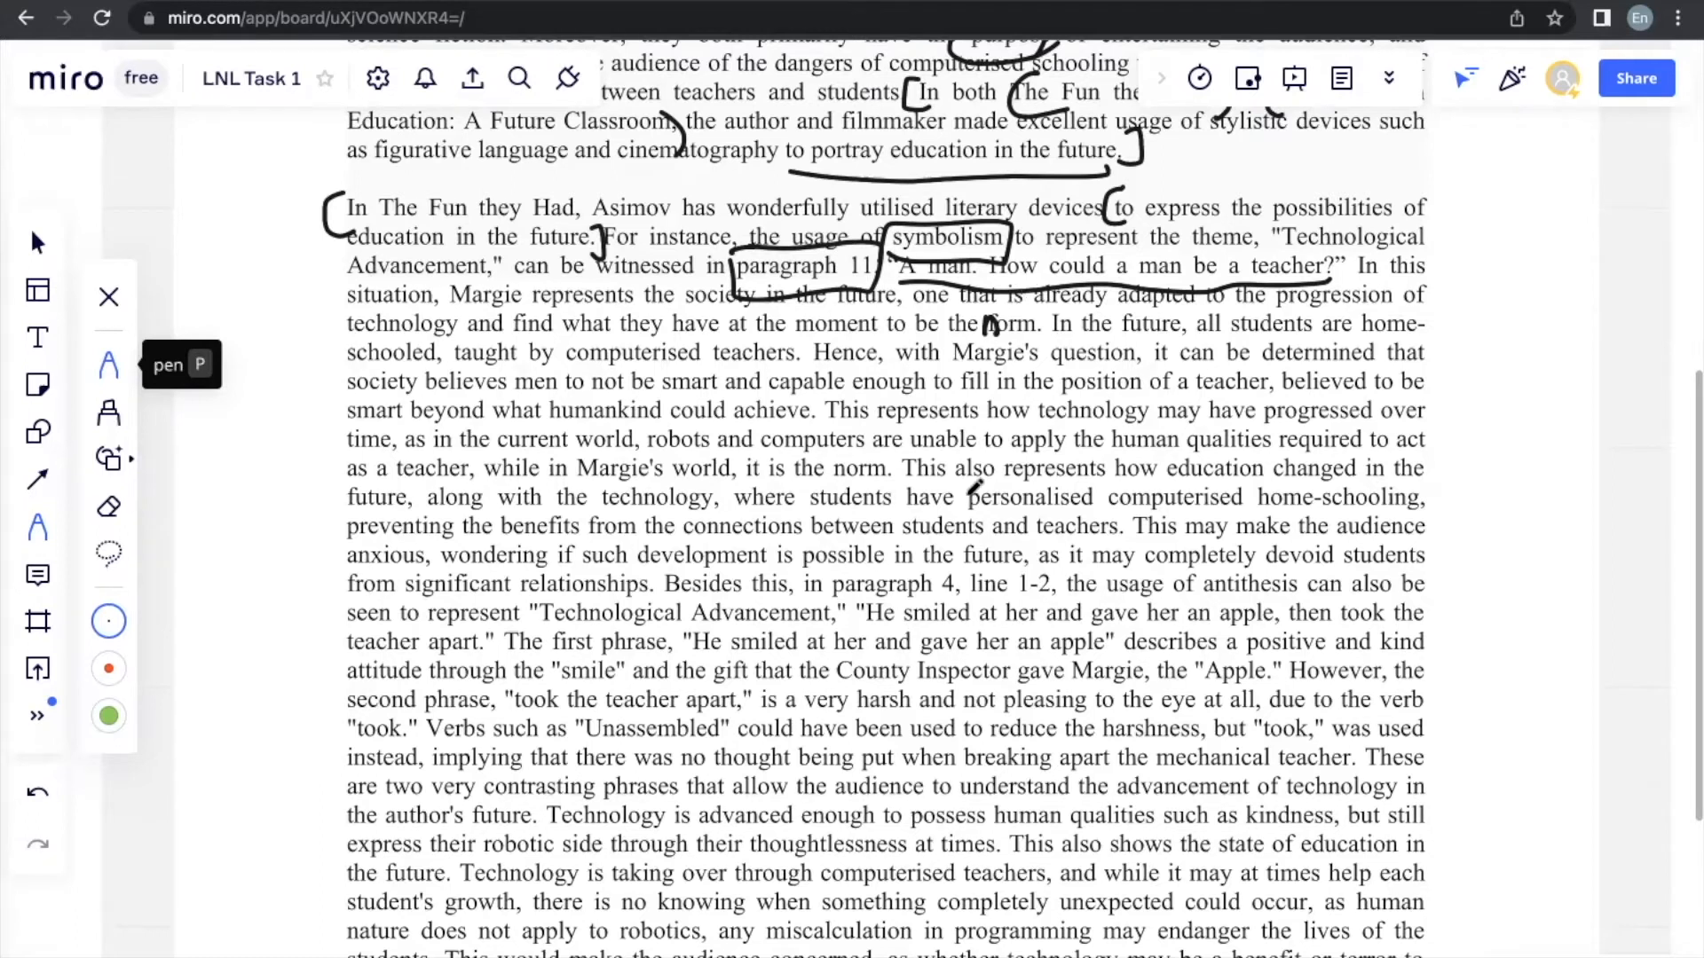
{"action": "scroll", "scroll_direction": "down", "scroll_amount": 3}
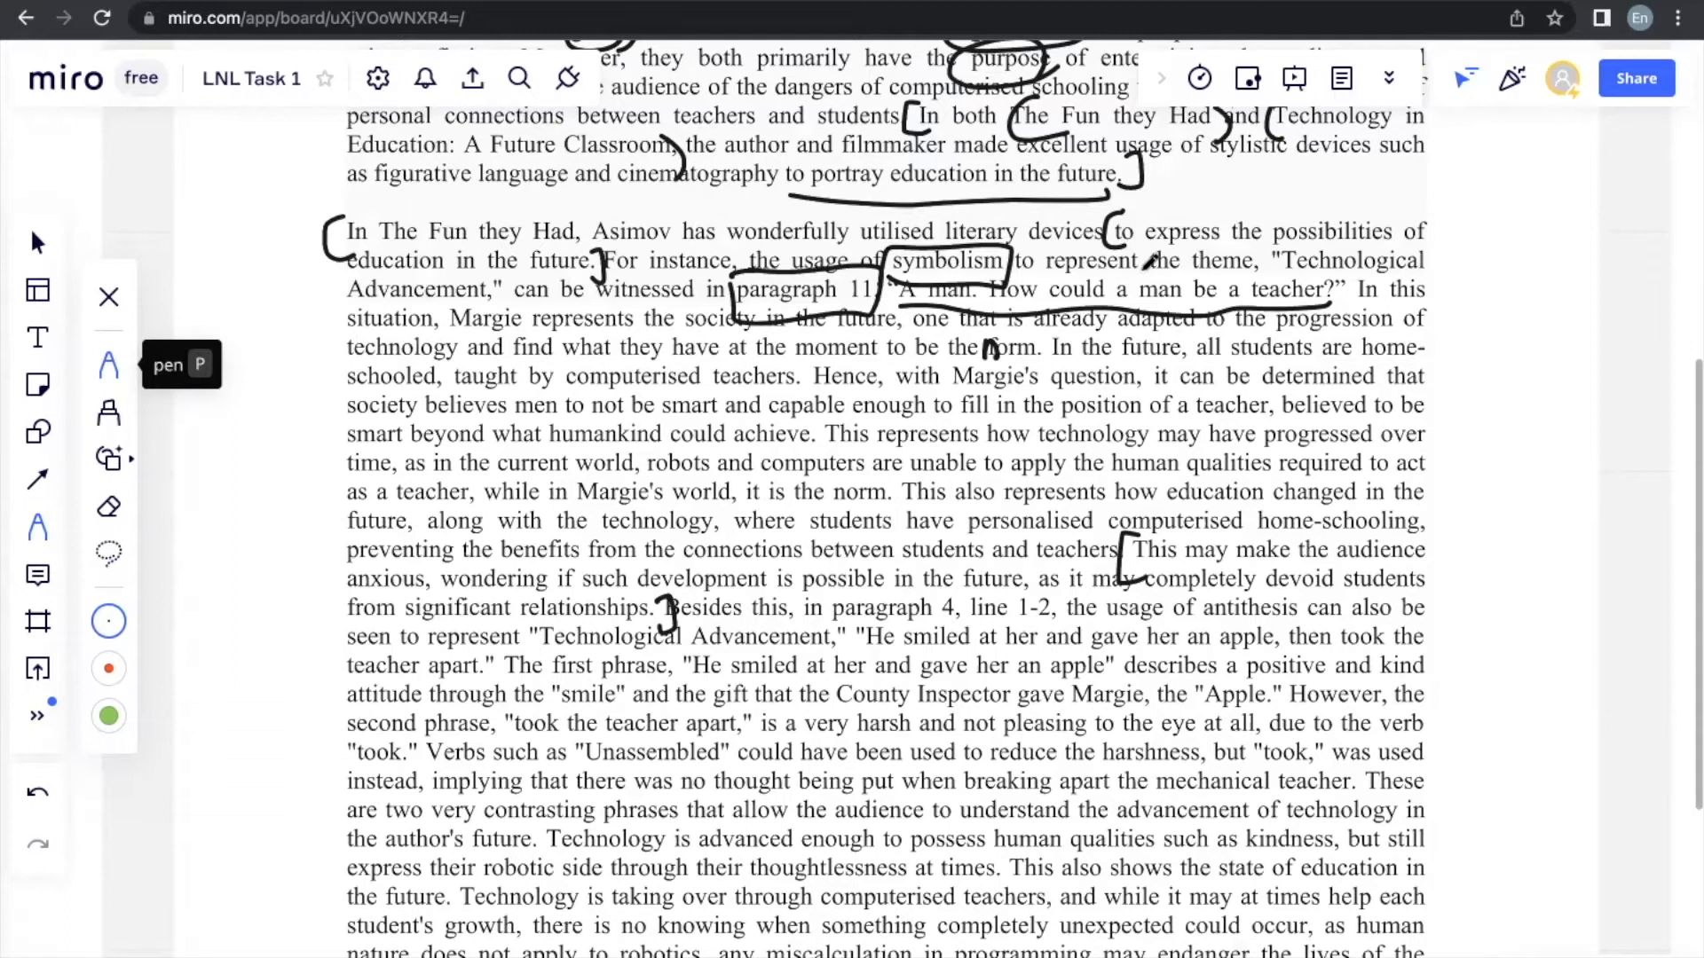
Step: Circle 'paragraph 4, line 1-2' and draw a box around 'antithesis'
{"action": "scroll", "scroll_direction": "down", "scroll_amount": 3}
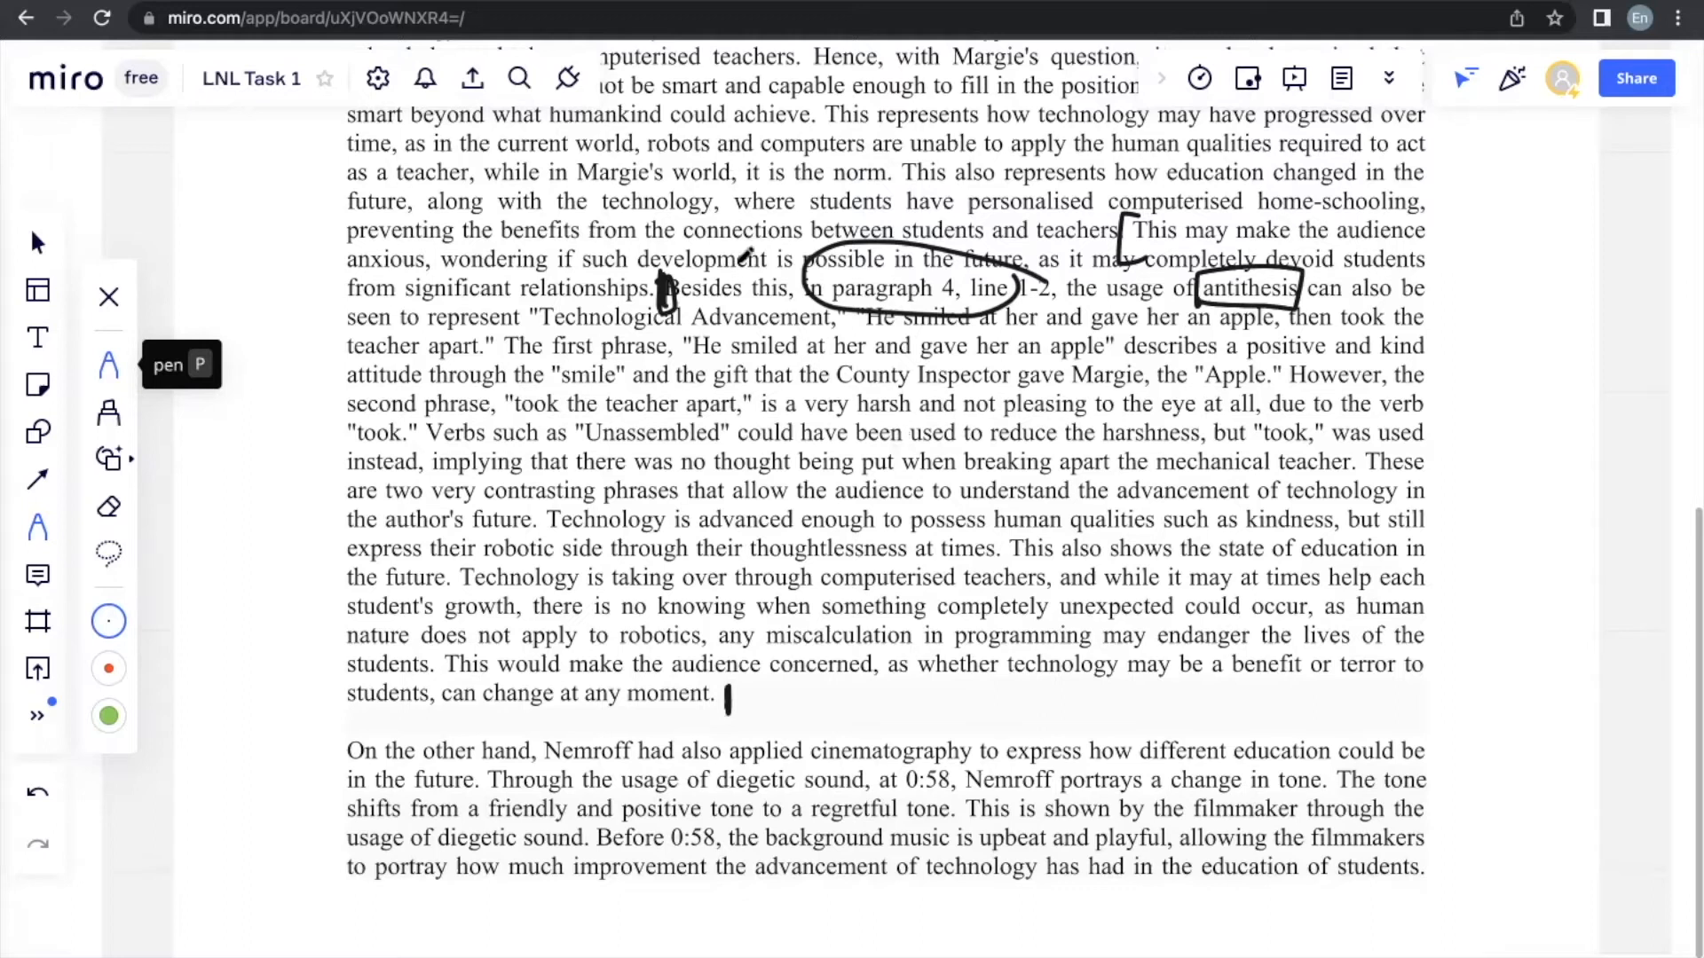
{"action": "scroll", "scroll_direction": "down", "scroll_amount": 3}
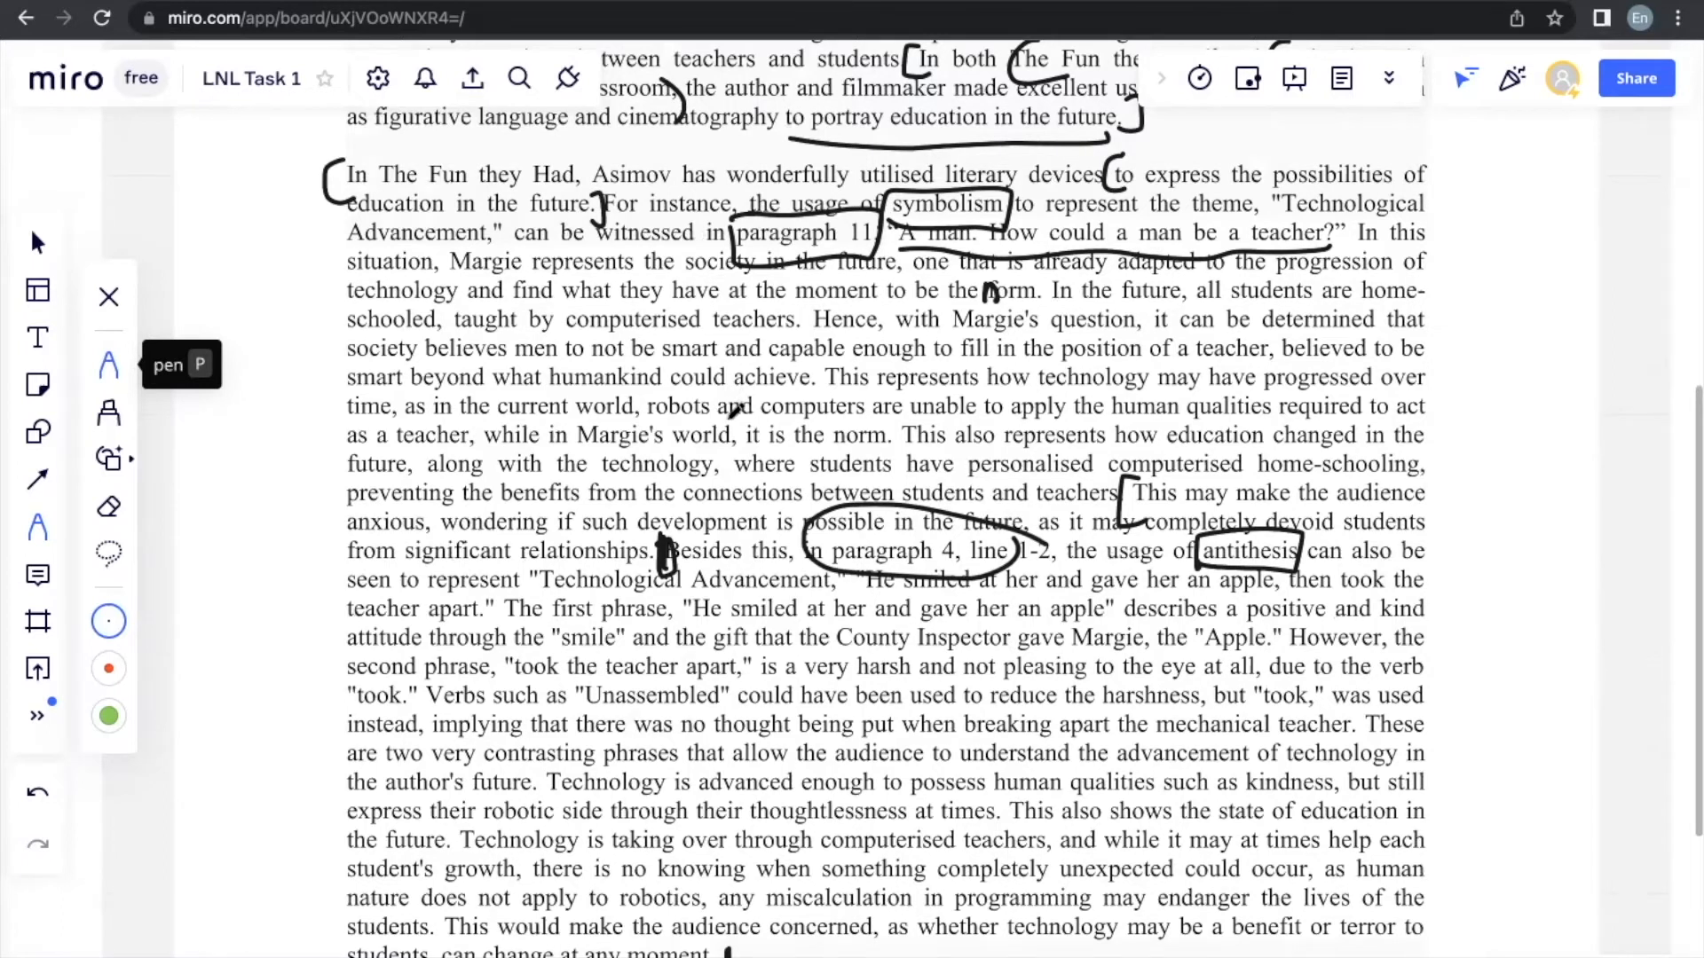
{"action": "scroll", "scroll_direction": "down", "scroll_amount": 3}
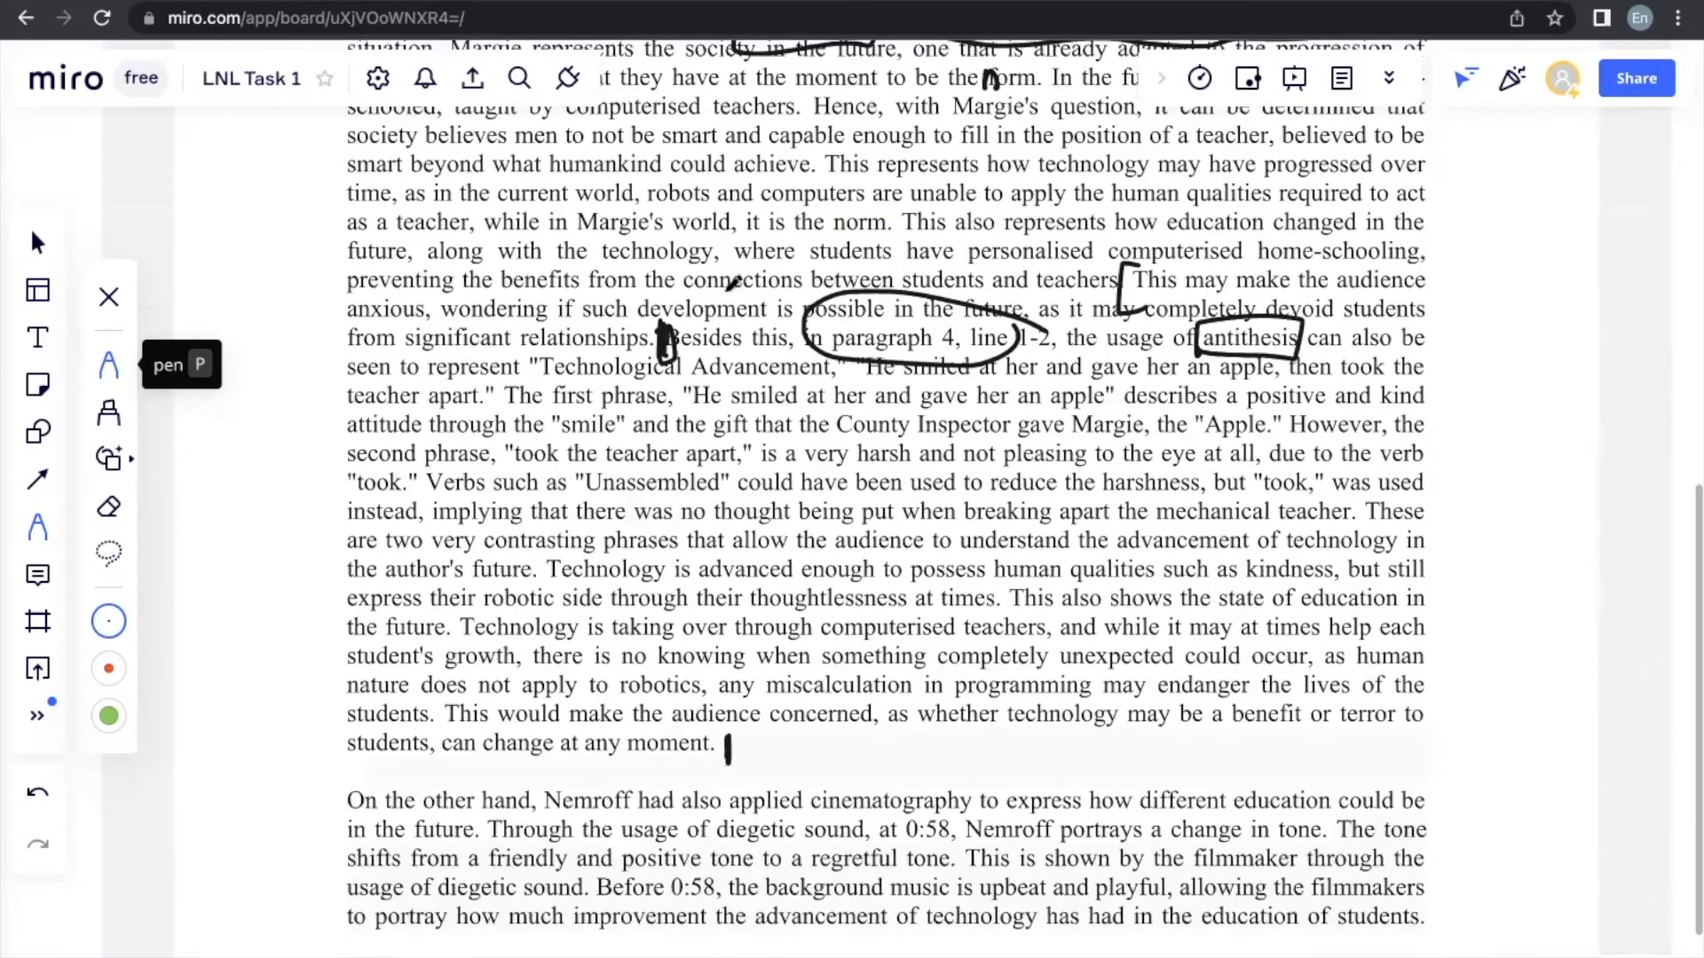
{"action": "scroll", "scroll_direction": "down", "scroll_amount": 3}
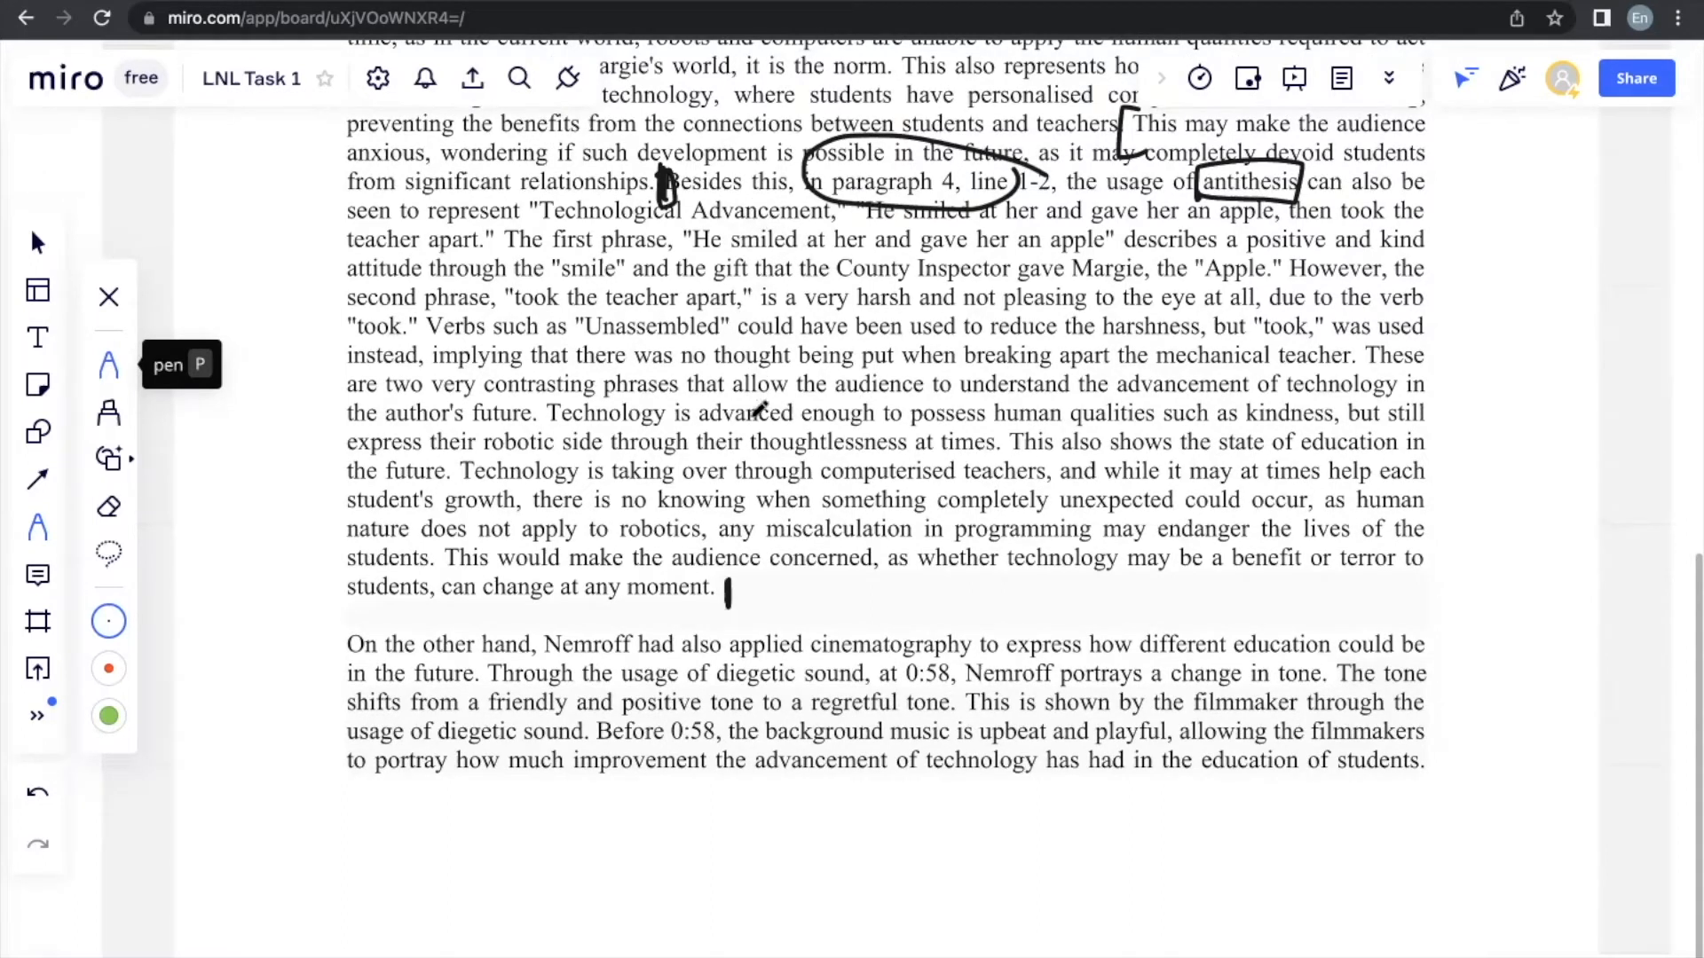
{"action": "scroll", "scroll_direction": "down", "scroll_amount": 3}
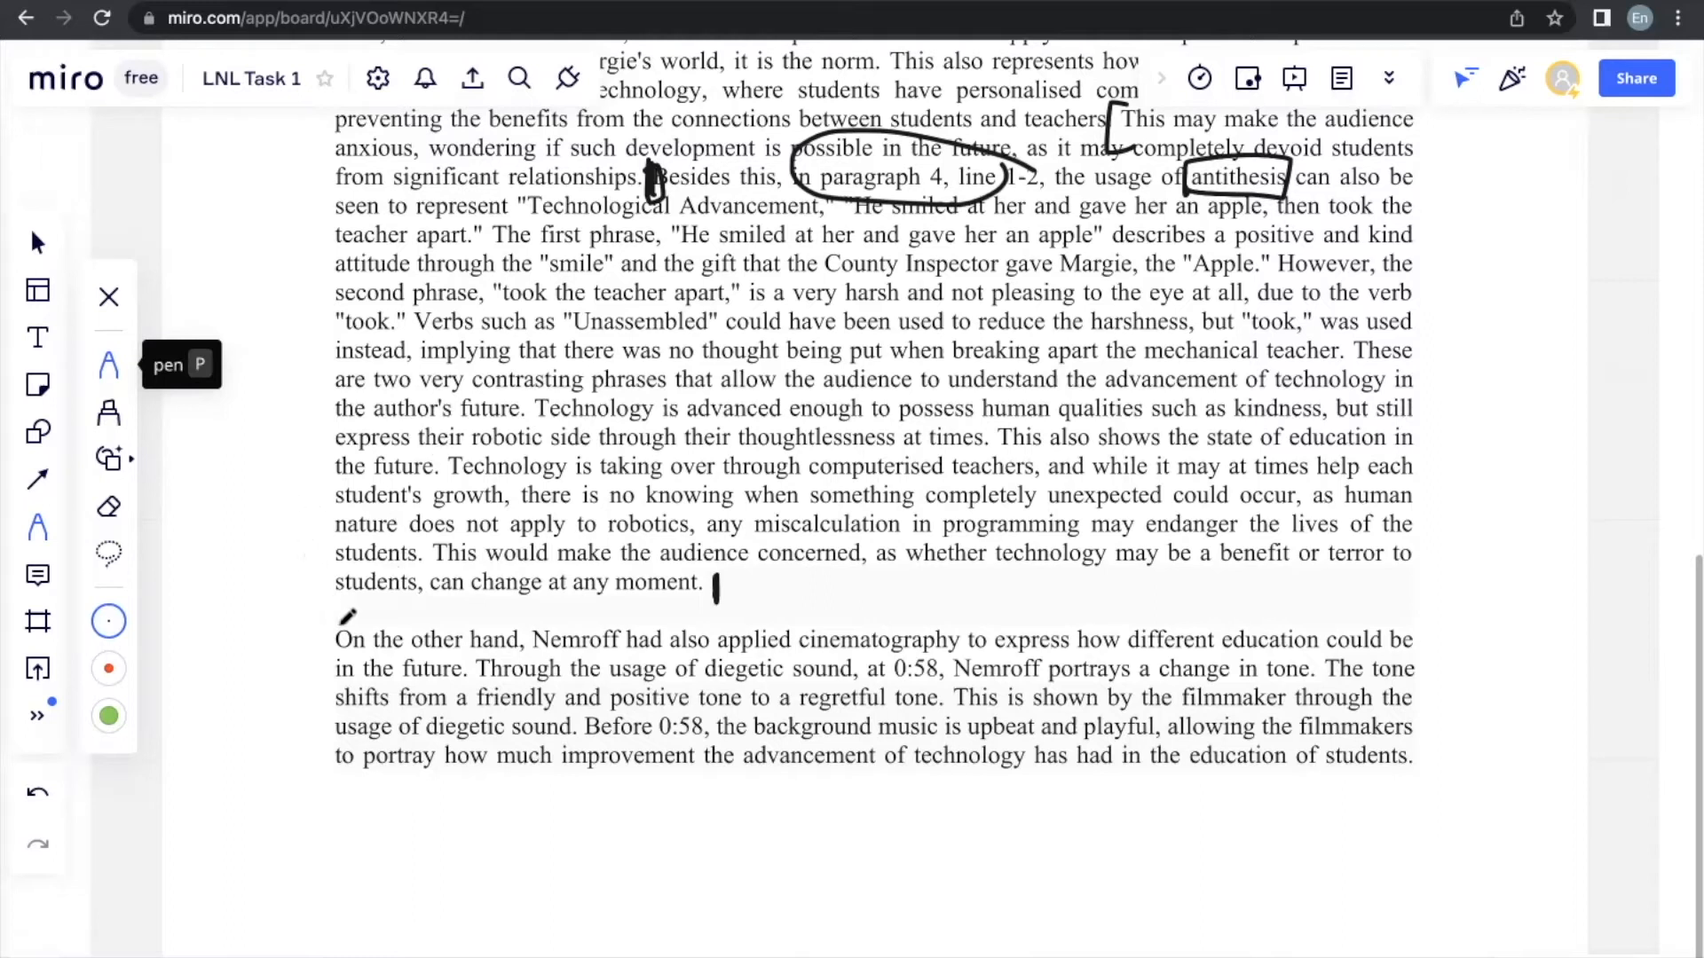
Step: Bracket the opening sentence and 'usage of diegetic sound', box '0:58', underline 'change in tone'
{"action": "left_click_drag", "start_coordinate": [315, 630], "coordinate": [468, 679]}
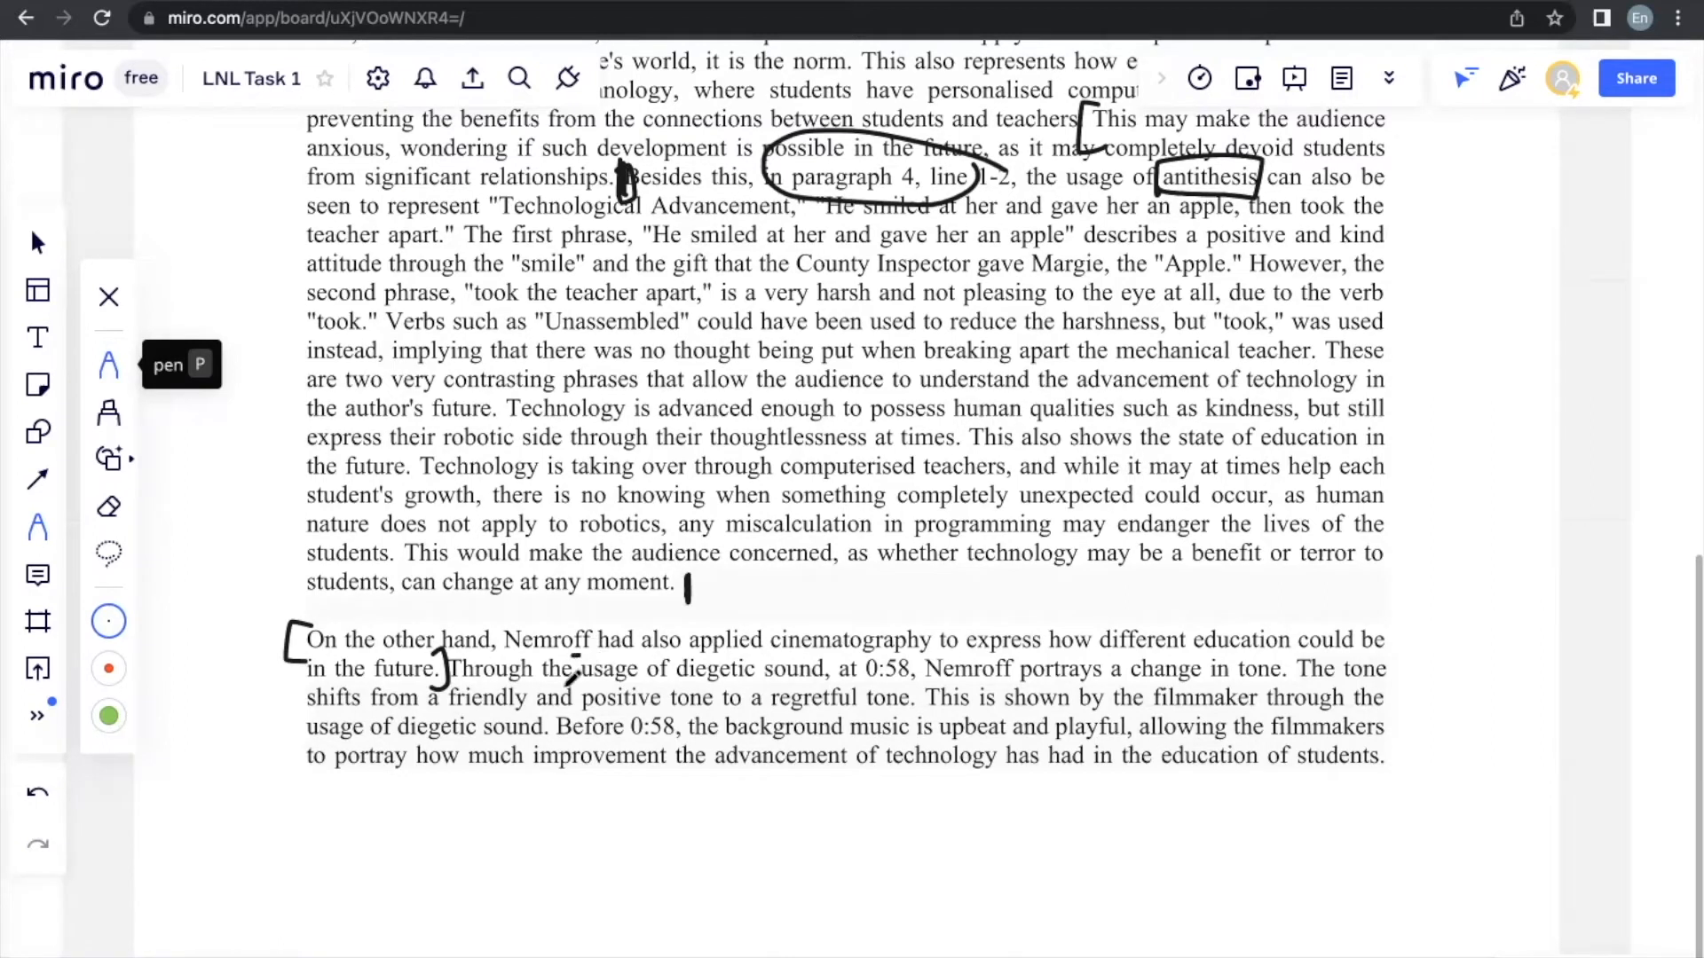
{"action": "left_click_drag", "start_coordinate": [576, 668], "coordinate": [870, 679]}
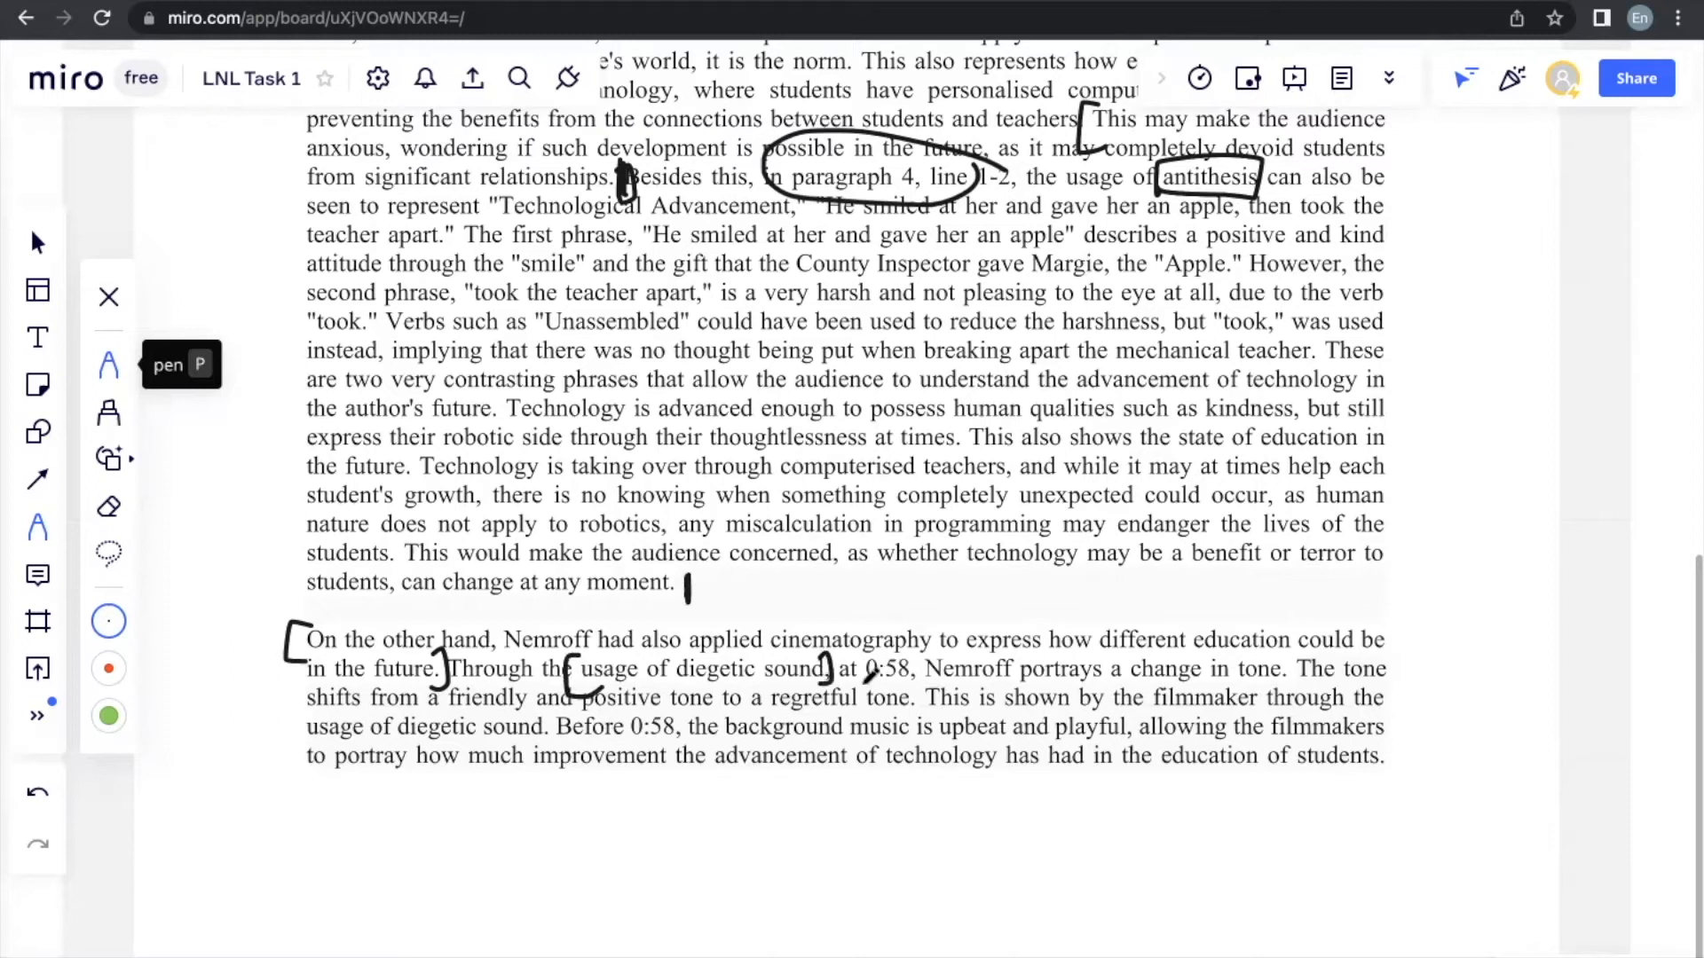
{"action": "left_click_drag", "start_coordinate": [859, 668], "coordinate": [918, 685]}
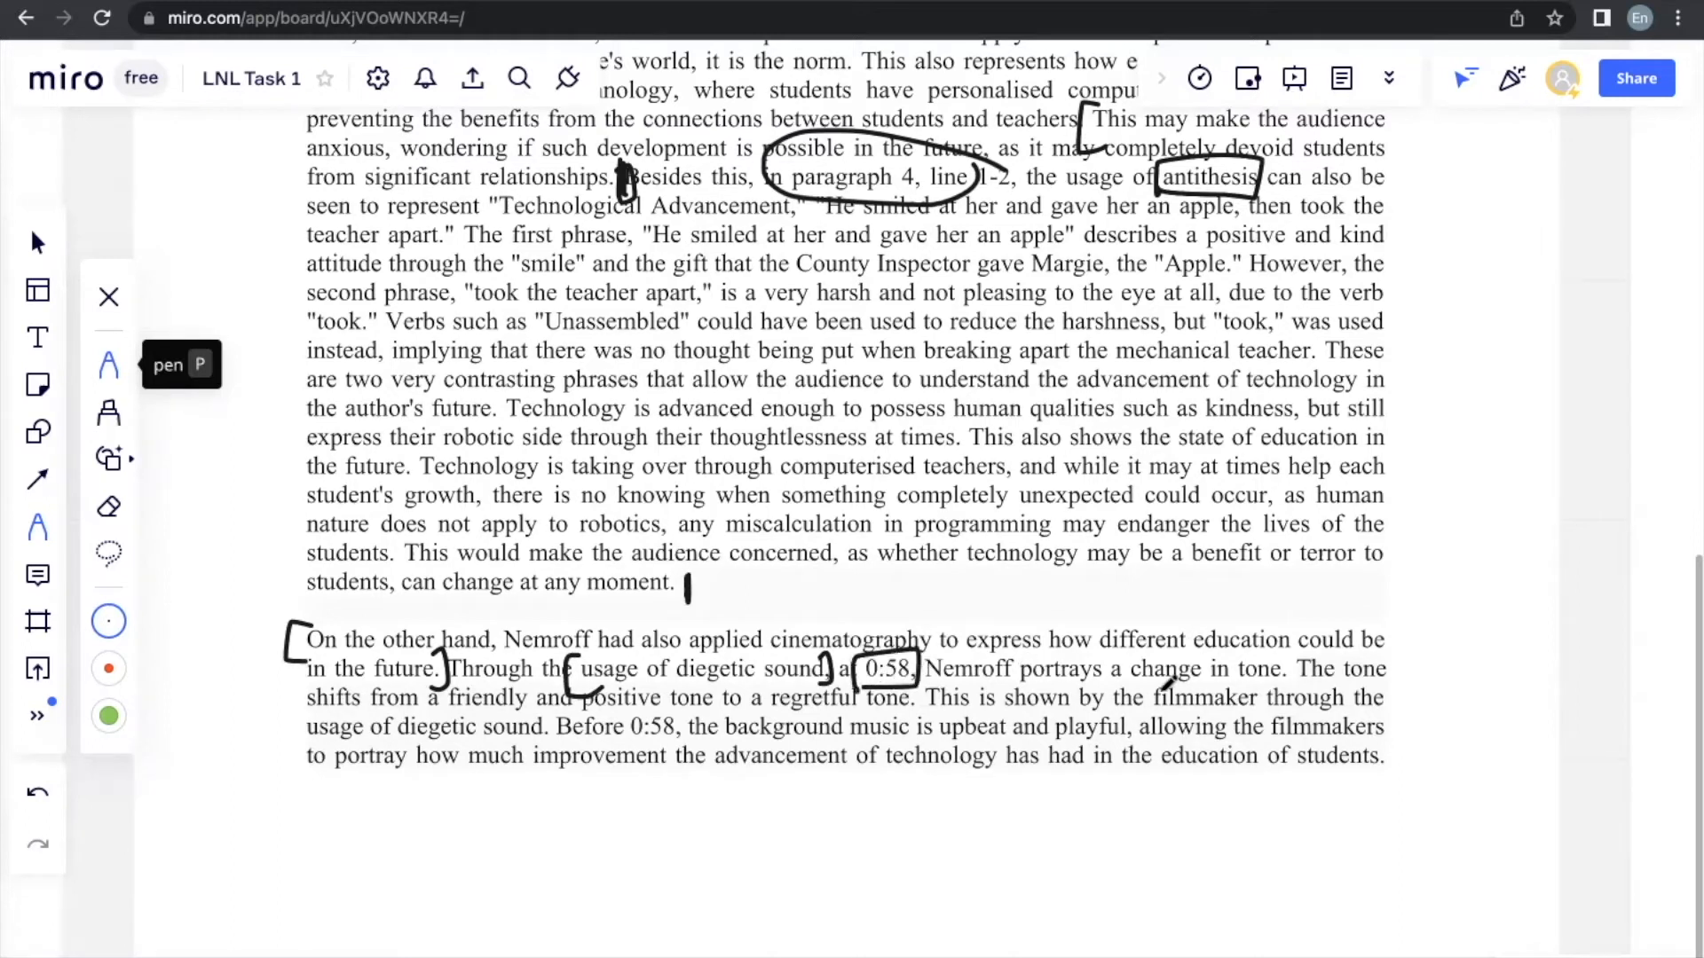
{"action": "left_click_drag", "start_coordinate": [1125, 678], "coordinate": [1272, 630]}
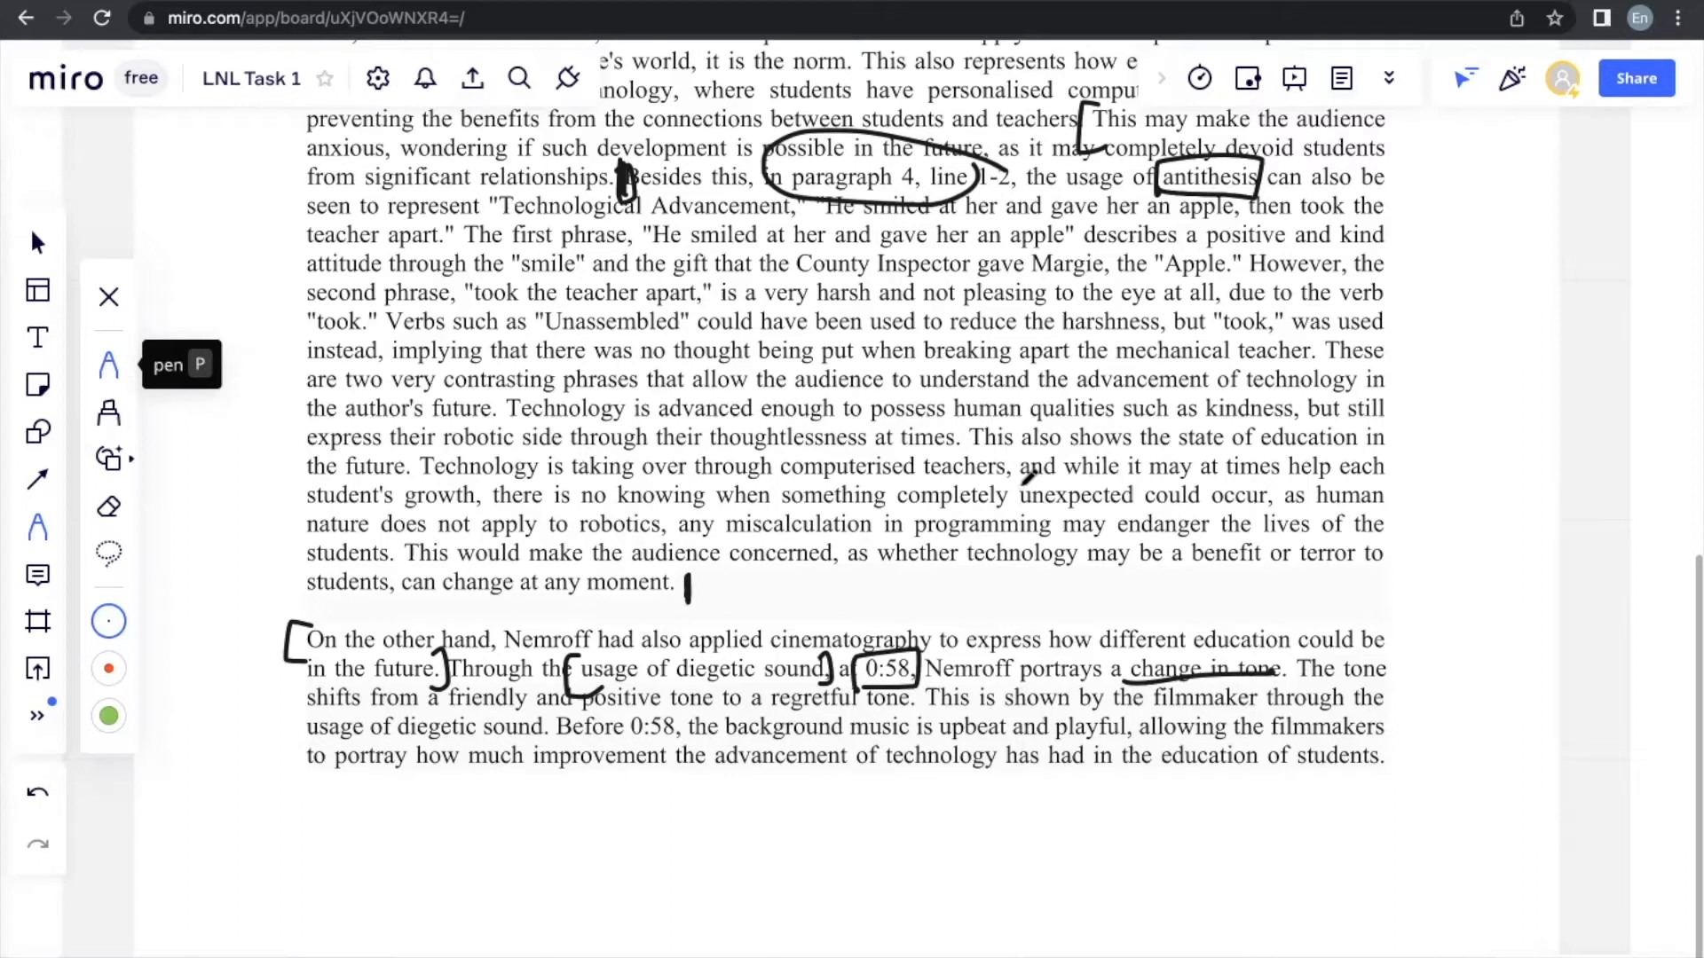
{"action": "scroll", "scroll_direction": "right", "scroll_amount": 3}
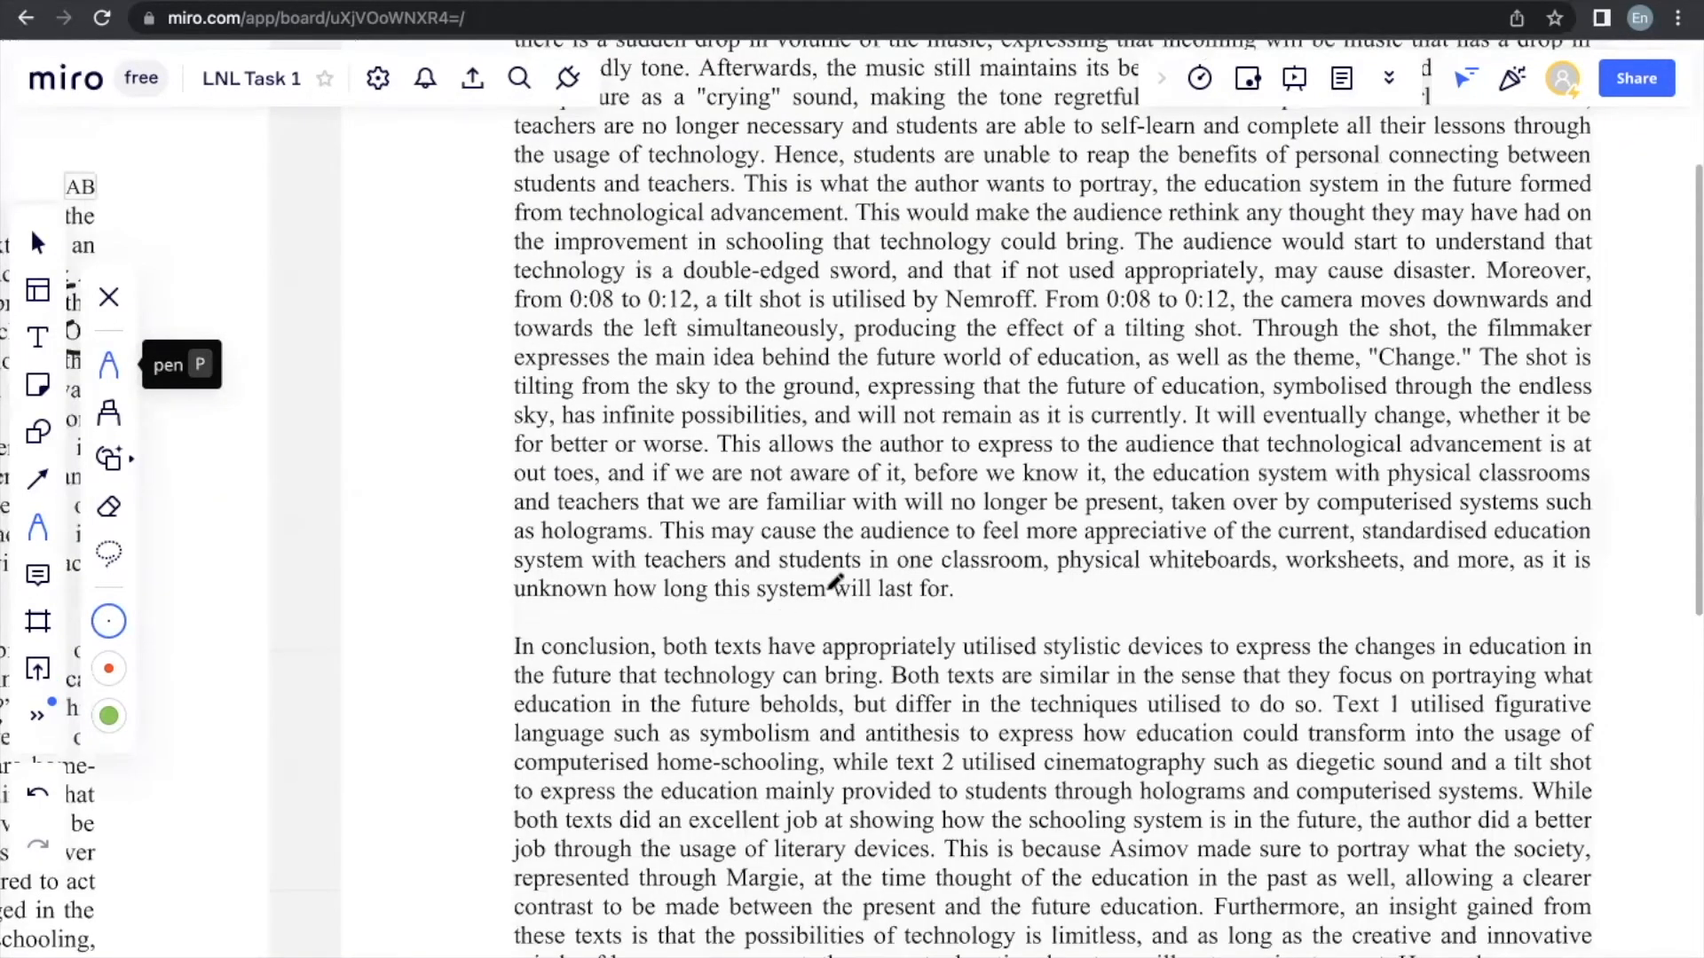
Step: Bracket the rethinking-schooling sentence and the passage from 'Moreover' to 'will last for'
{"action": "scroll", "scroll_direction": "up", "scroll_amount": 3}
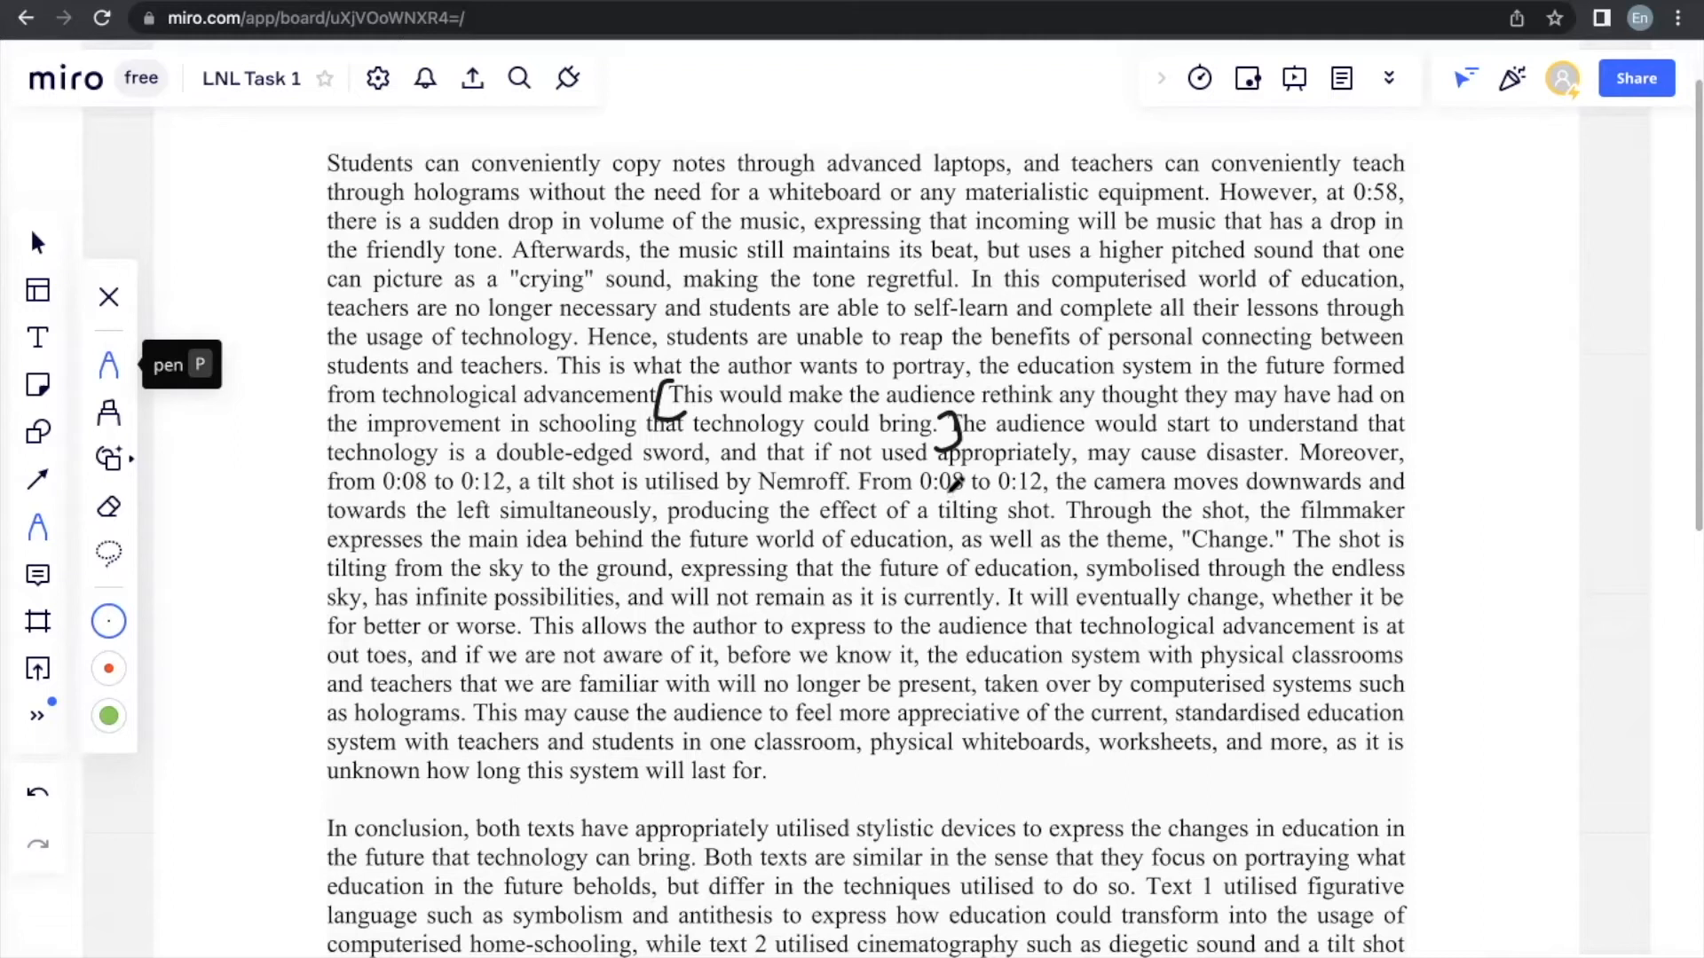
{"action": "mouse_move", "coordinate": [970, 118]}
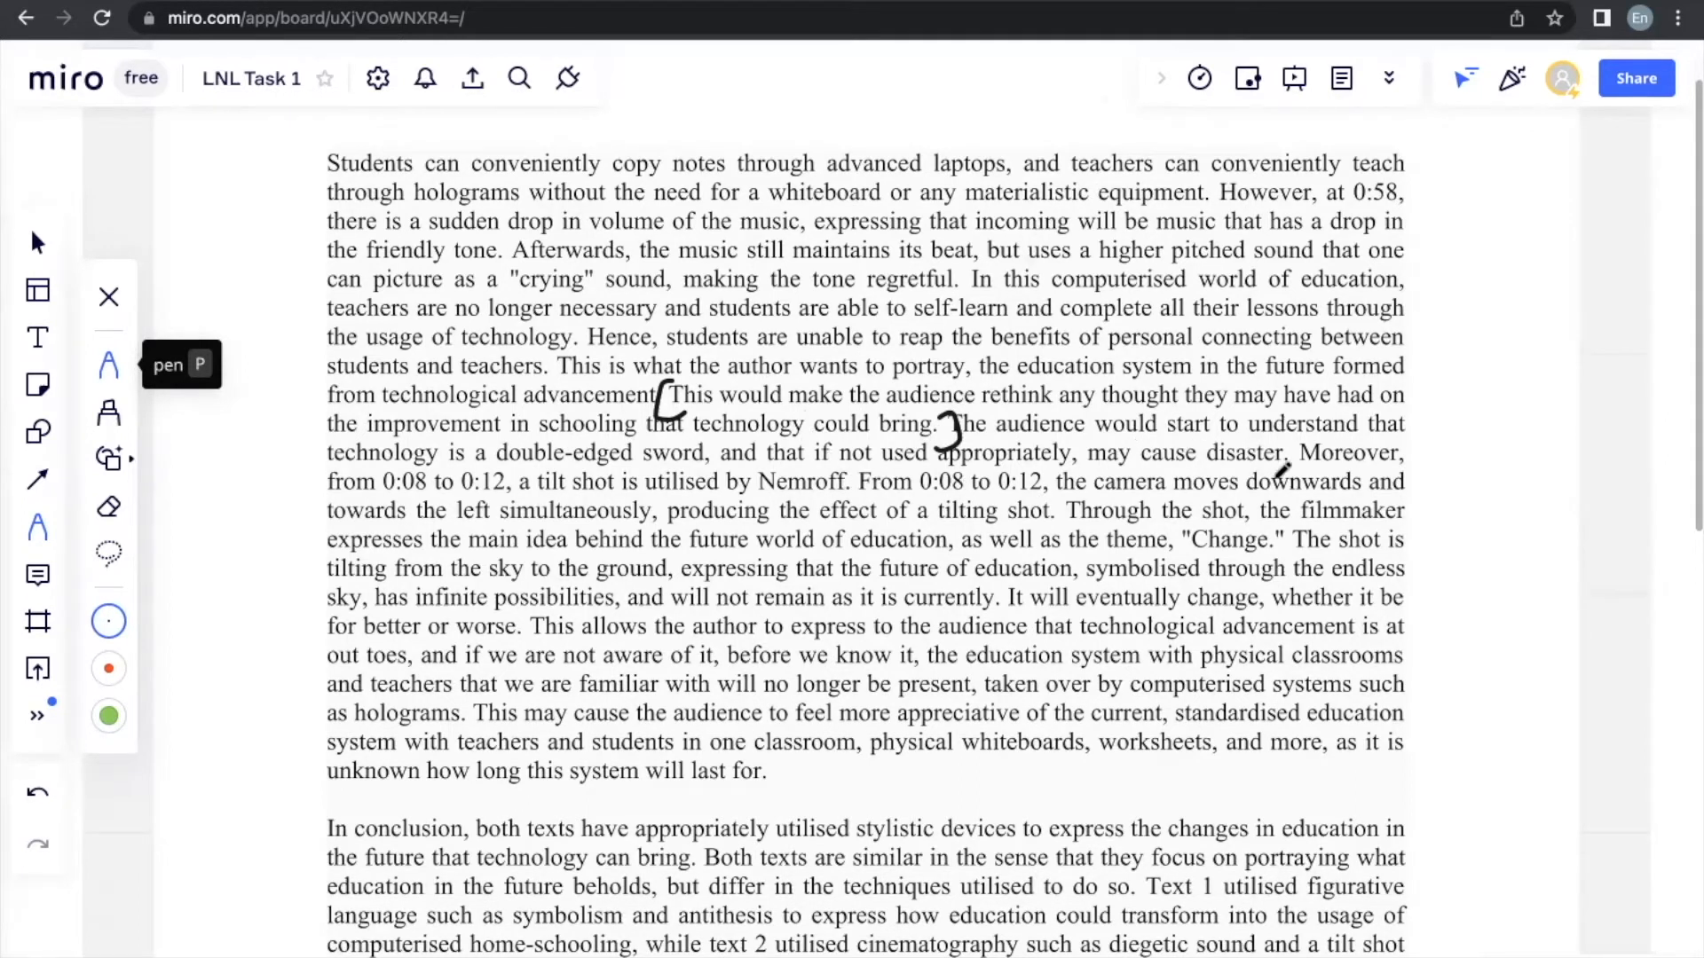
{"action": "left_click_drag", "start_coordinate": [1303, 445], "coordinate": [1293, 468]}
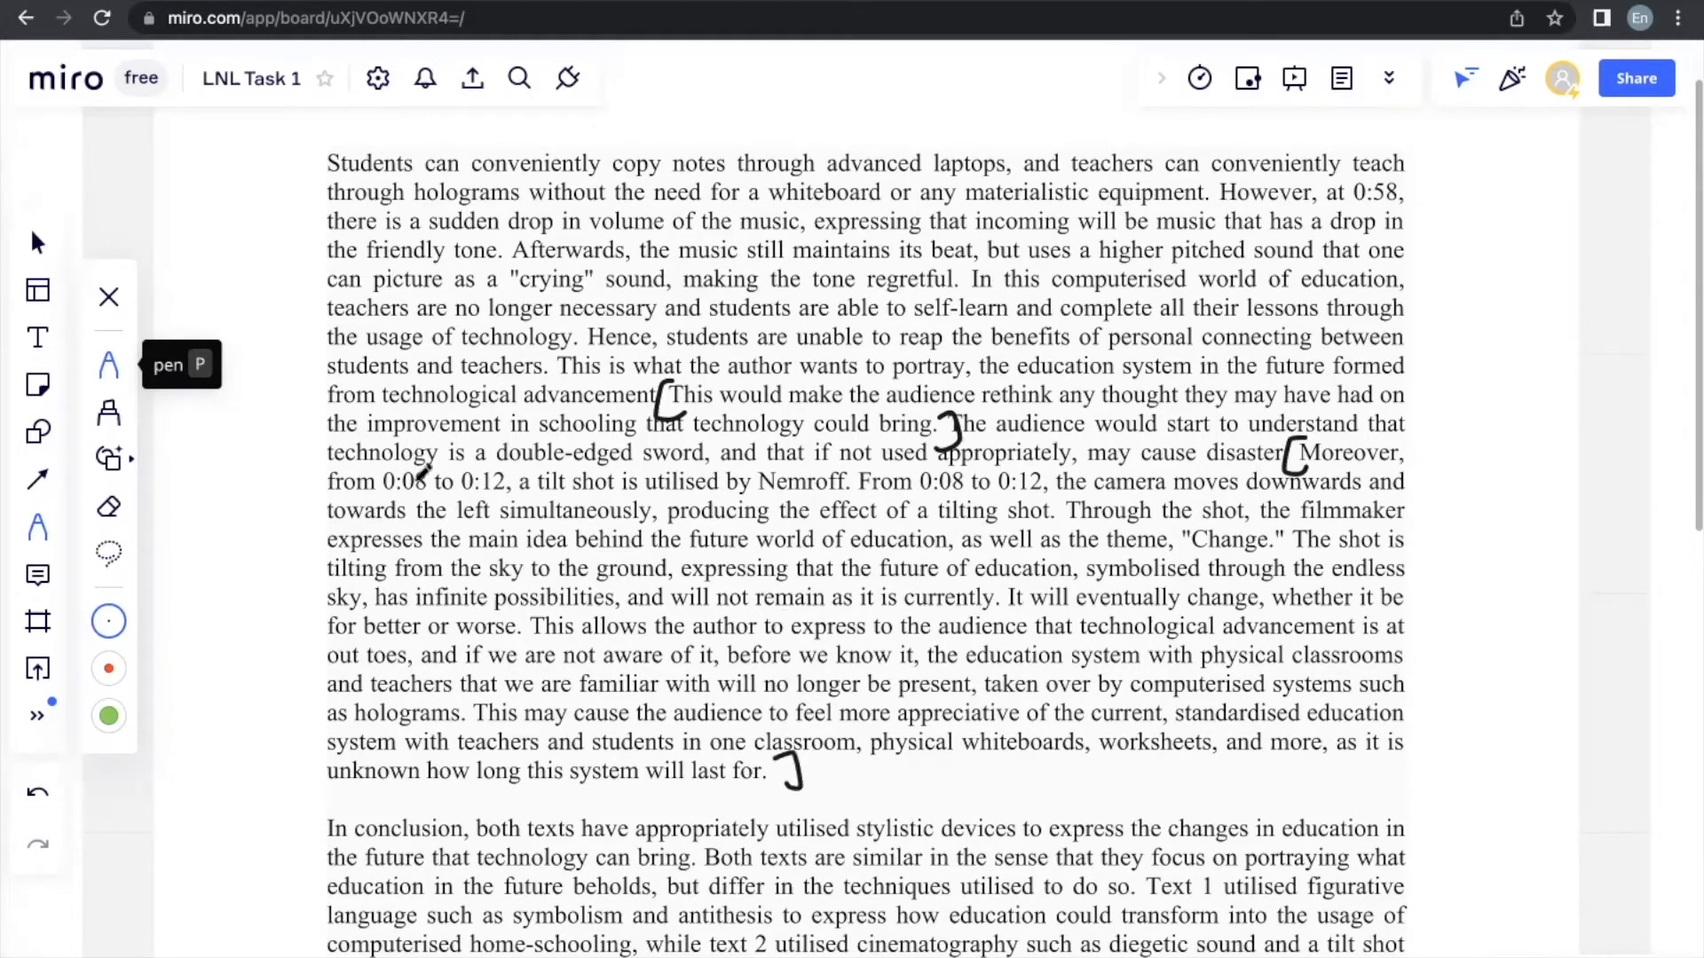
Step: Box '0:08 to 0:12' and 'tilt shot', and bracket the sentence beginning 'This may cause'
{"action": "left_click_drag", "start_coordinate": [375, 461], "coordinate": [533, 505]}
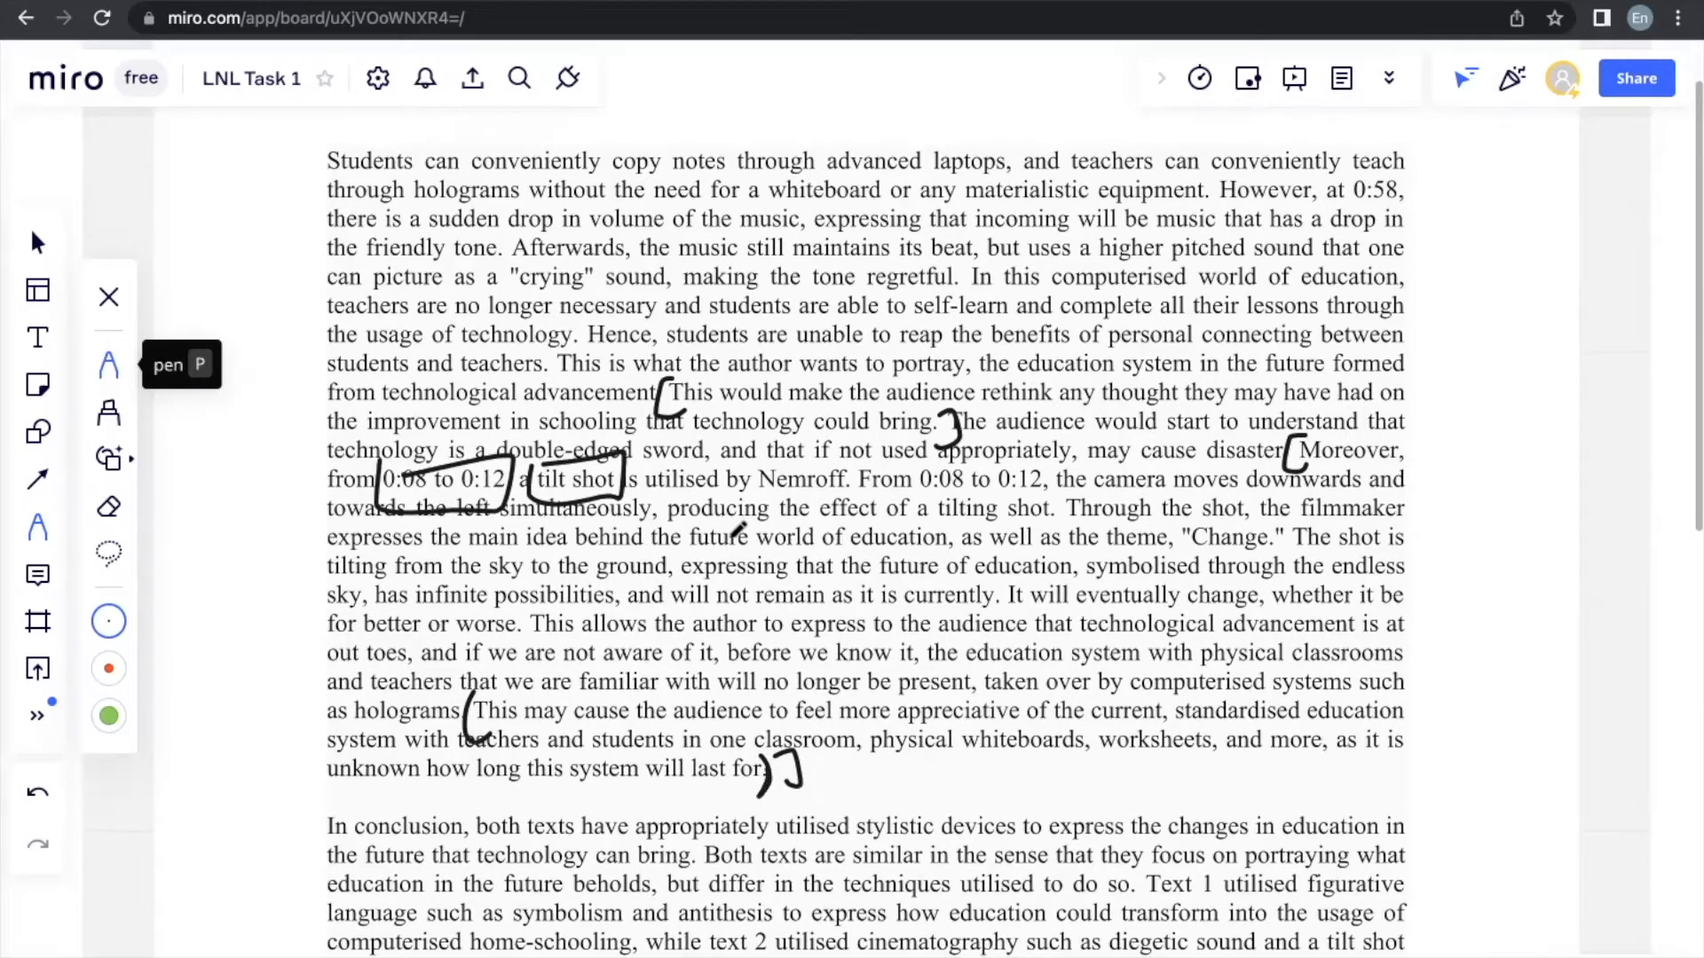
{"action": "scroll", "scroll_direction": "down", "scroll_amount": 3}
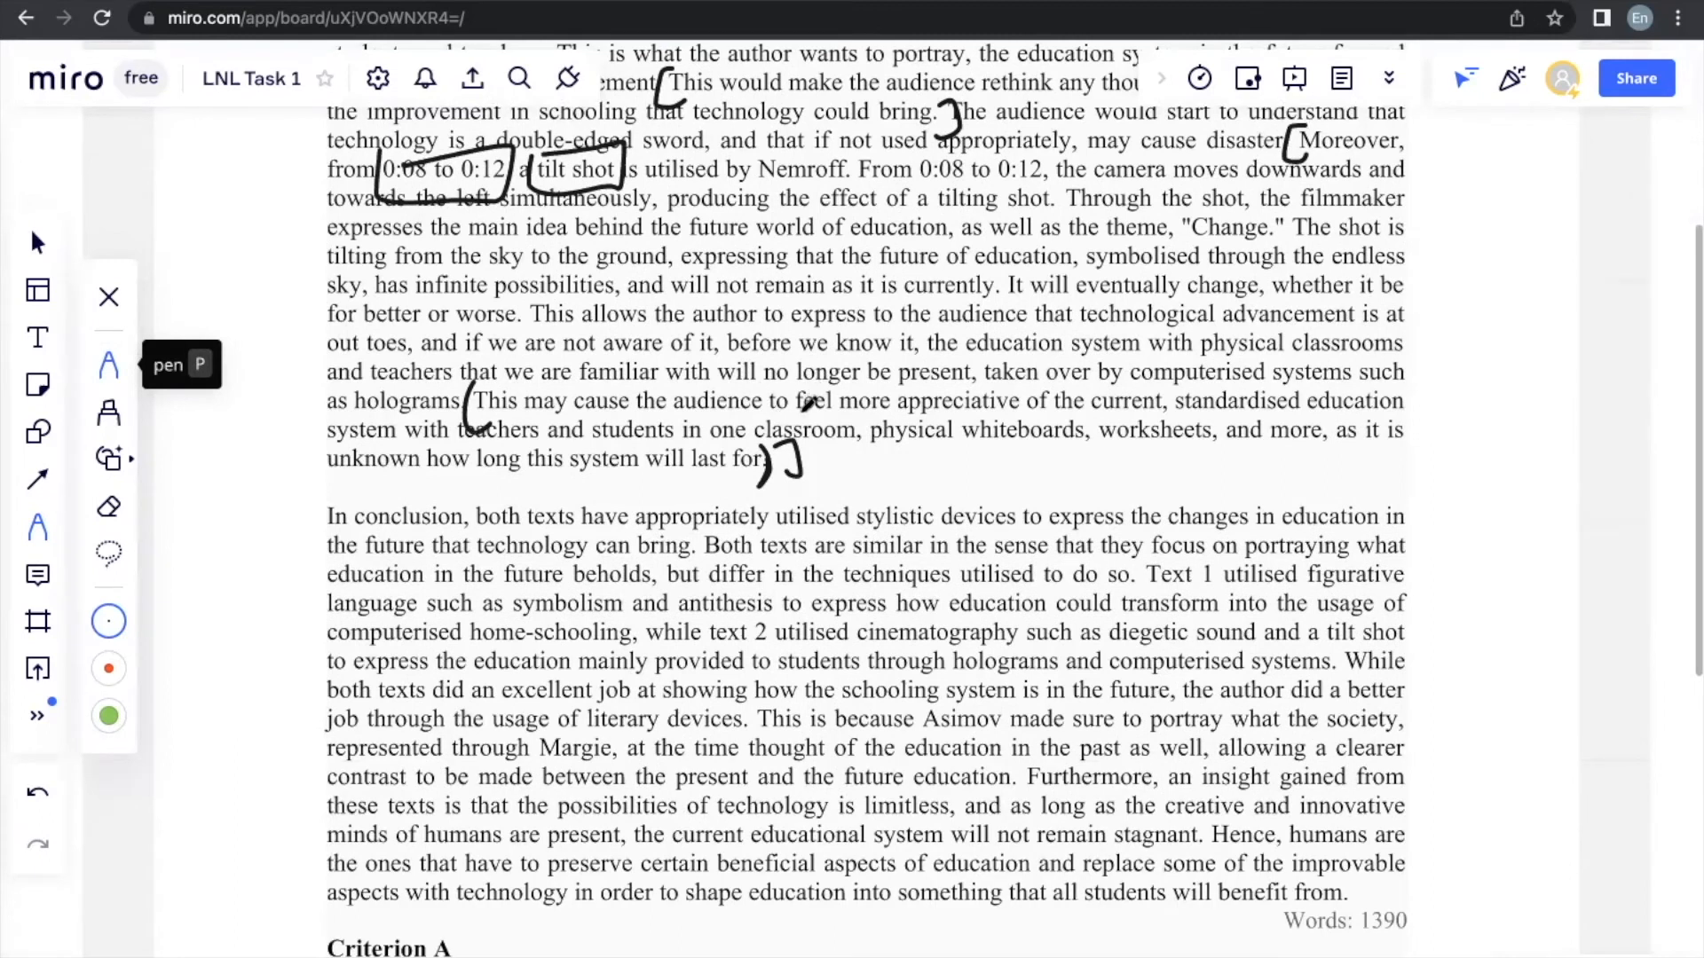
{"action": "left_click_drag", "start_coordinate": [771, 451], "coordinate": [798, 418]}
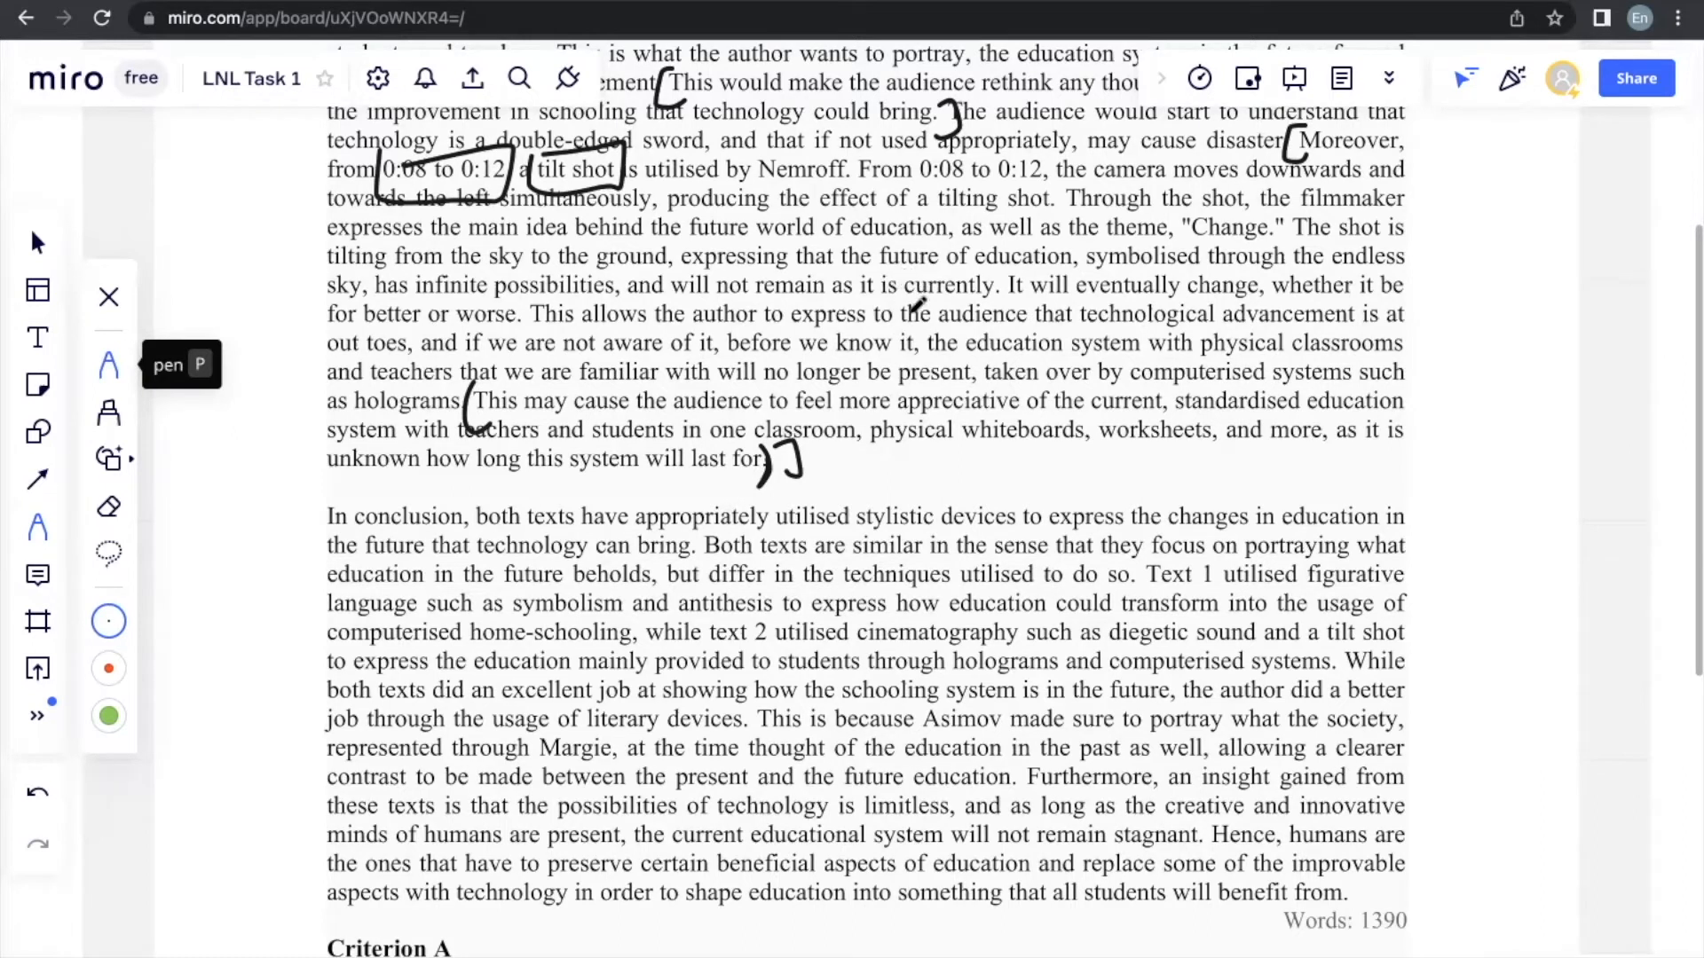
{"action": "scroll", "scroll_direction": "down", "scroll_amount": 3}
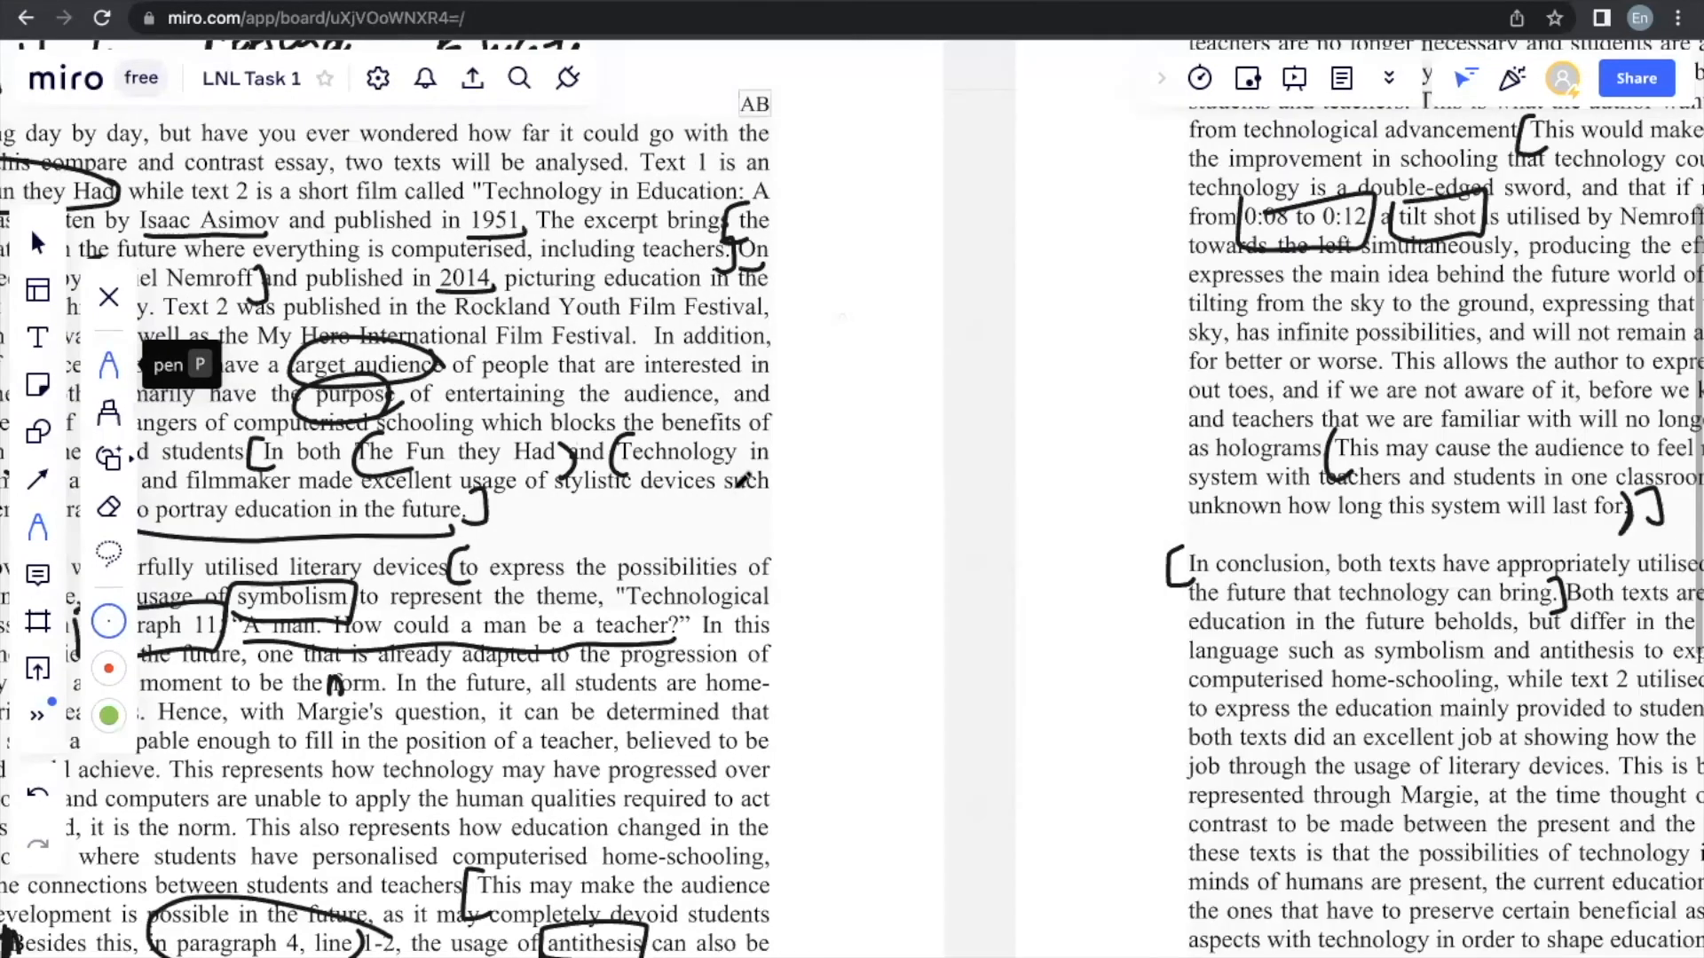
Step: Scroll down to the conclusion paragraph on the essay's second page
{"action": "scroll", "scroll_direction": "down", "scroll_amount": 3}
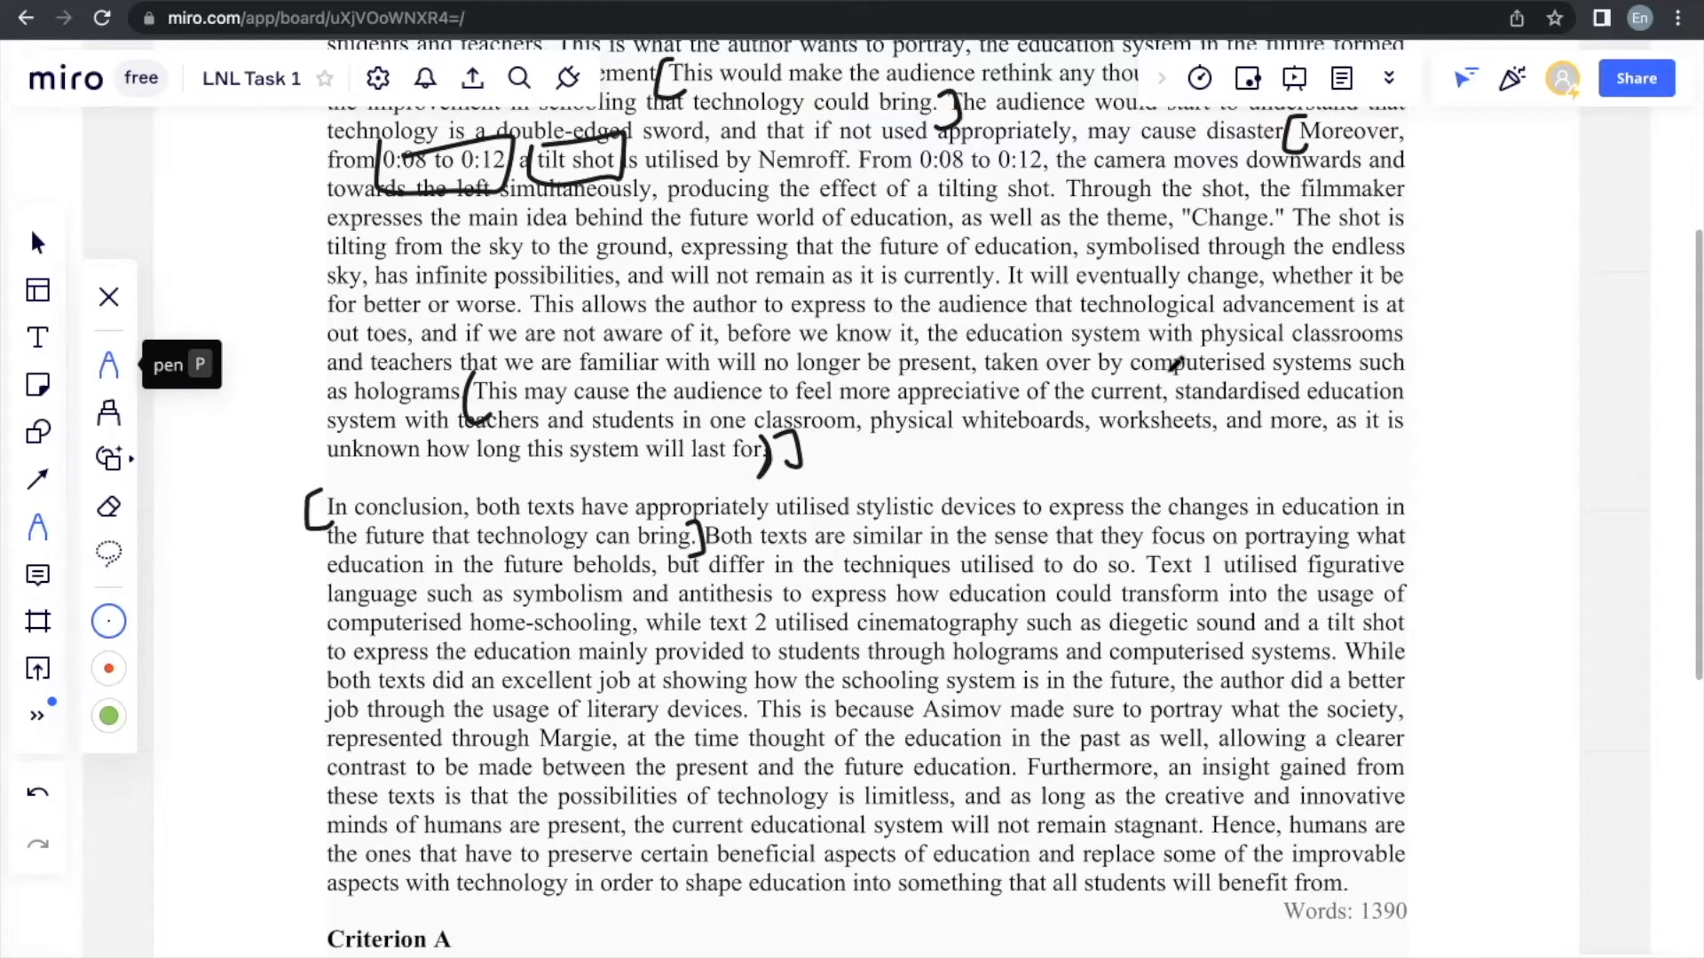
Step: Scroll down to the later sentences of the concluding paragraph
{"action": "scroll", "scroll_direction": "down", "scroll_amount": 3}
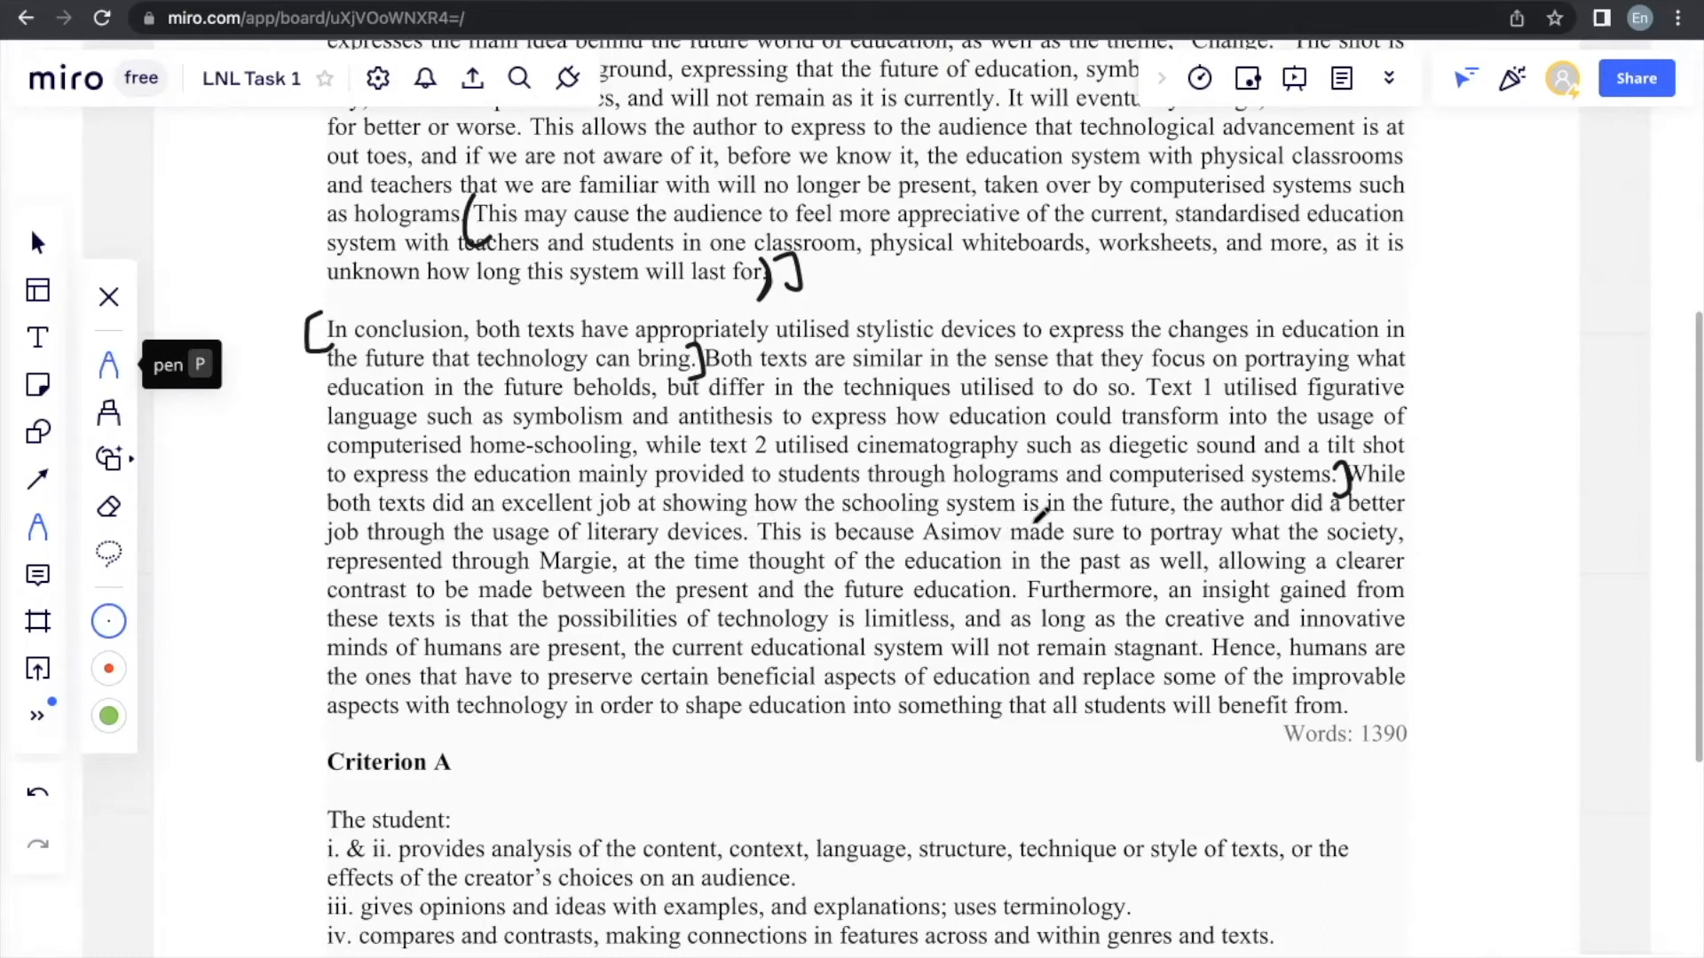
{"action": "mouse_move", "coordinate": [1435, 483]}
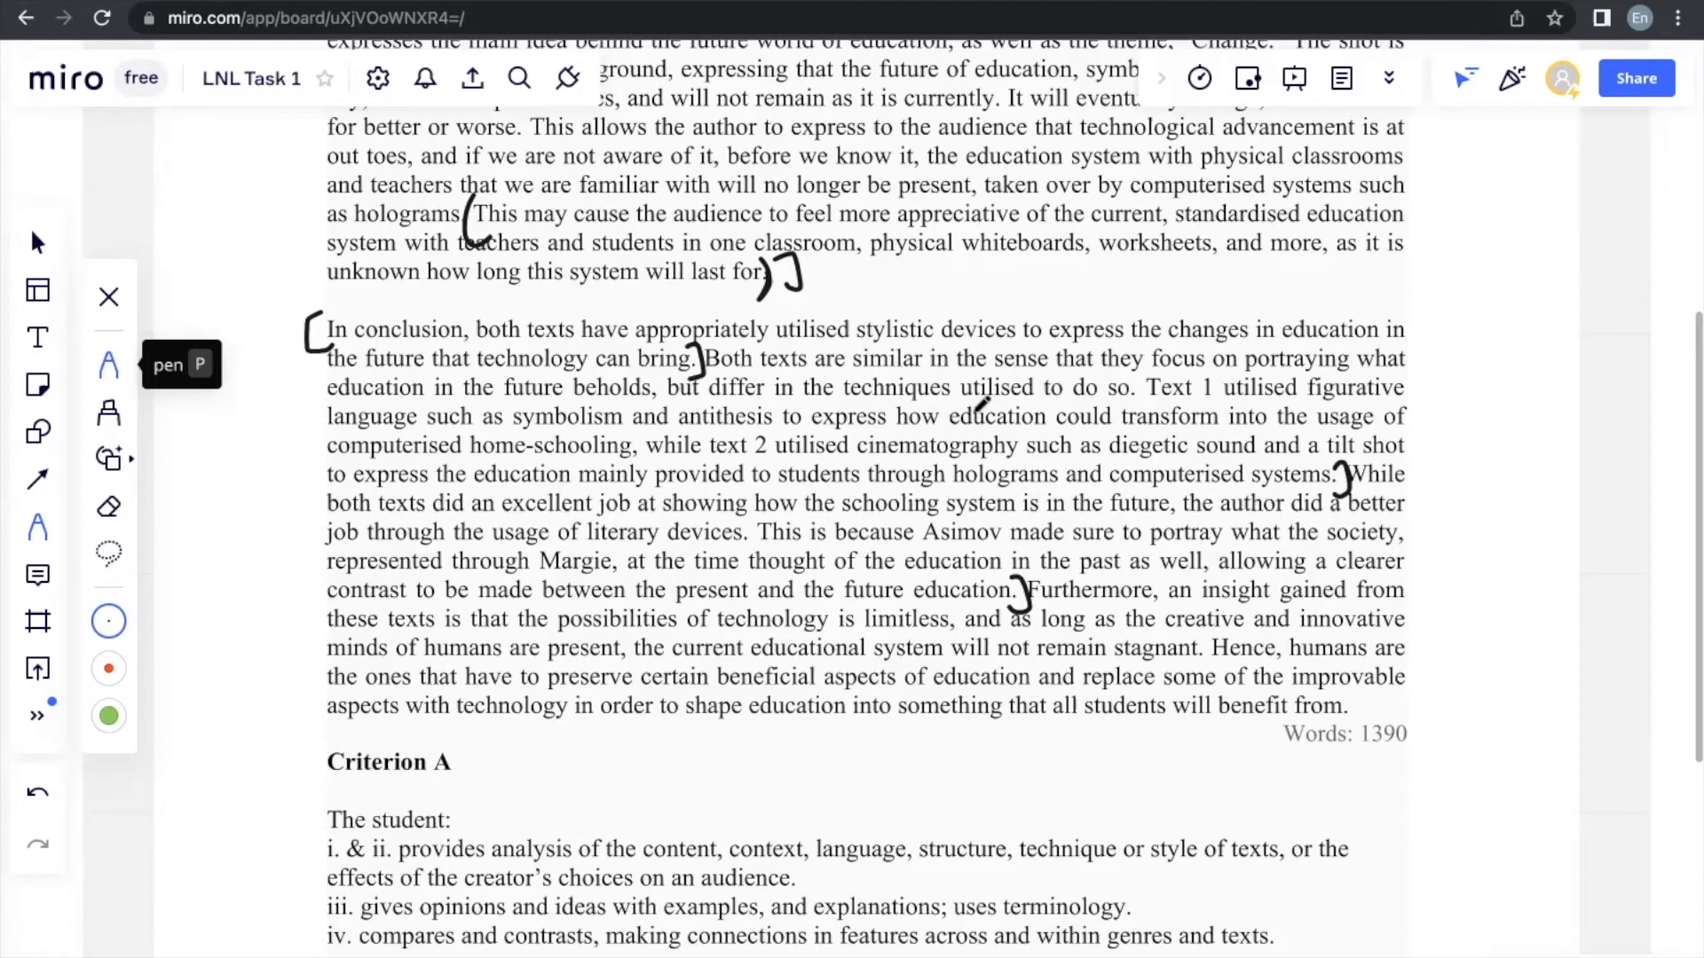
{"action": "scroll", "scroll_direction": "down", "scroll_amount": 3}
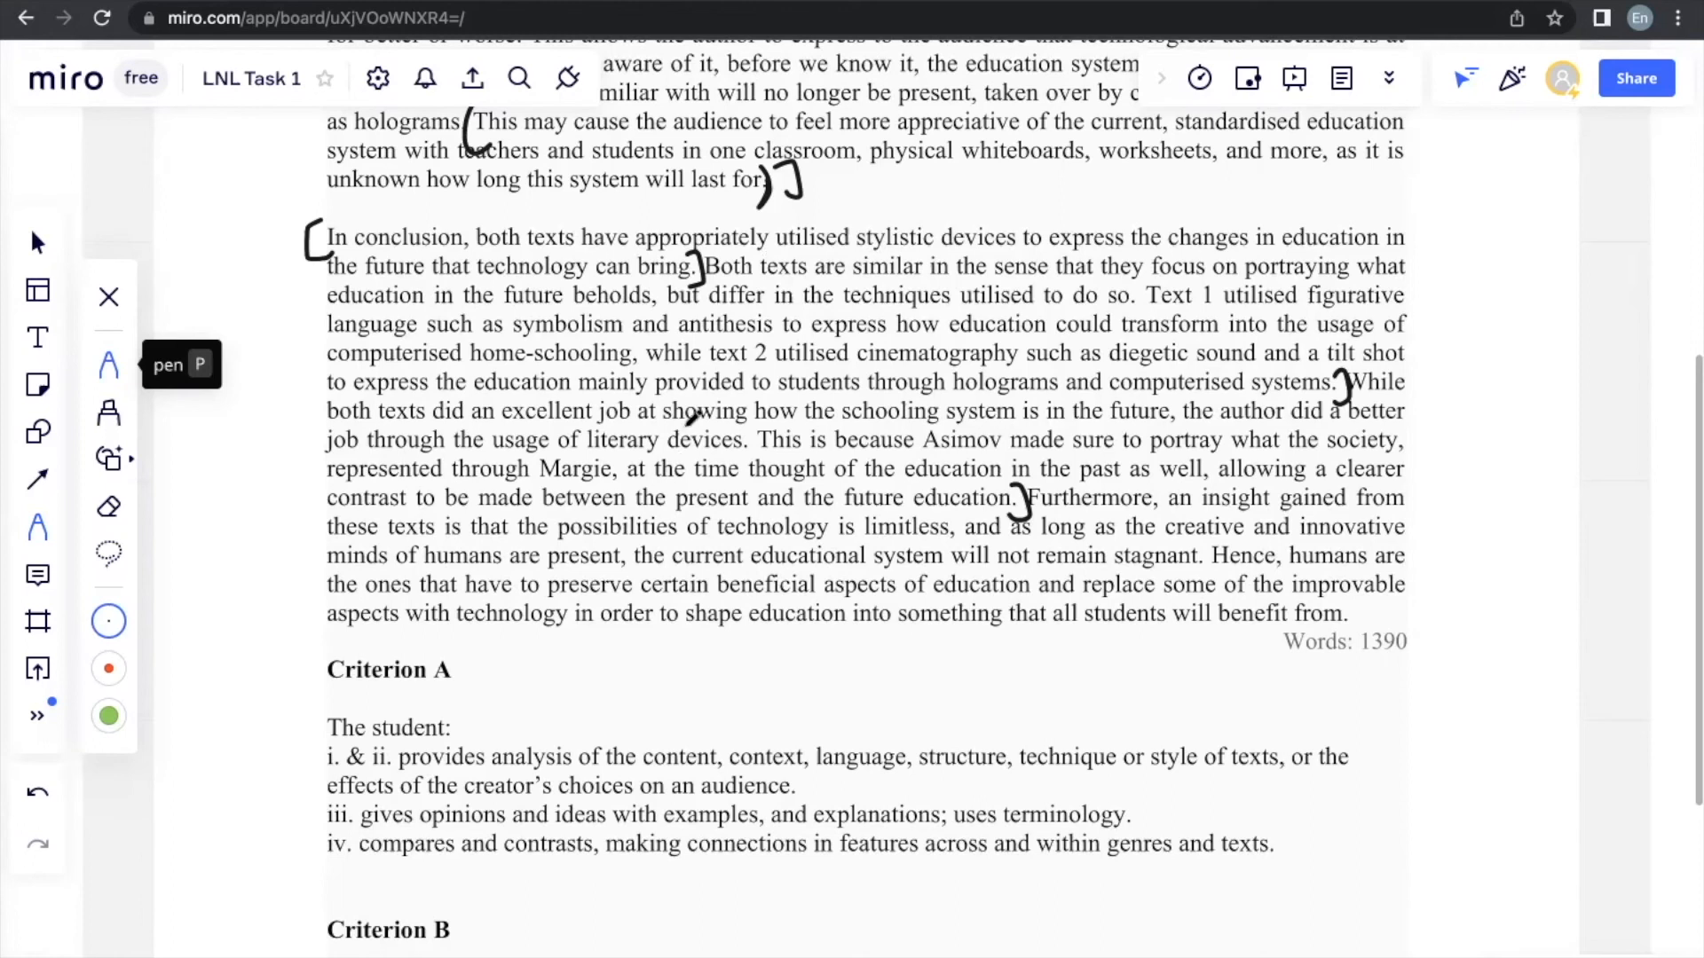
Step: Bracket Criterion A points i and ii, underline 'examples', and circle 'uses terminology'
{"action": "scroll", "scroll_direction": "down", "scroll_amount": 3}
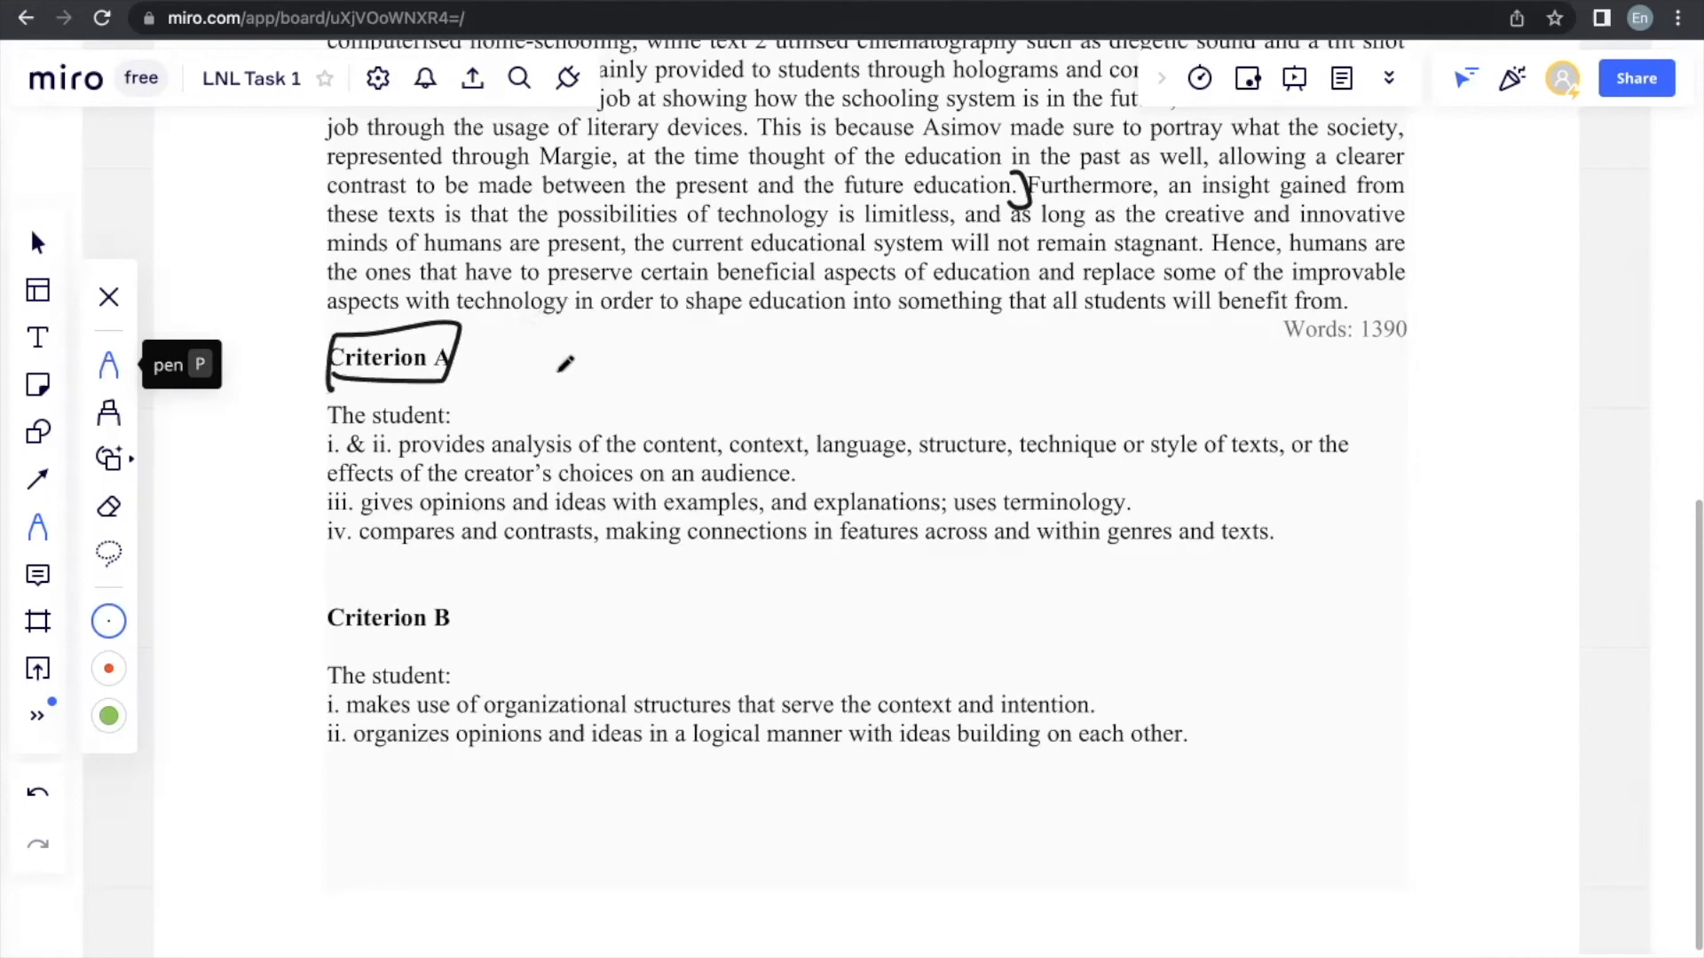
{"action": "mouse_move", "coordinate": [611, 443]}
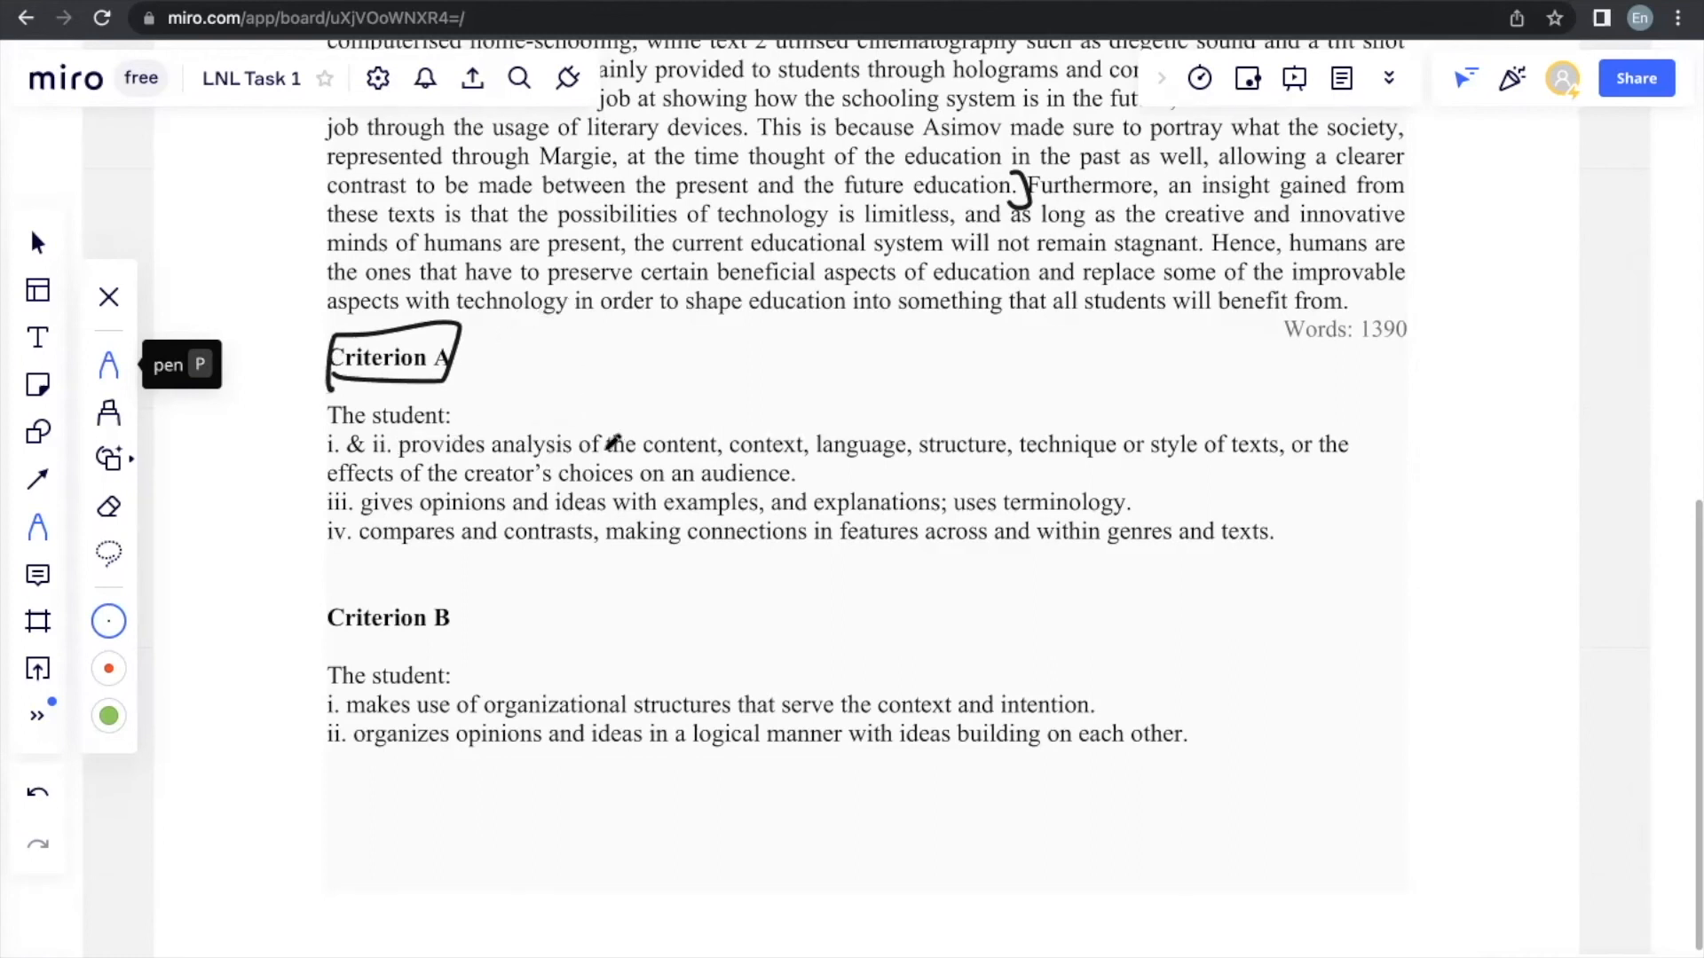
{"action": "mouse_move", "coordinate": [1010, 440]}
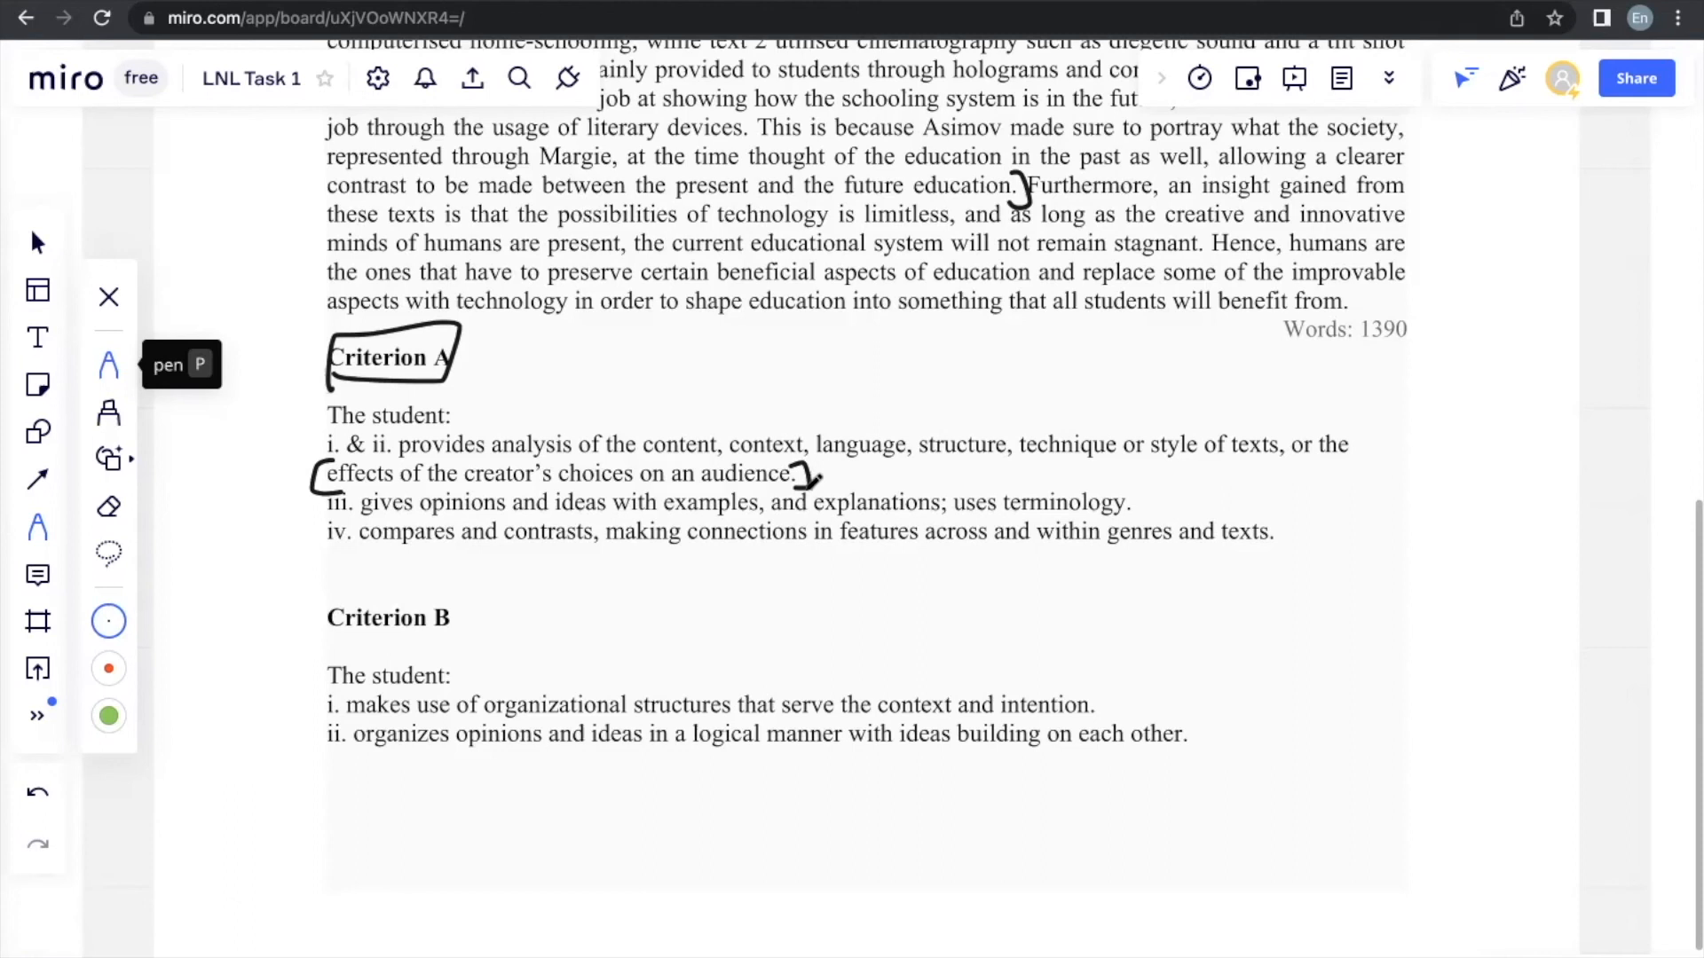
{"action": "mouse_move", "coordinate": [587, 415]}
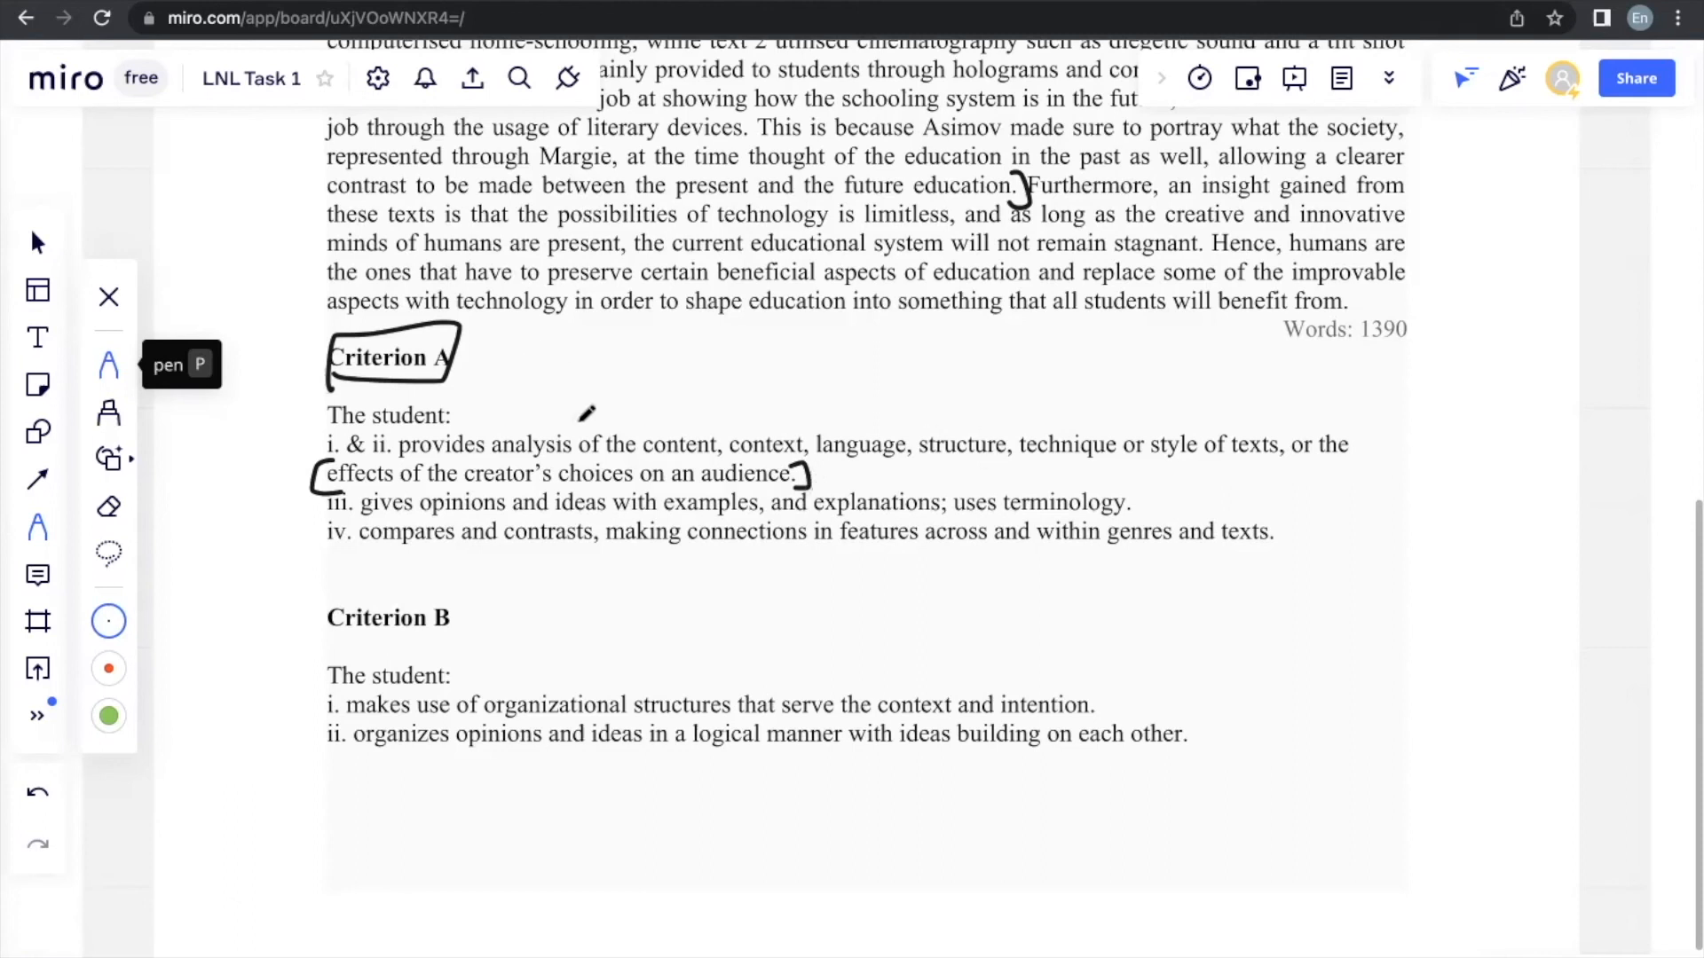
{"action": "left_click_drag", "start_coordinate": [635, 418], "coordinate": [658, 461]}
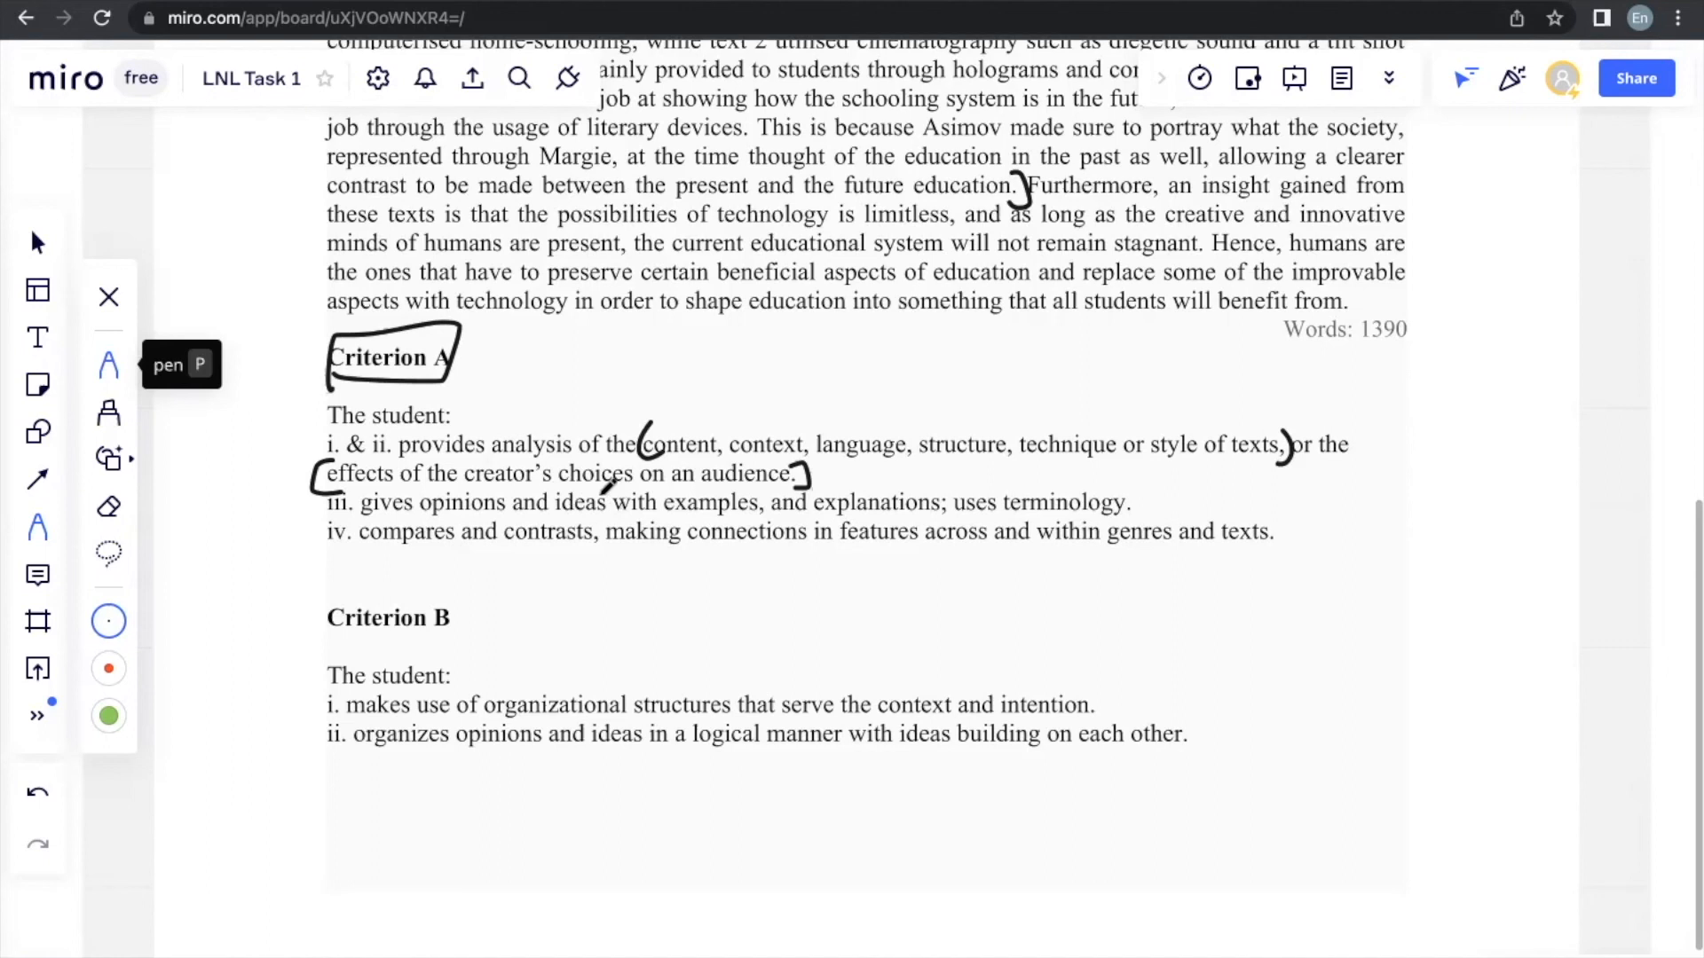
{"action": "left_click_drag", "start_coordinate": [413, 502], "coordinate": [619, 516]}
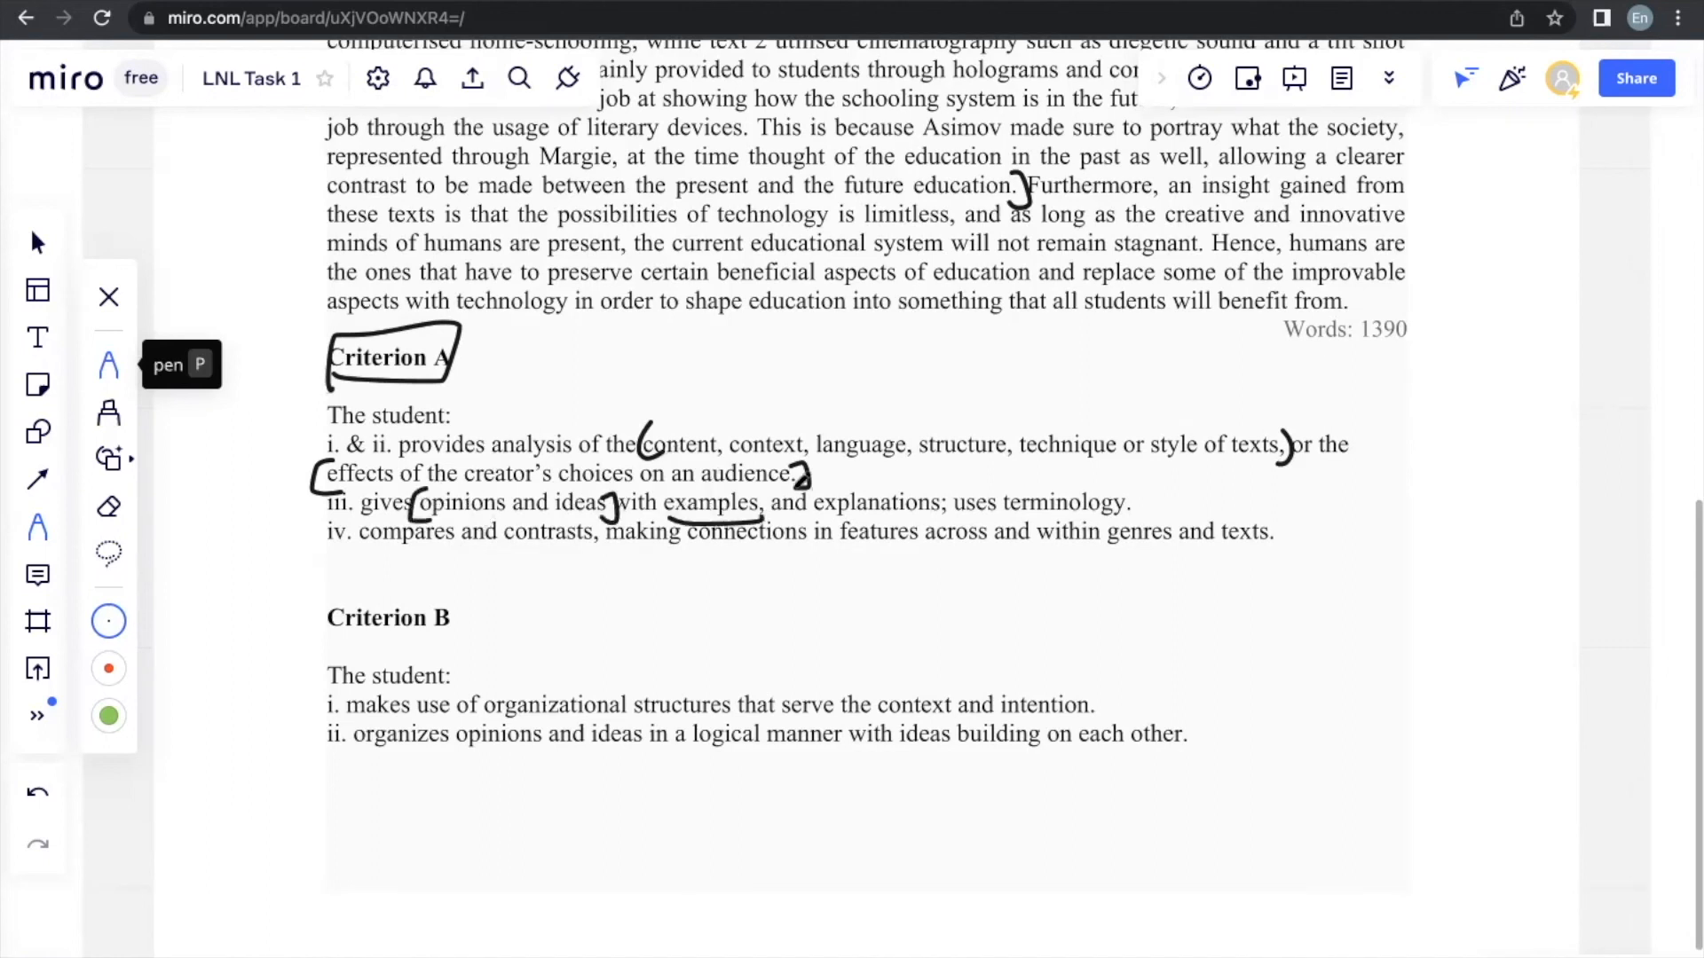
{"action": "left_click_drag", "start_coordinate": [1016, 467], "coordinate": [1027, 451]}
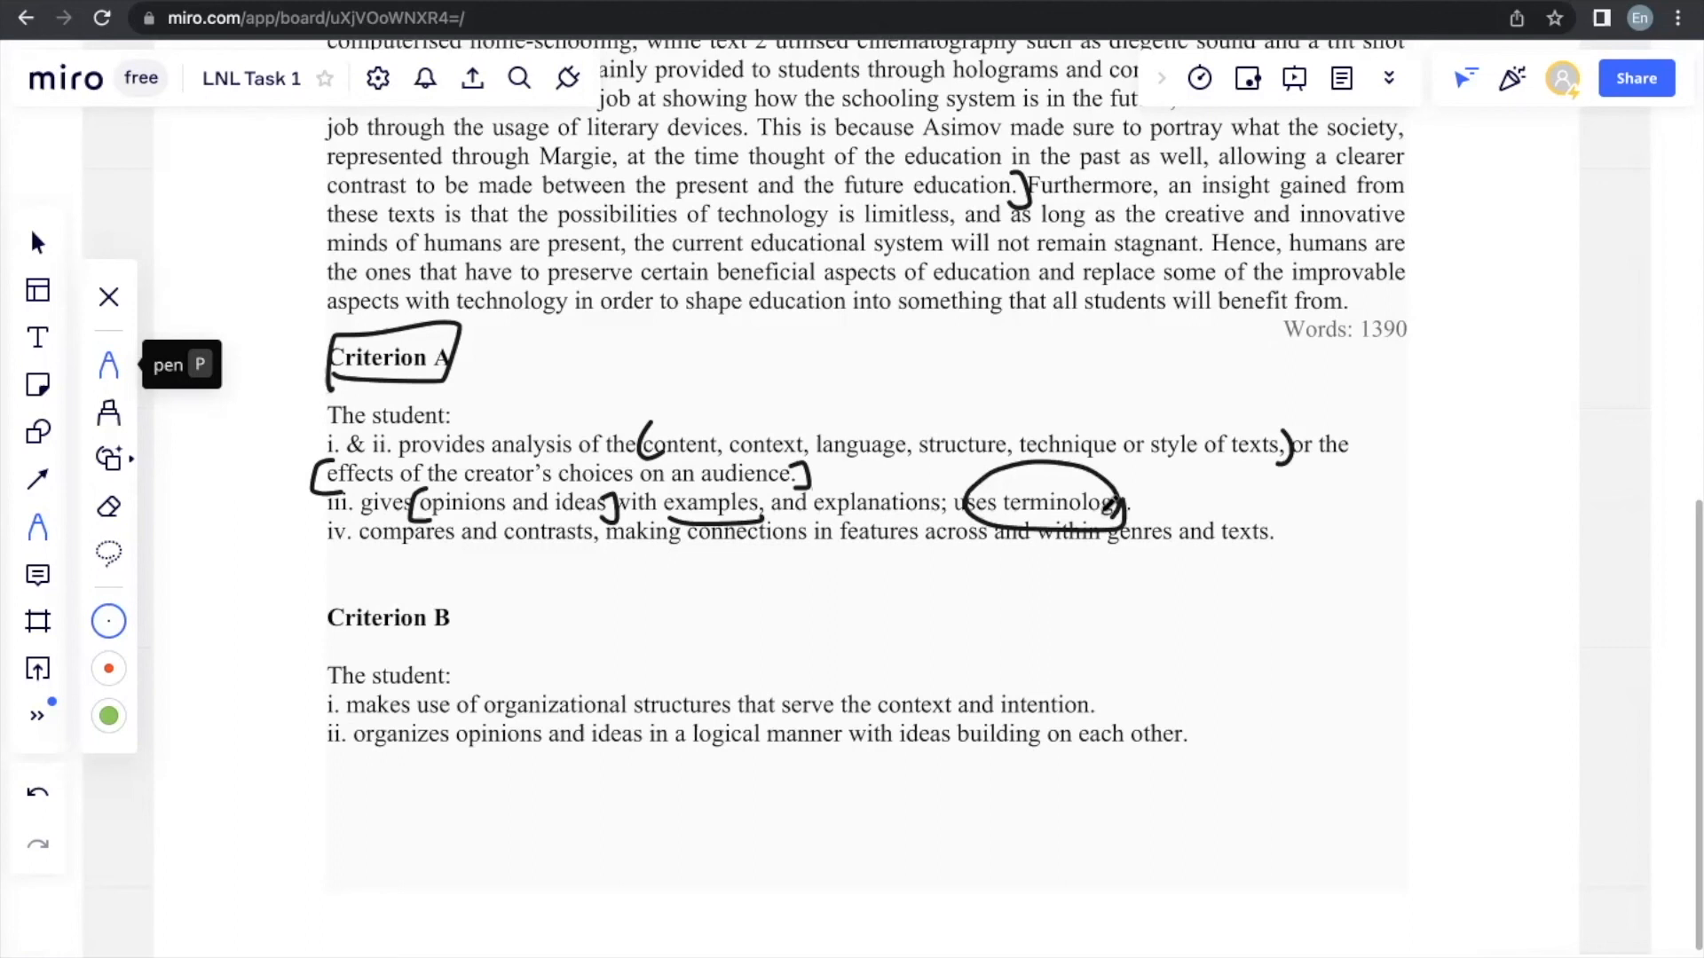
Step: Underline 'compares and contrasts' and 'making connections', and handwrite 'conclusion' beneath them
{"action": "left_click_drag", "start_coordinate": [353, 547], "coordinate": [473, 533]}
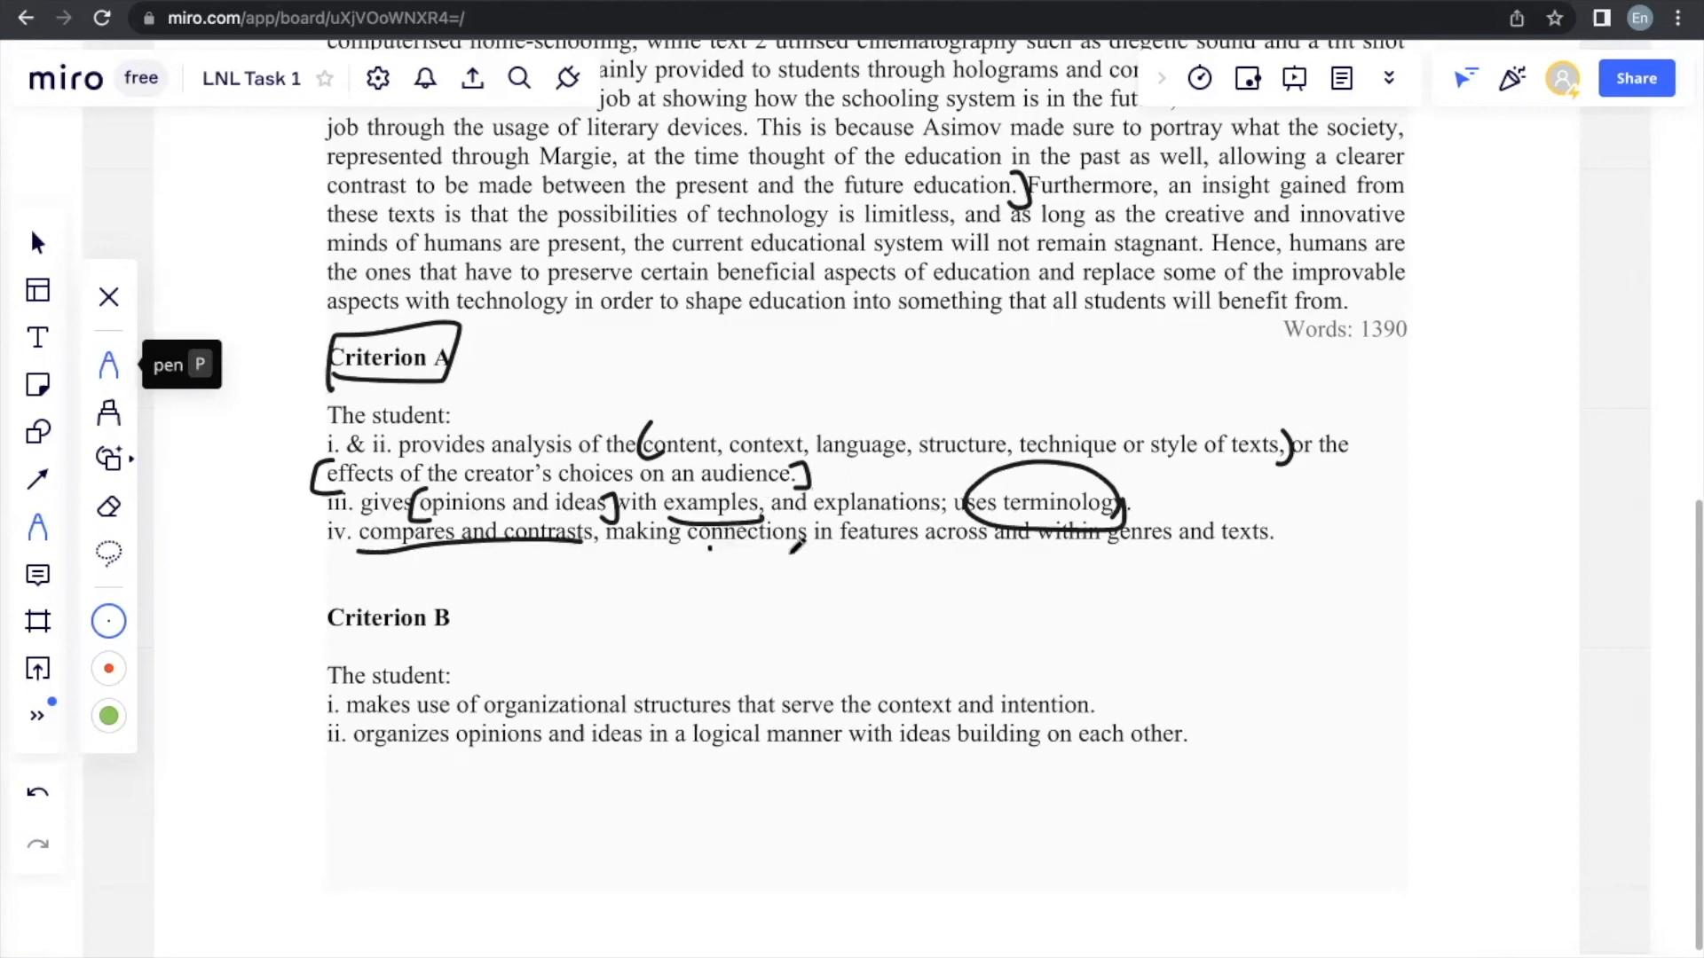
{"action": "left_click_drag", "start_coordinate": [707, 551], "coordinate": [820, 552]}
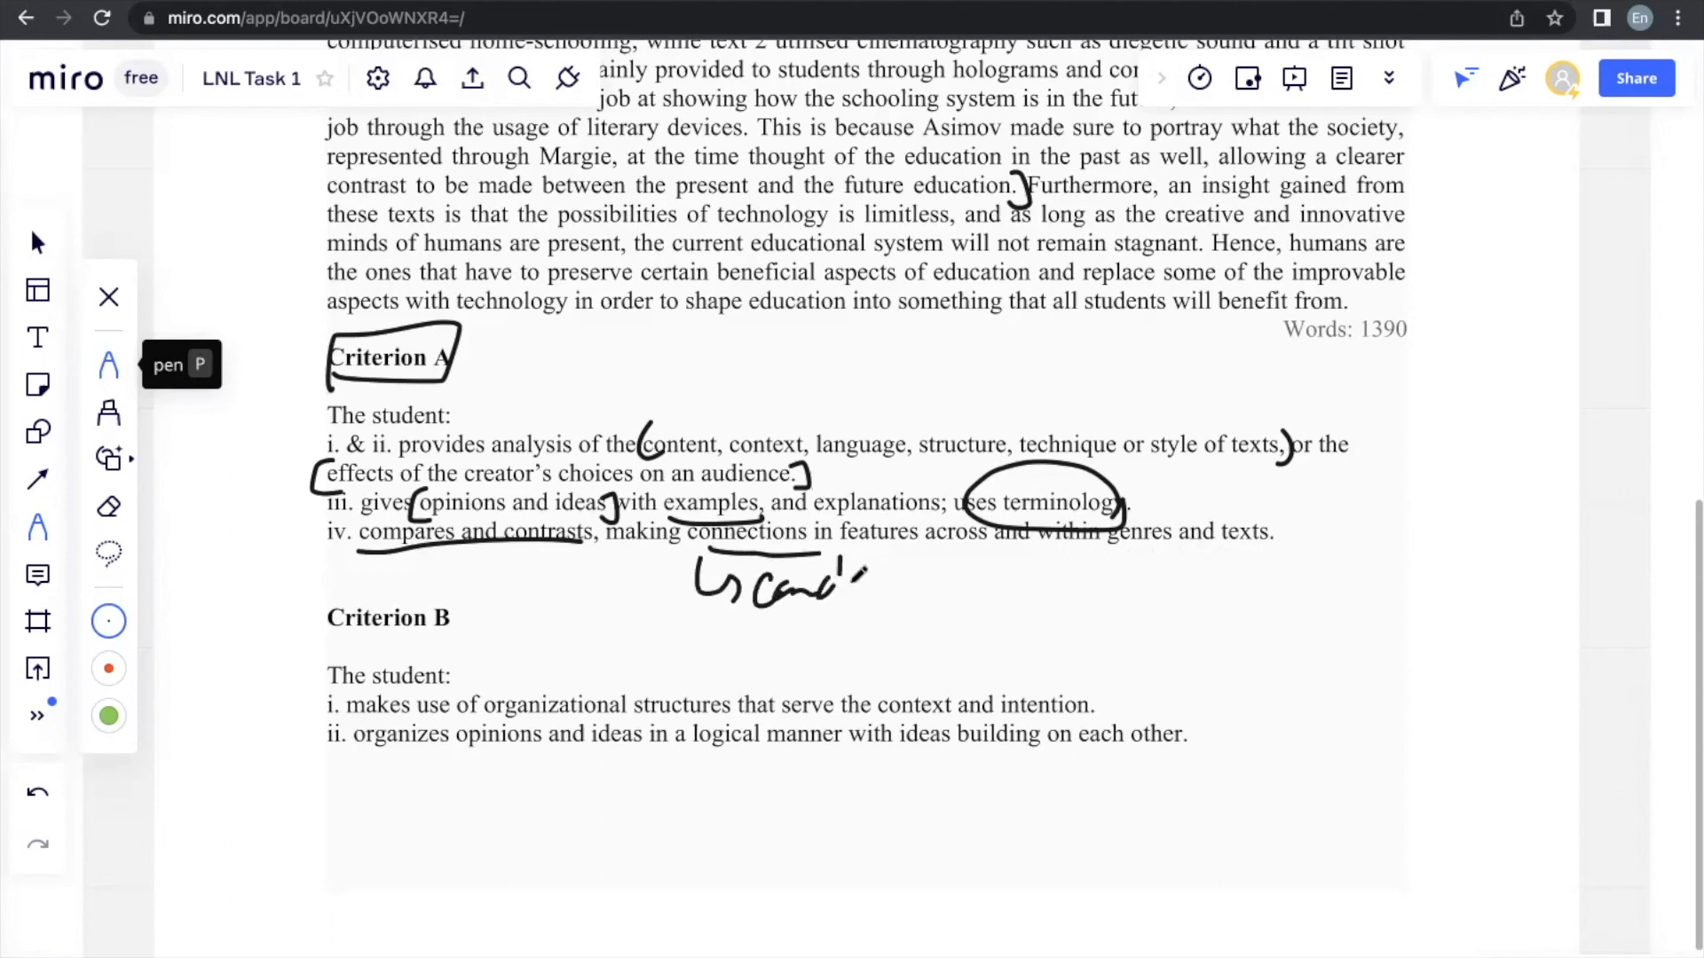
{"action": "left_click_drag", "start_coordinate": [827, 581], "coordinate": [945, 582]}
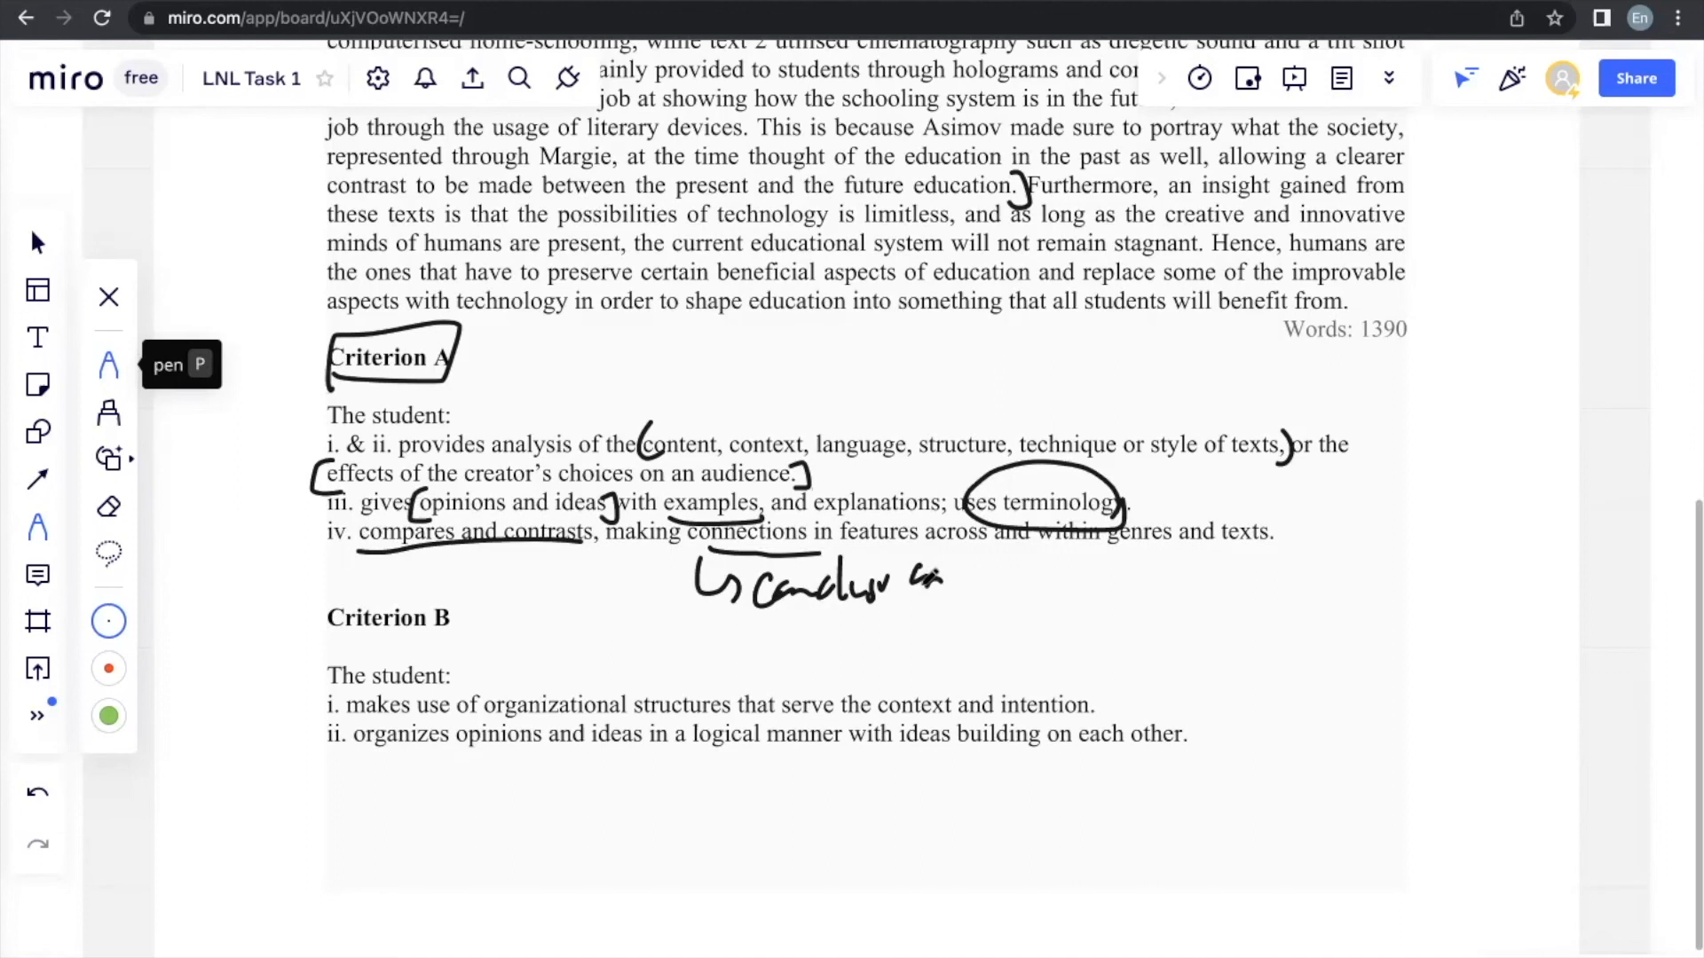
Step: Handwrite 'block method' above Criterion B point i and 'P.E.E.' beside points i and ii
{"action": "scroll", "scroll_direction": "down", "scroll_amount": 3}
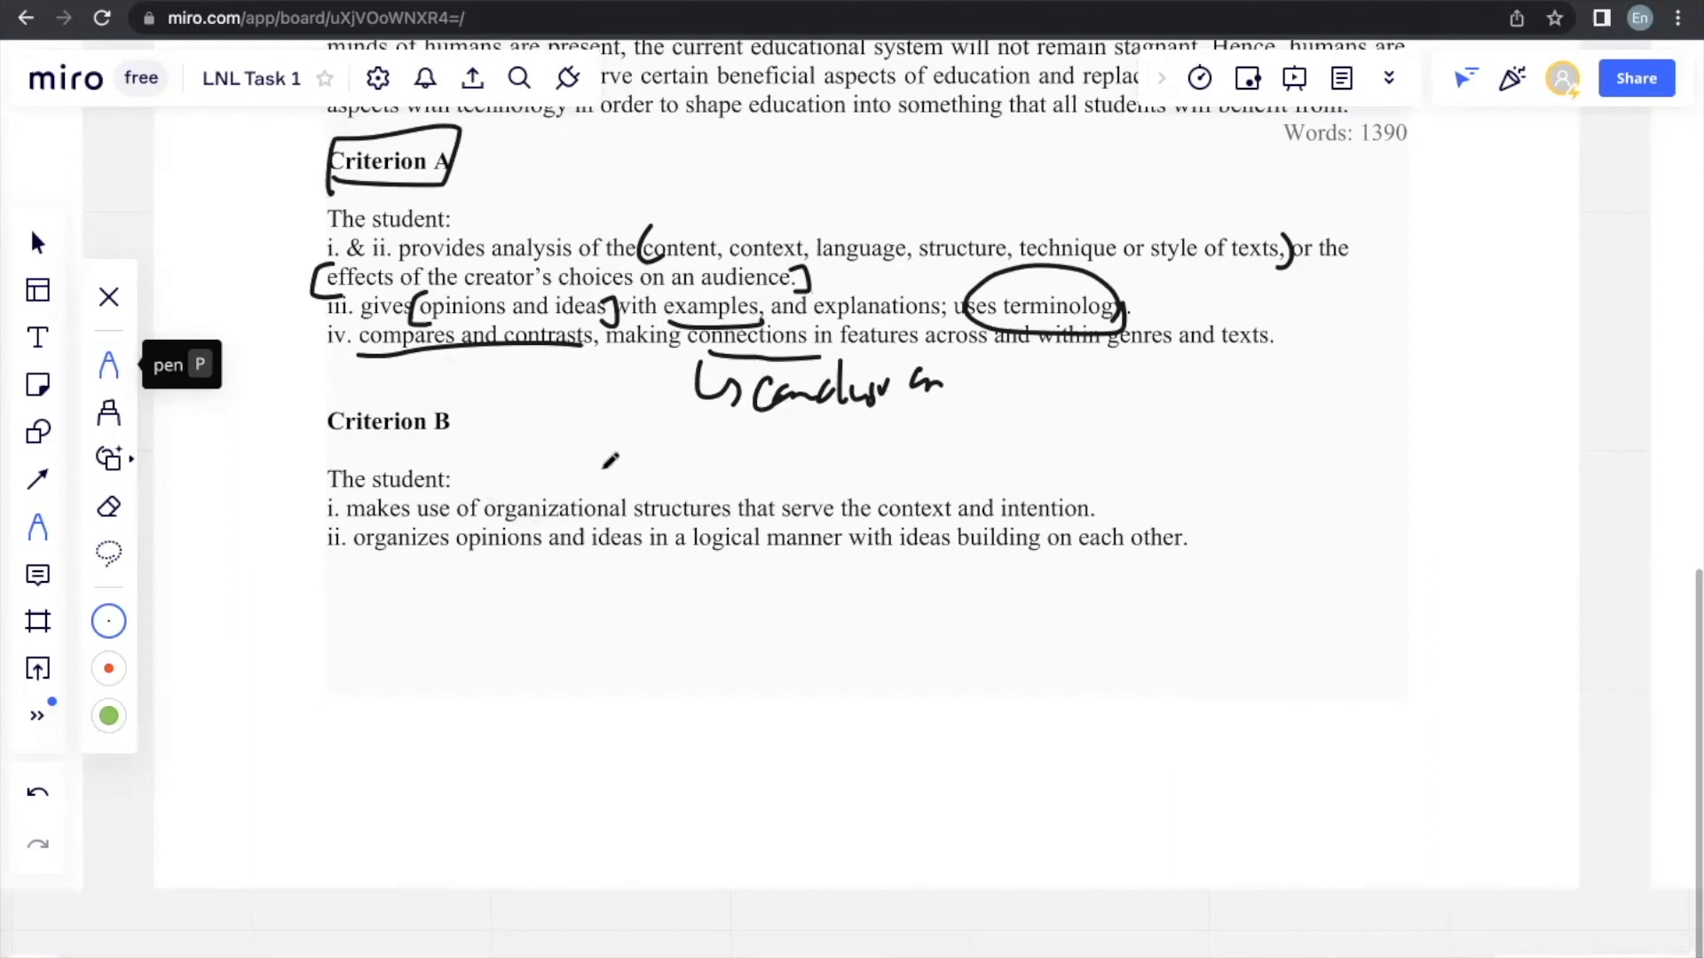
{"action": "left_click_drag", "start_coordinate": [576, 489], "coordinate": [684, 462]}
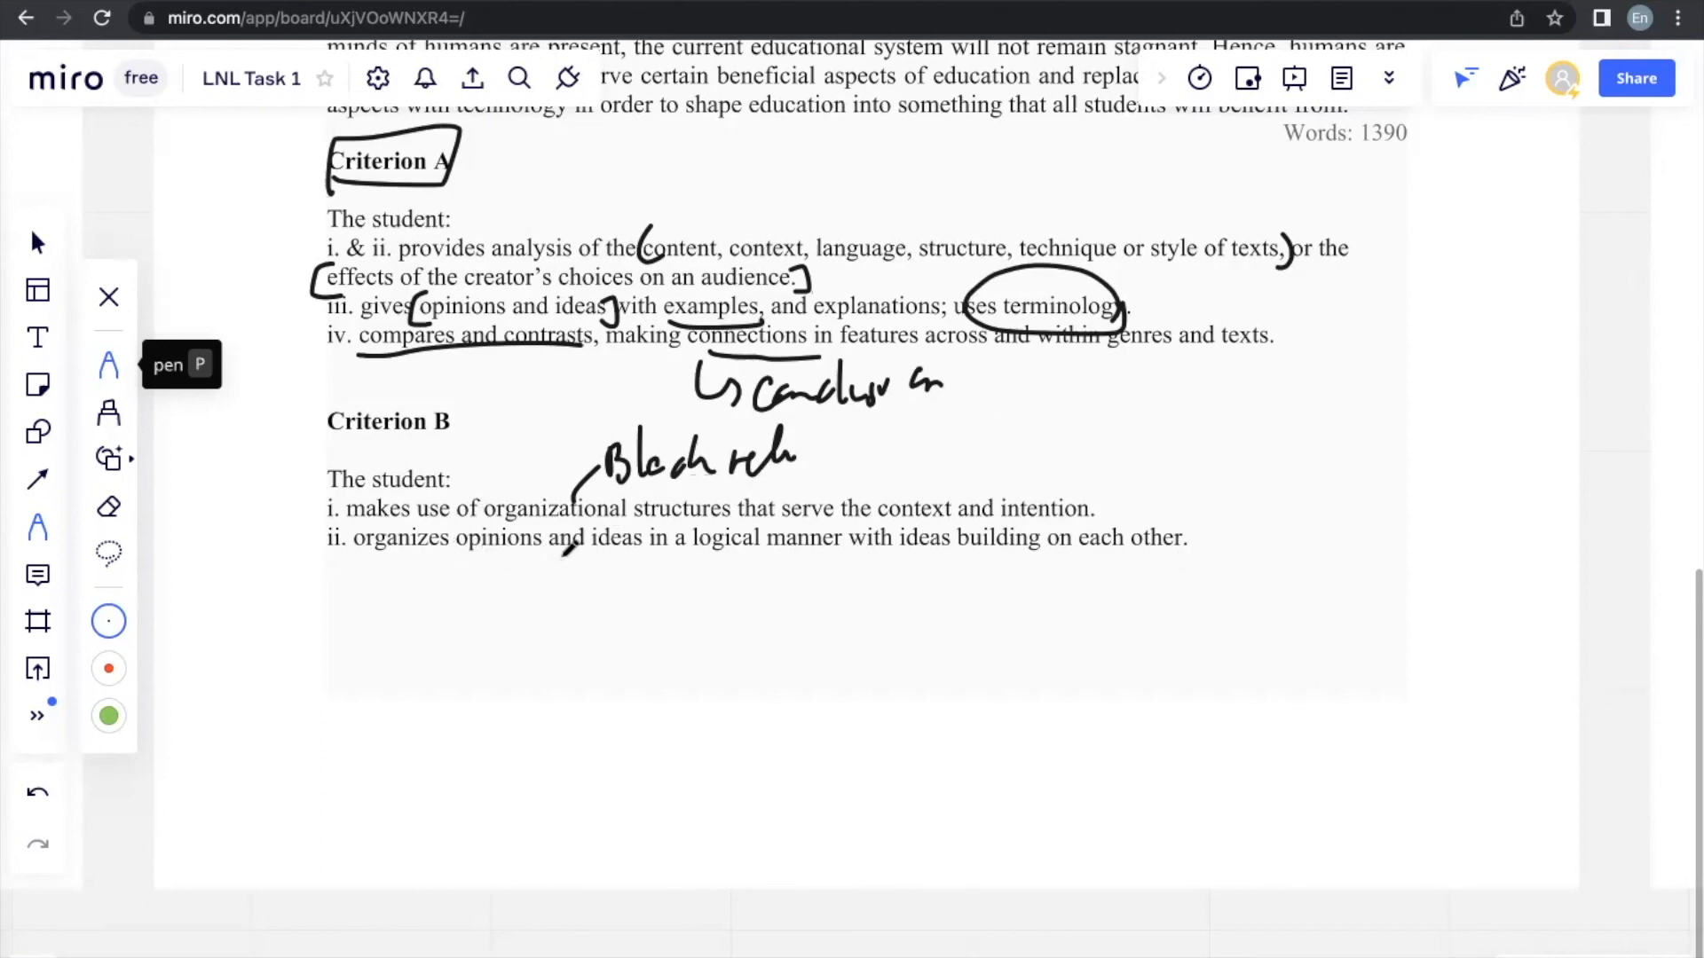
{"action": "mouse_move", "coordinate": [931, 575]}
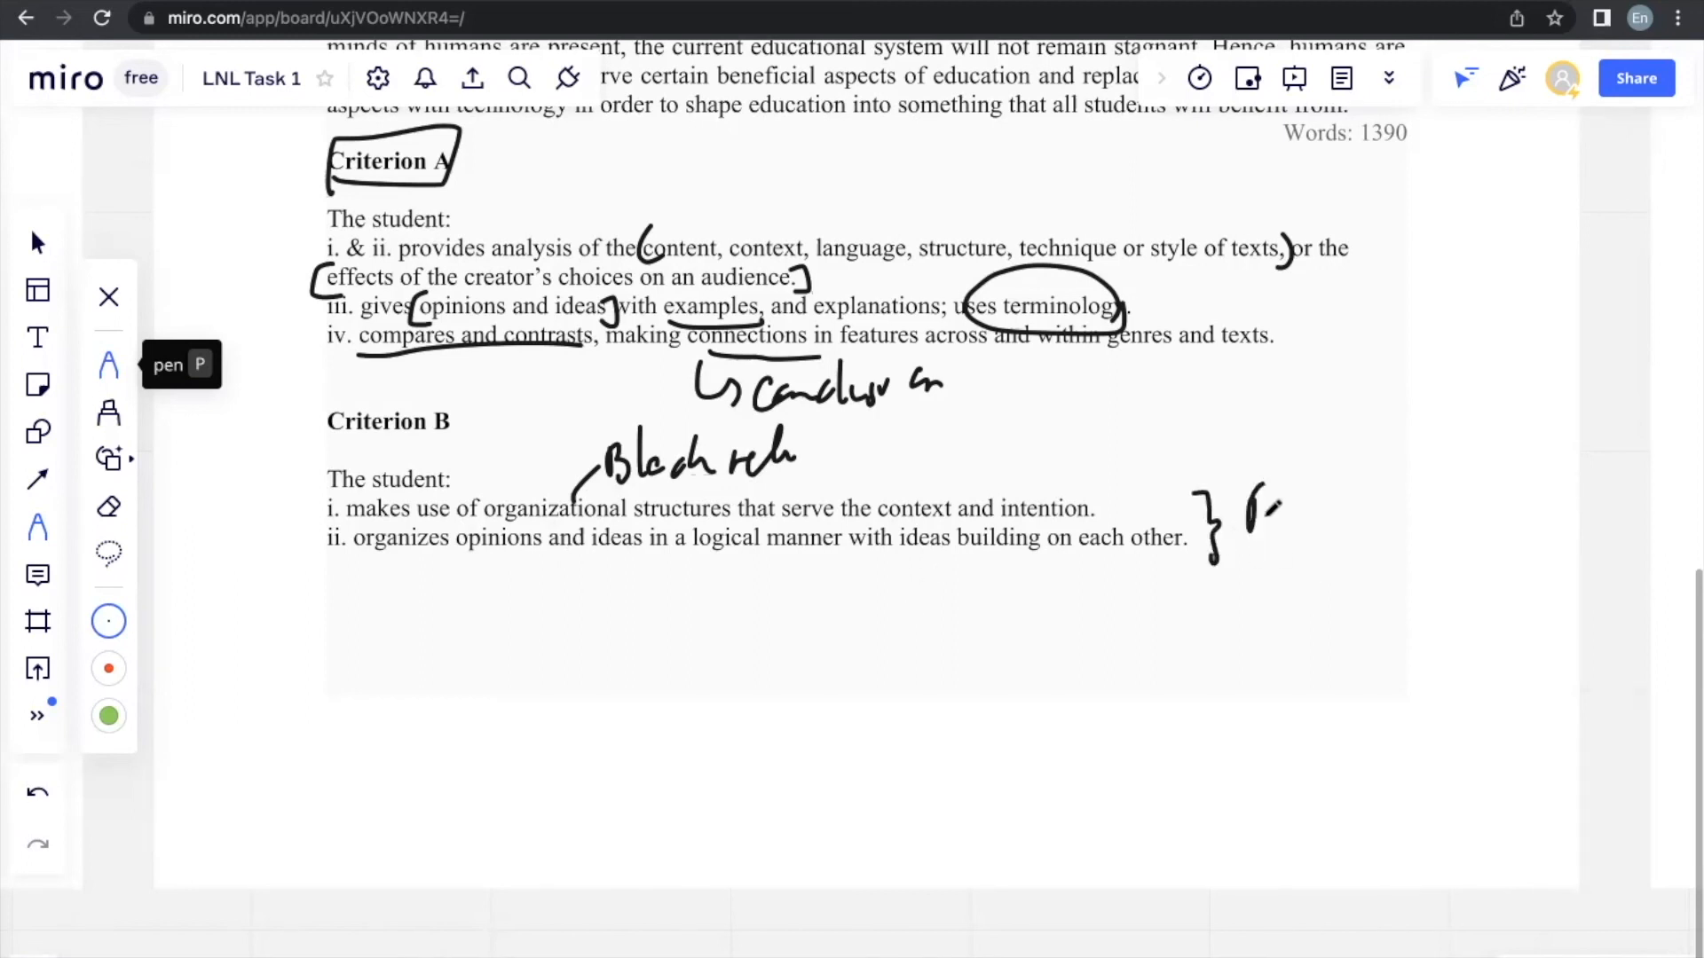
{"action": "left_click_drag", "start_coordinate": [1228, 517], "coordinate": [1369, 533]}
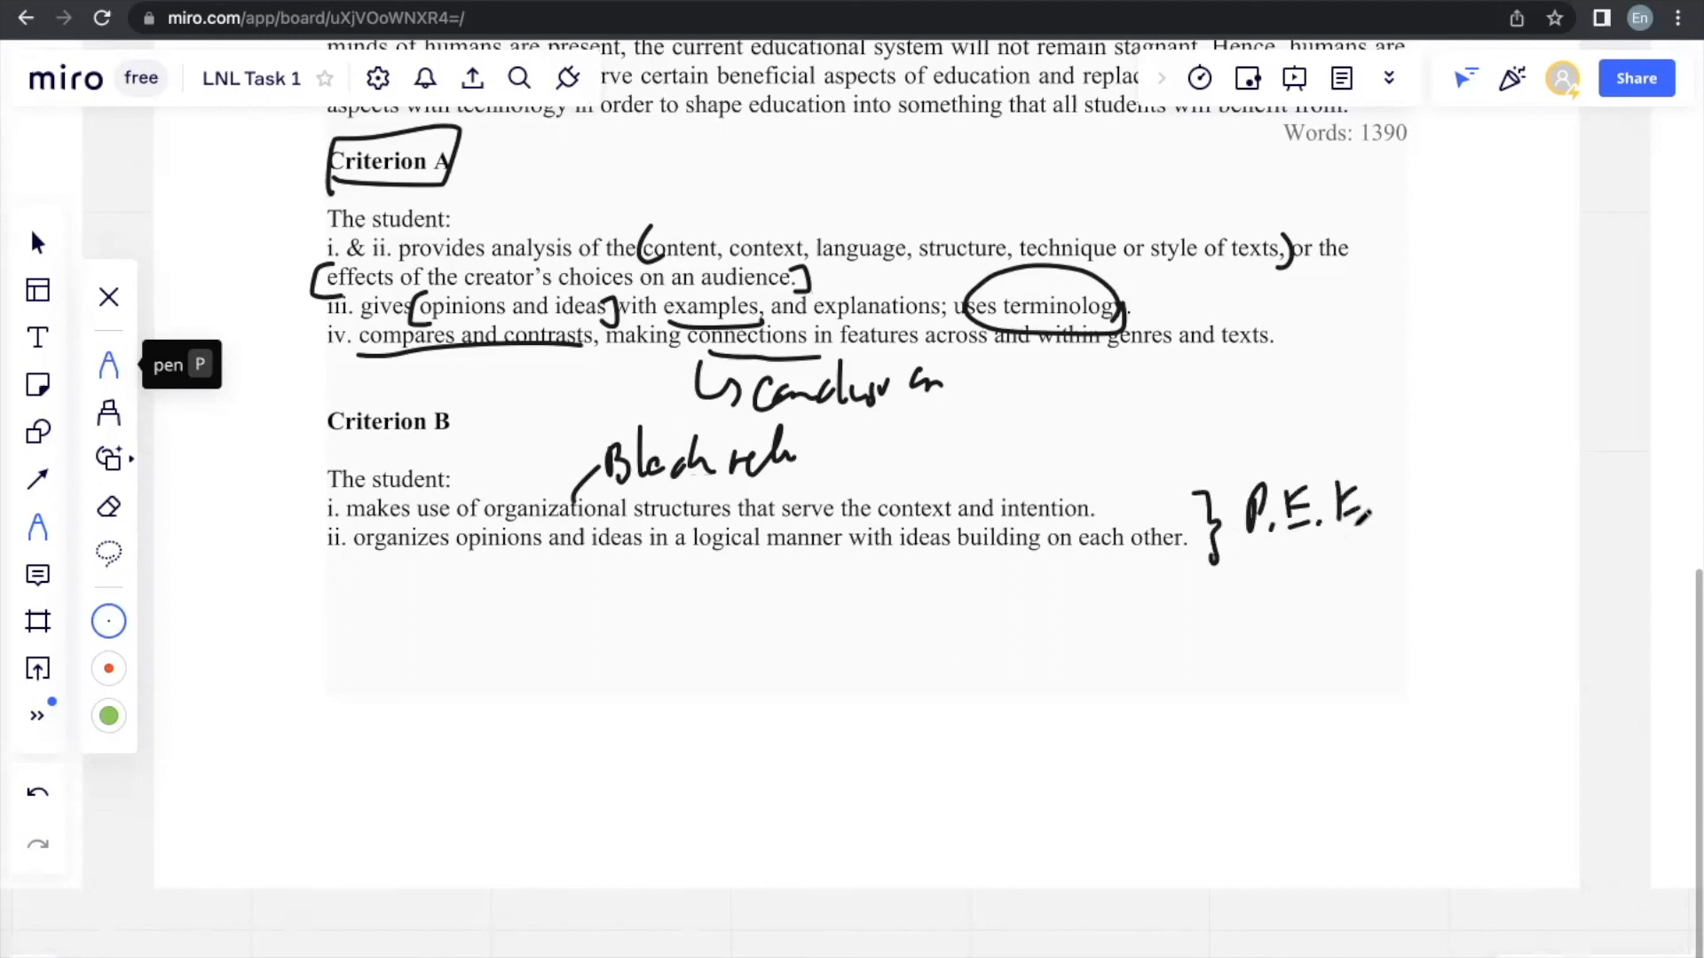